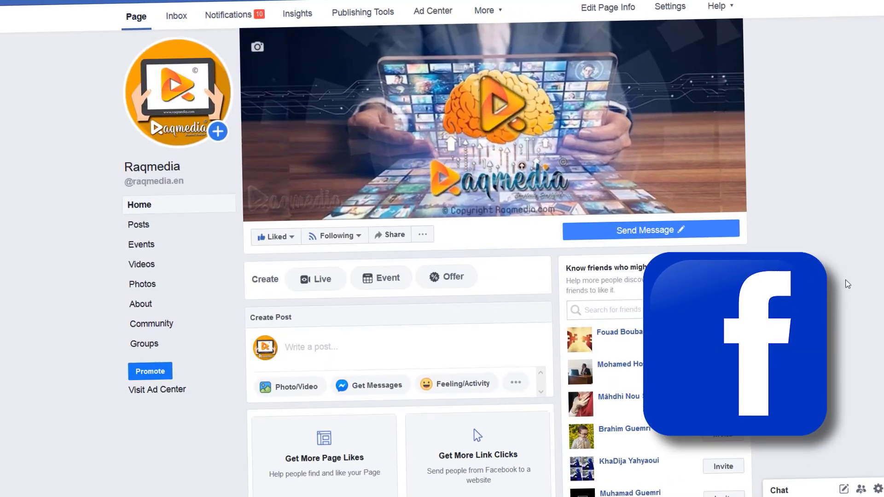
Browse the page and go to General Account Settings to find Identity Confirmation.
scroll("down", 3)
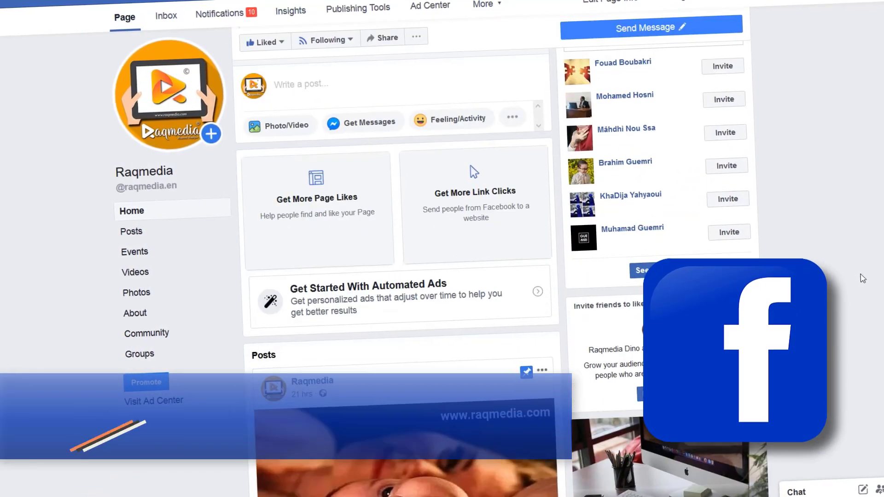
scroll("down", 3)
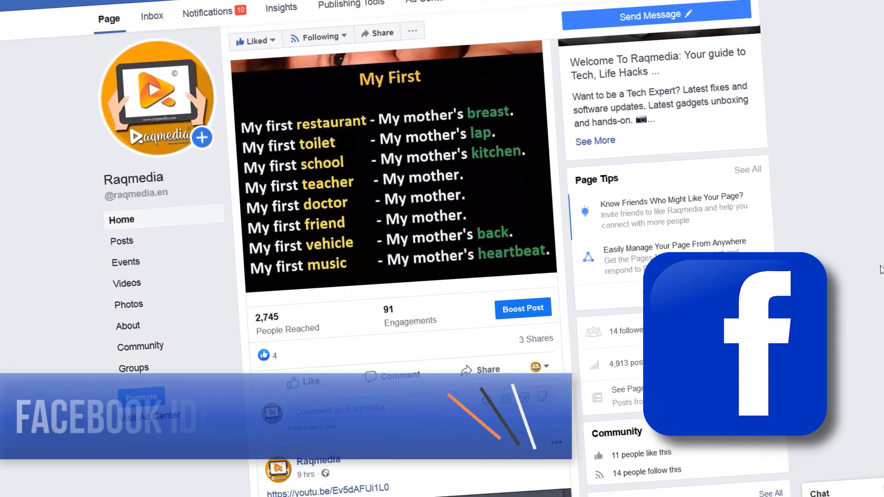
scroll("down", 3)
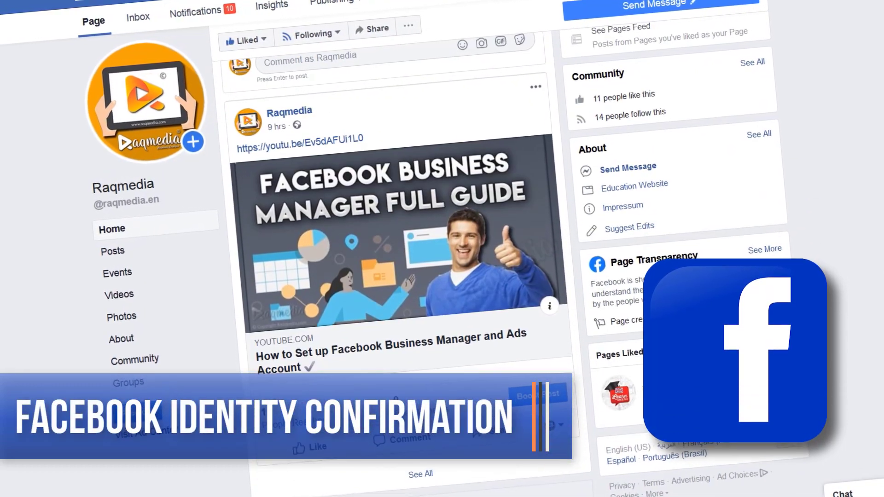
scroll("down", 3)
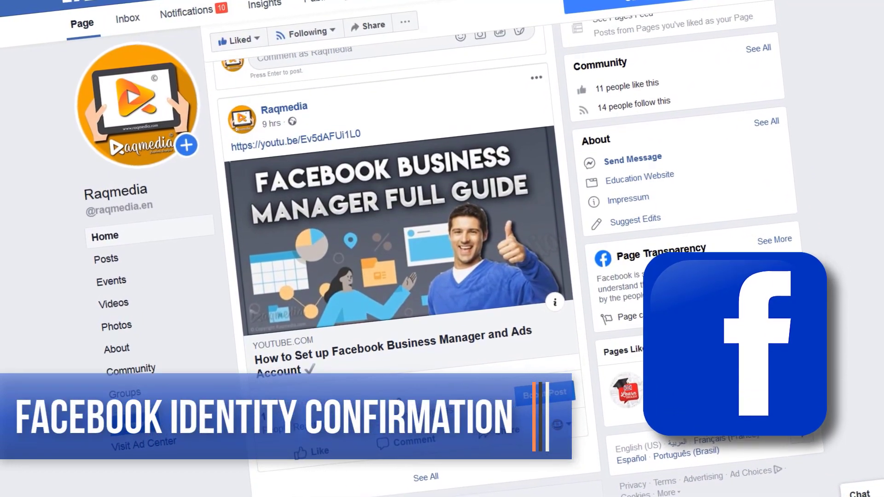
scroll("down", 3)
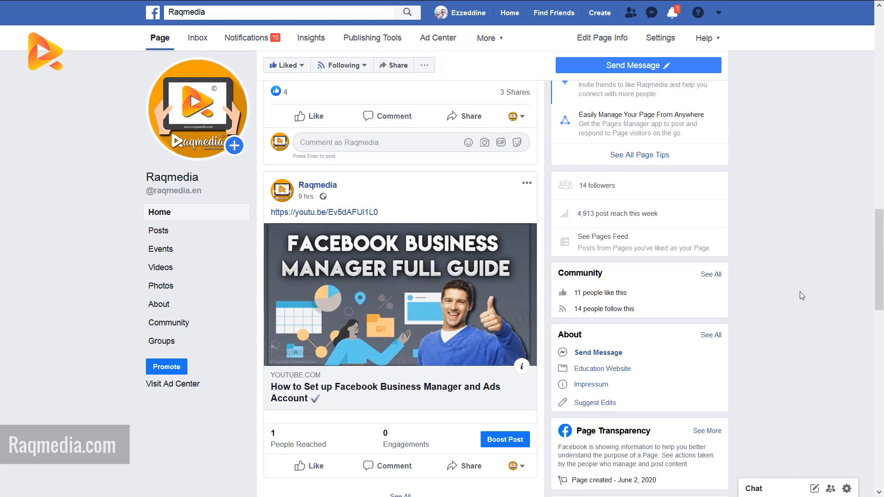
mouse_move(806, 271)
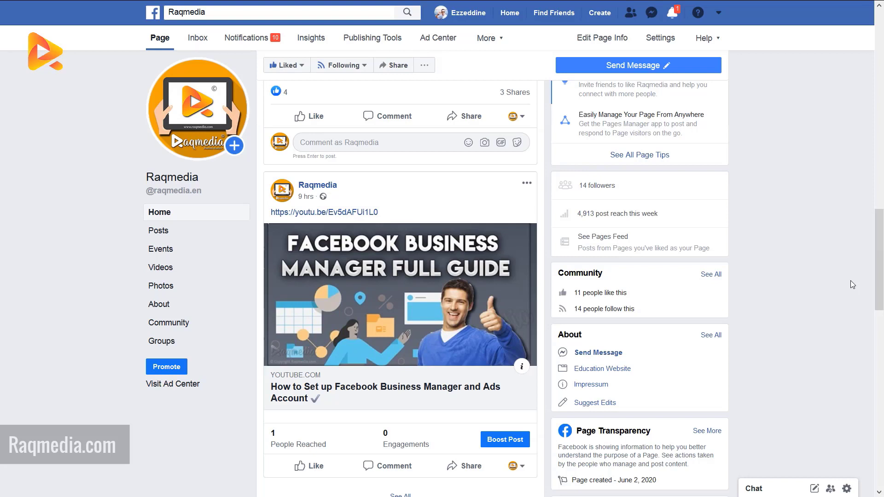
scroll("up", 3)
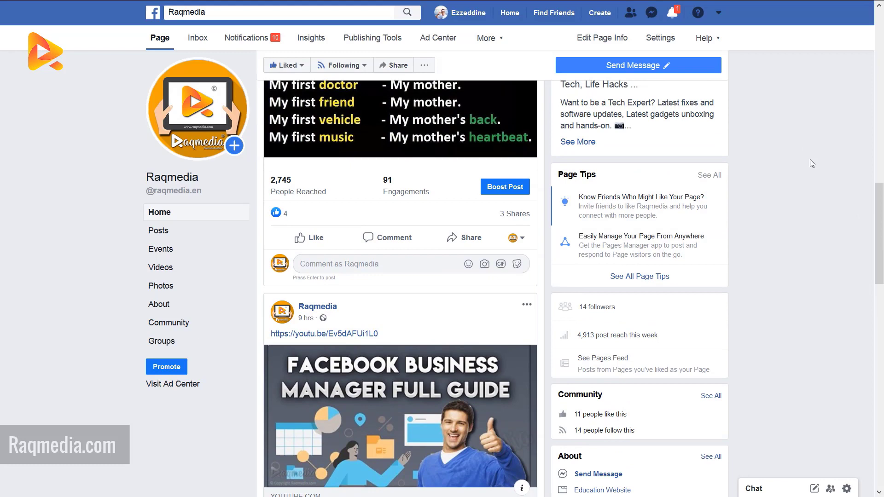
mouse_move(721, 12)
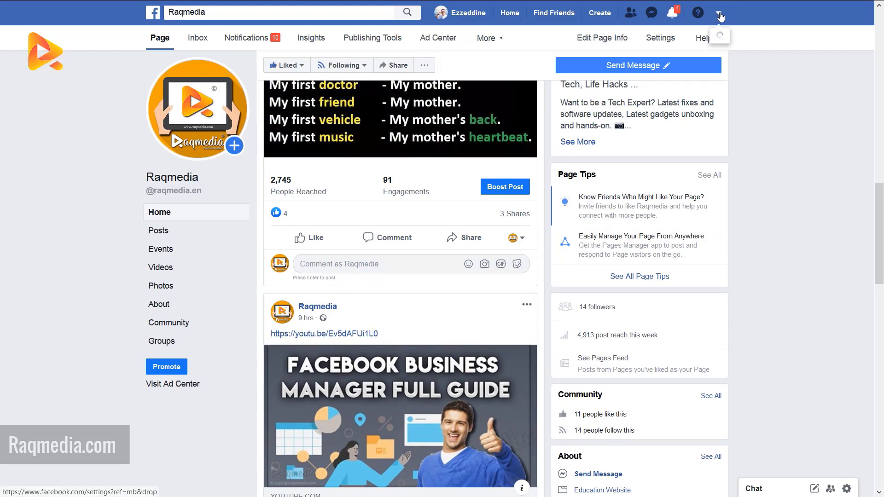
left_click(721, 14)
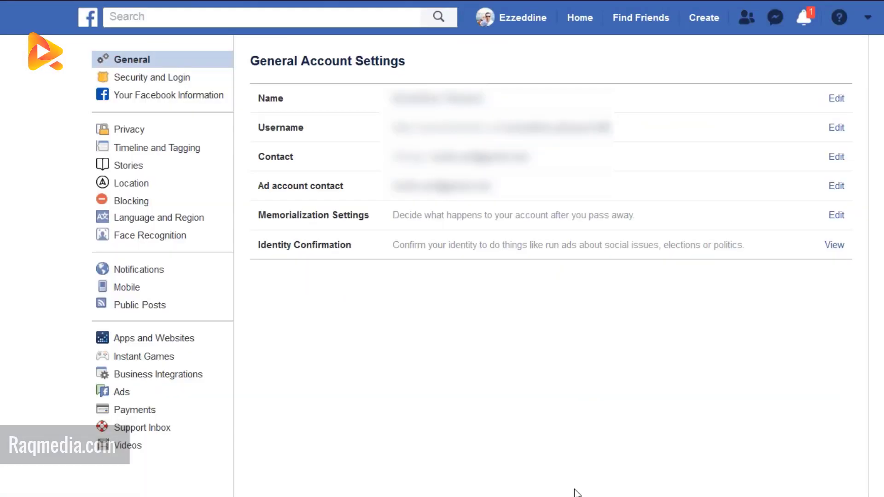
mouse_move(164, 429)
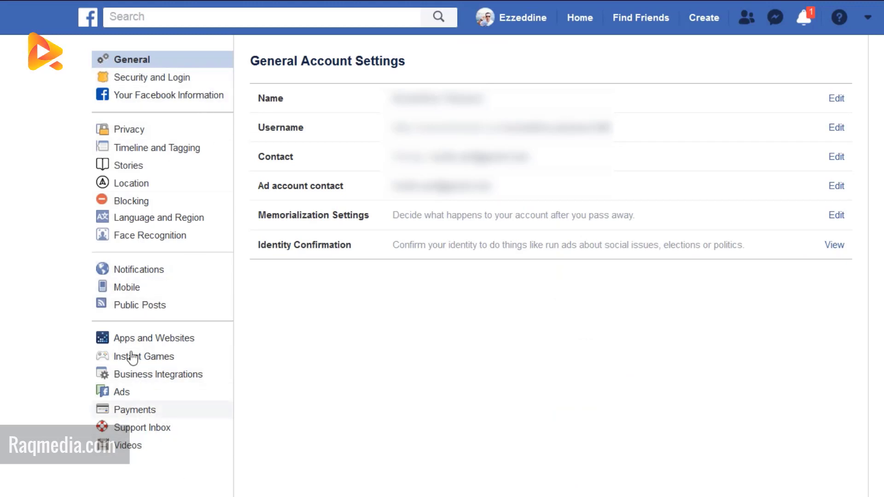
mouse_move(163, 135)
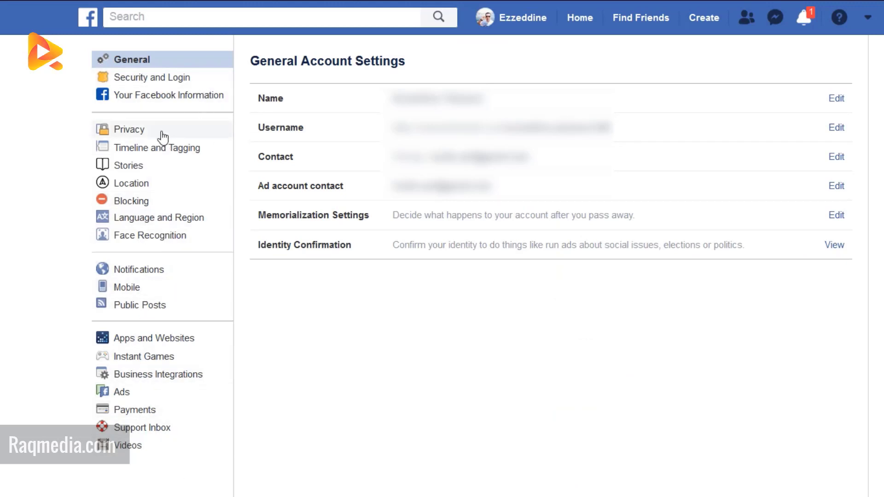
mouse_move(137, 475)
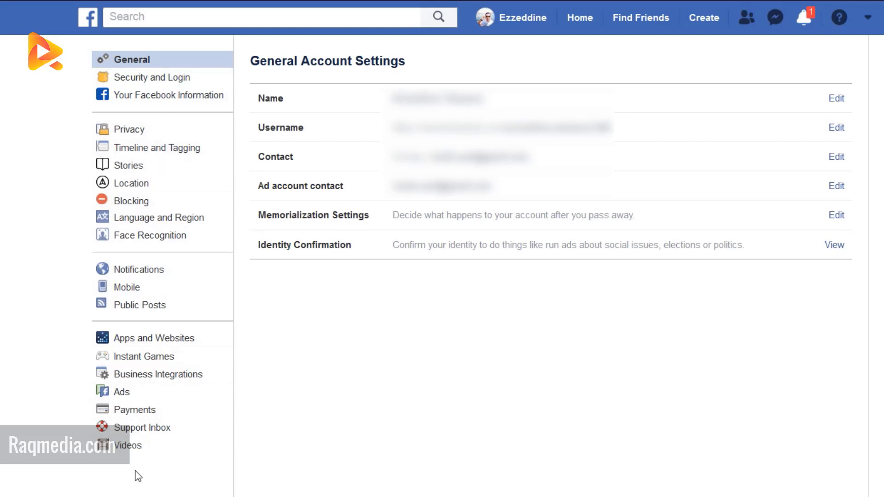
mouse_move(145, 481)
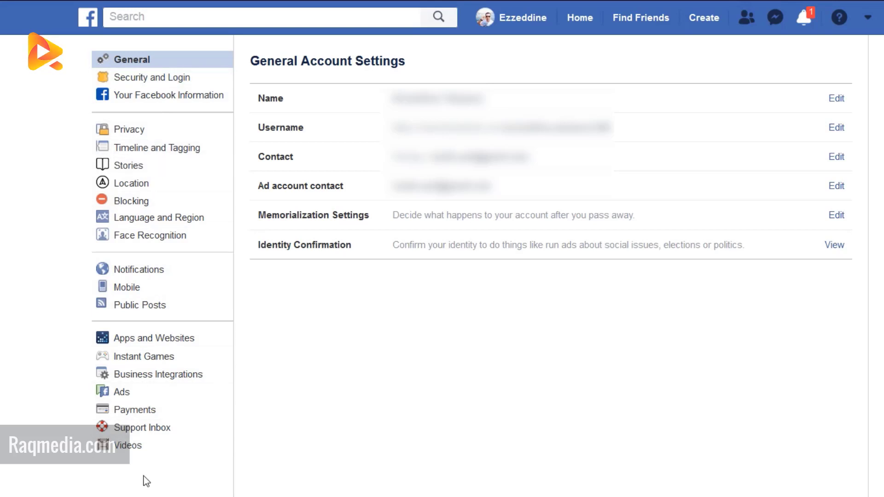
mouse_move(370, 431)
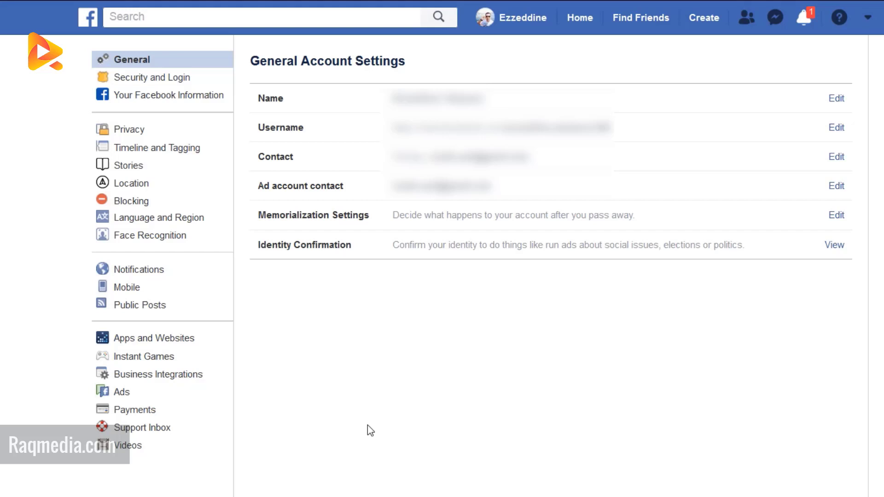
mouse_move(371, 424)
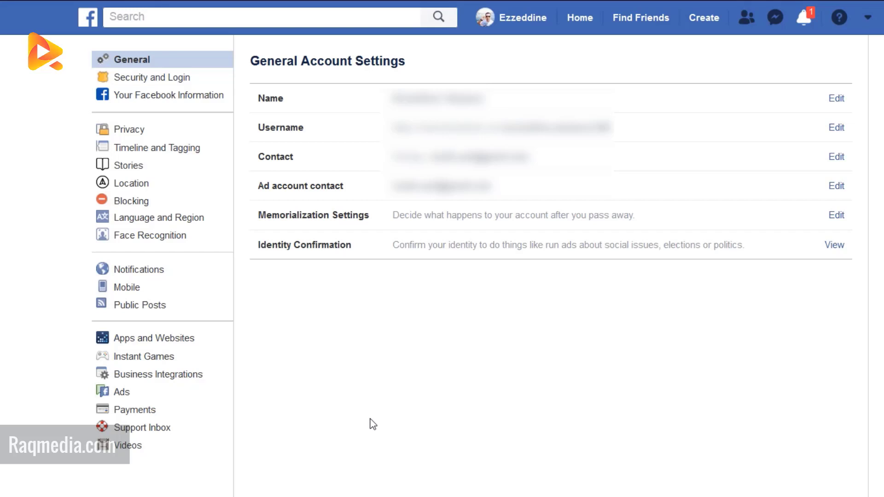
mouse_move(405, 386)
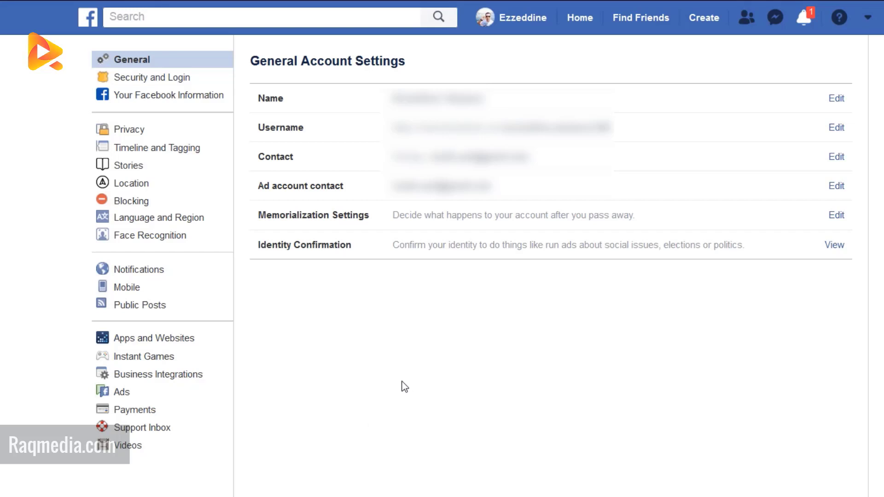
mouse_move(268, 179)
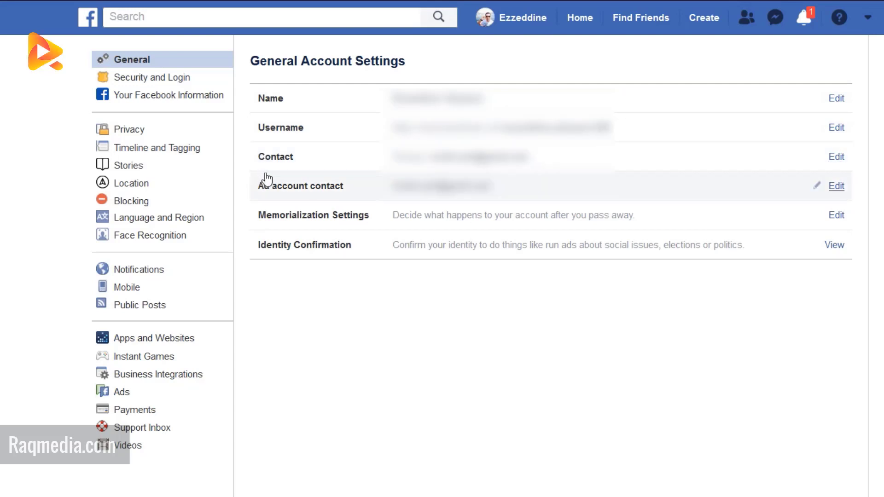
mouse_move(287, 218)
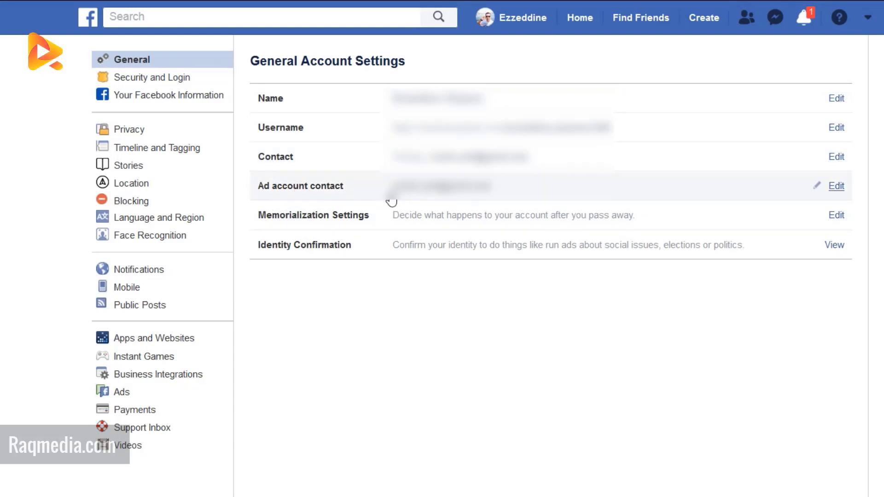
mouse_move(303, 234)
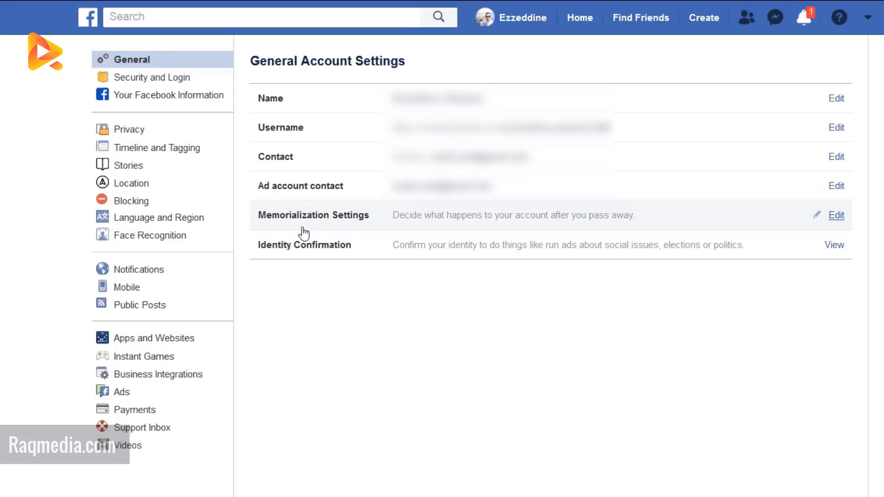
mouse_move(287, 229)
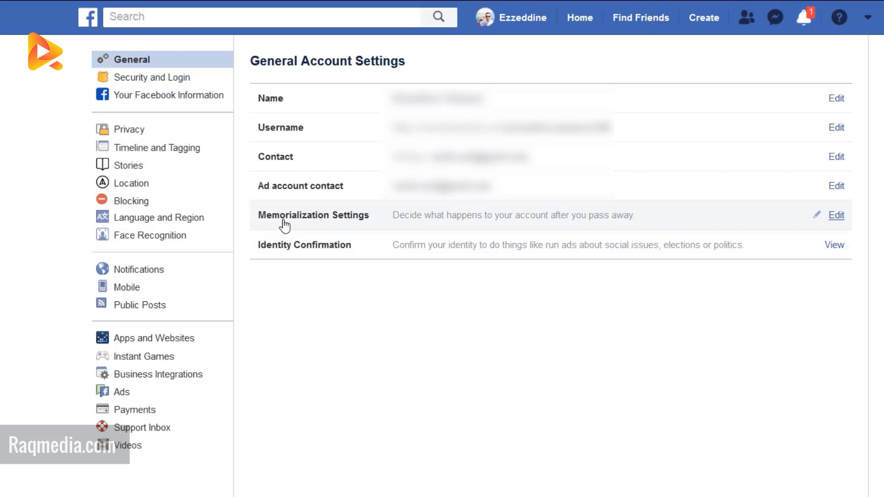
mouse_move(430, 223)
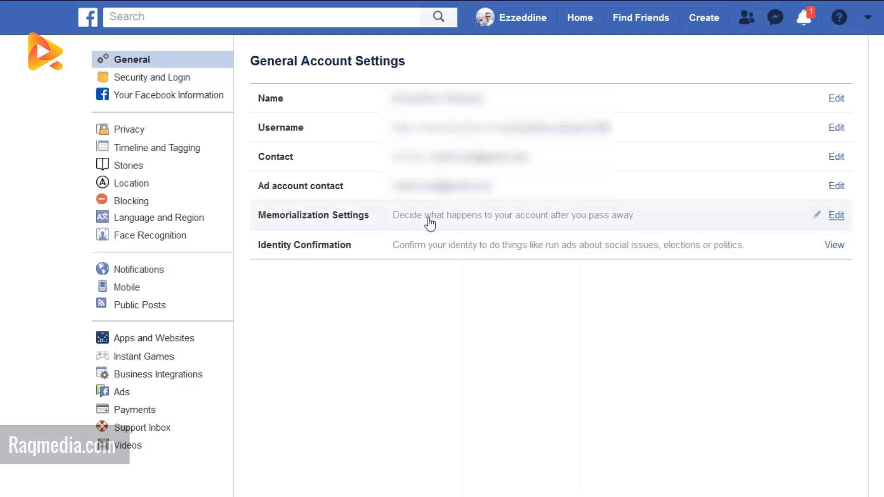
mouse_move(377, 326)
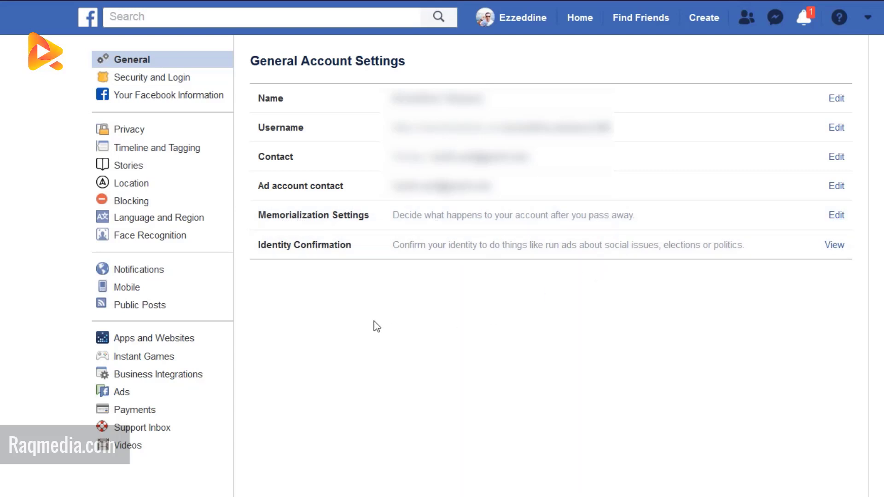
mouse_move(258, 252)
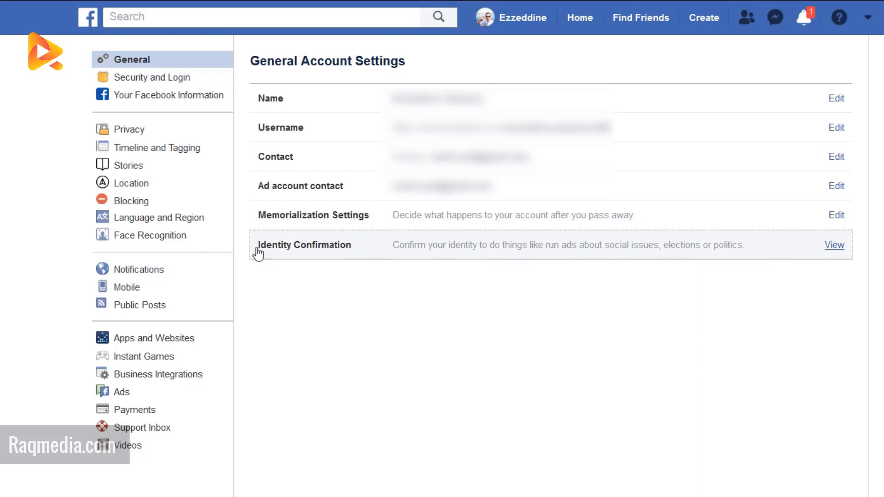
mouse_move(360, 248)
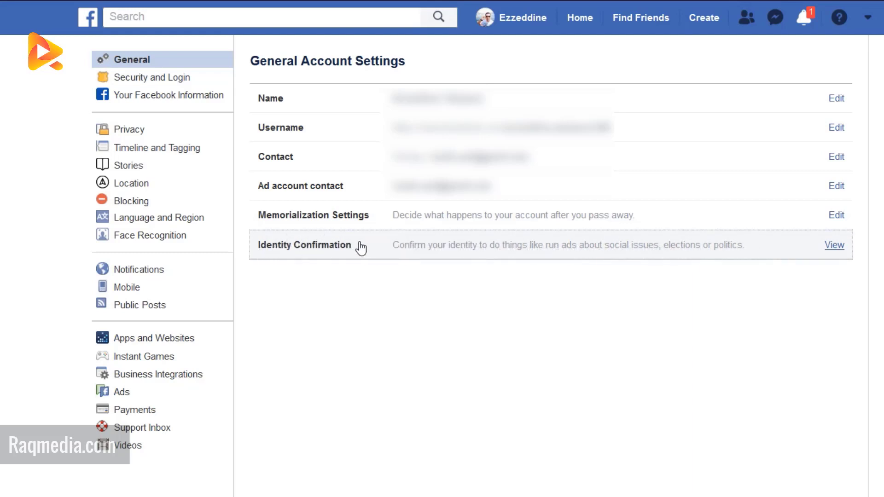
mouse_move(508, 257)
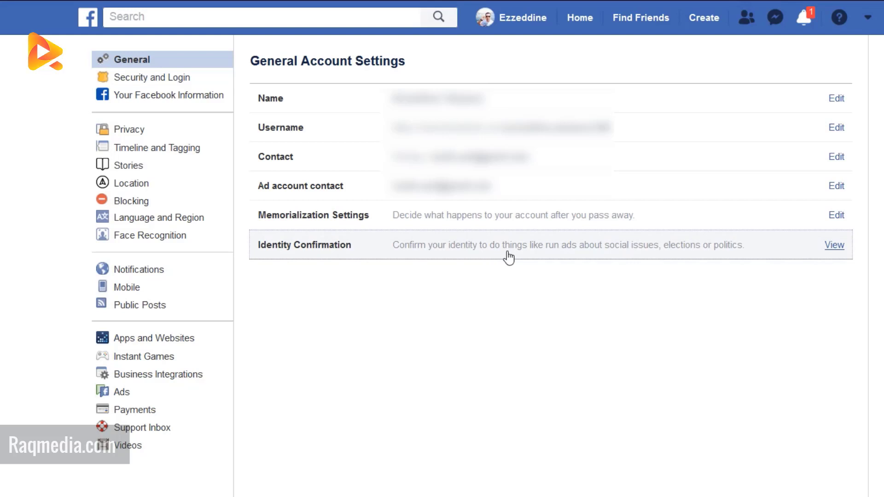
mouse_move(641, 291)
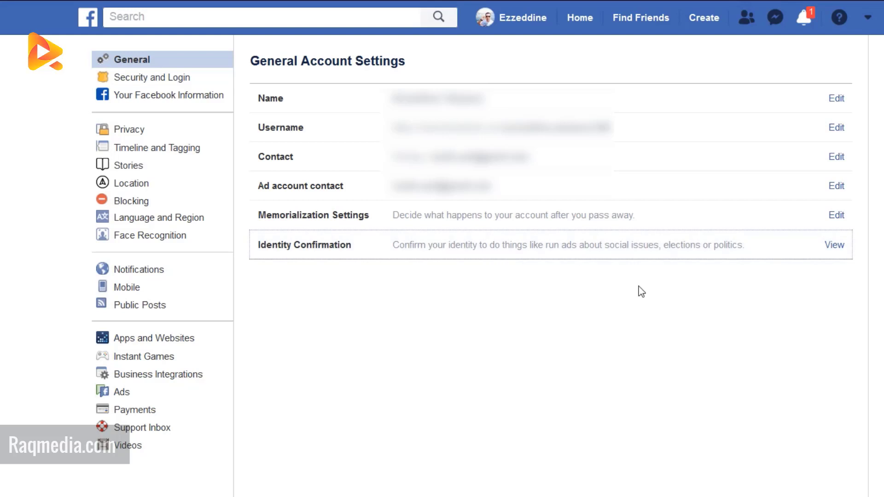
mouse_move(837, 248)
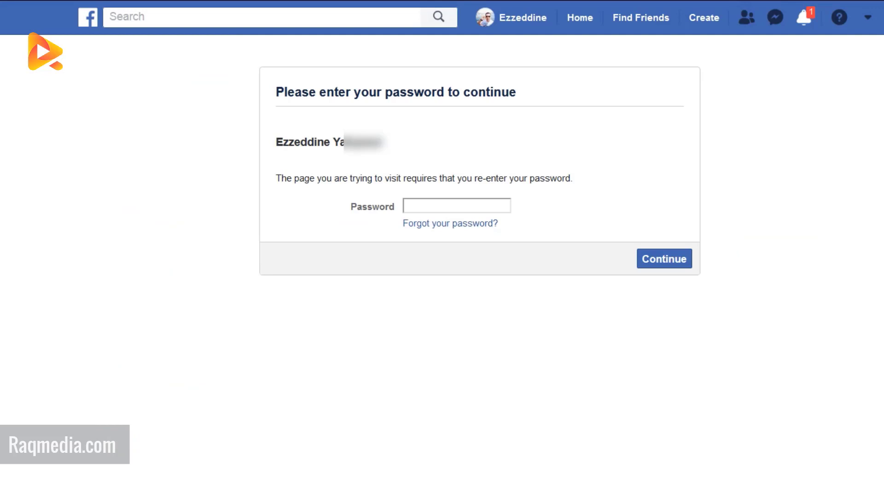
Re-enter the account password on the security check and continue.
type("password")
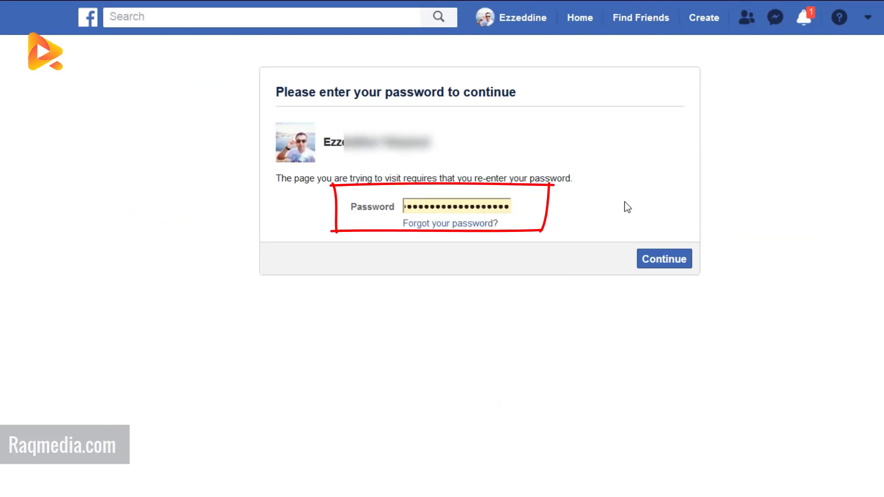
mouse_move(665, 259)
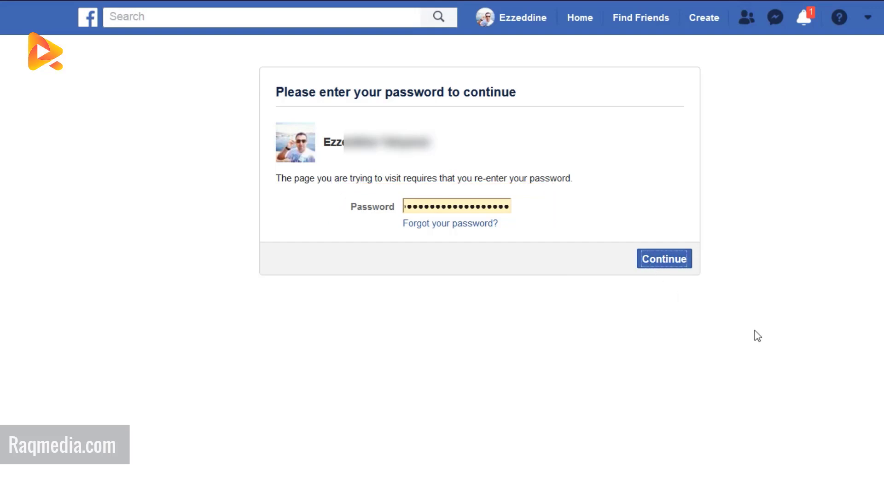
left_click(664, 258)
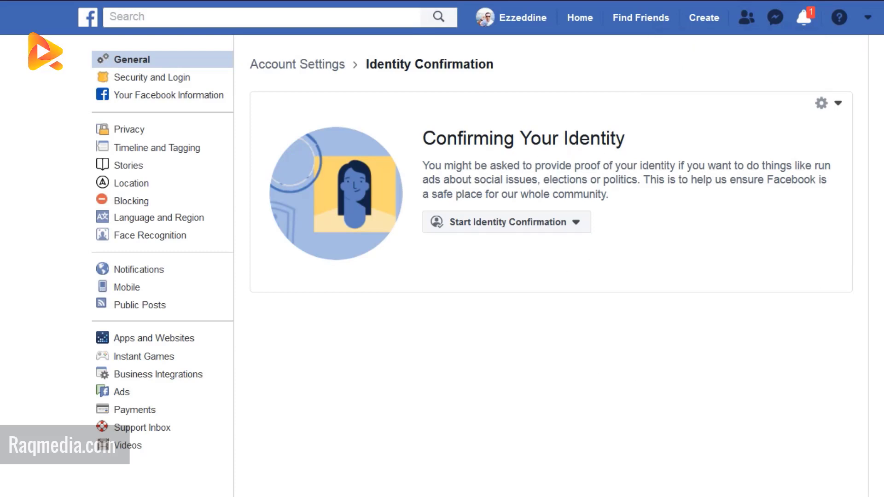
mouse_move(616, 179)
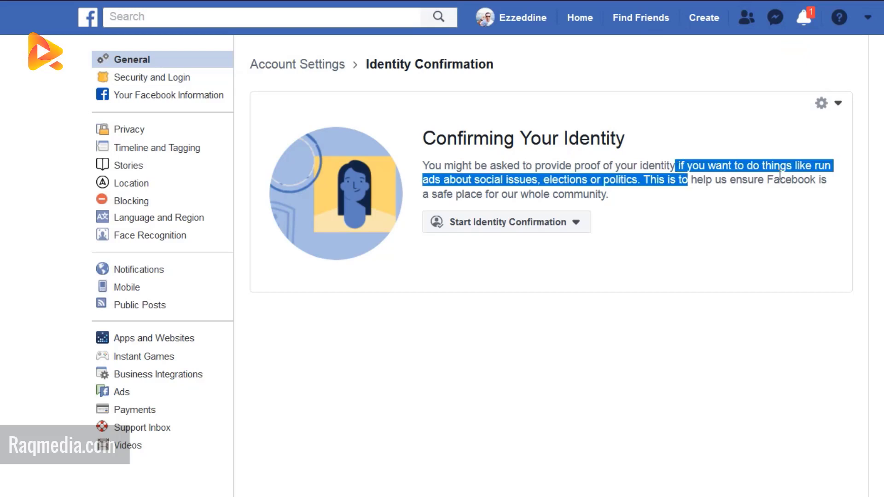
Open the gear menu on the Identity Confirmation card to reveal Settings.
left_click(539, 182)
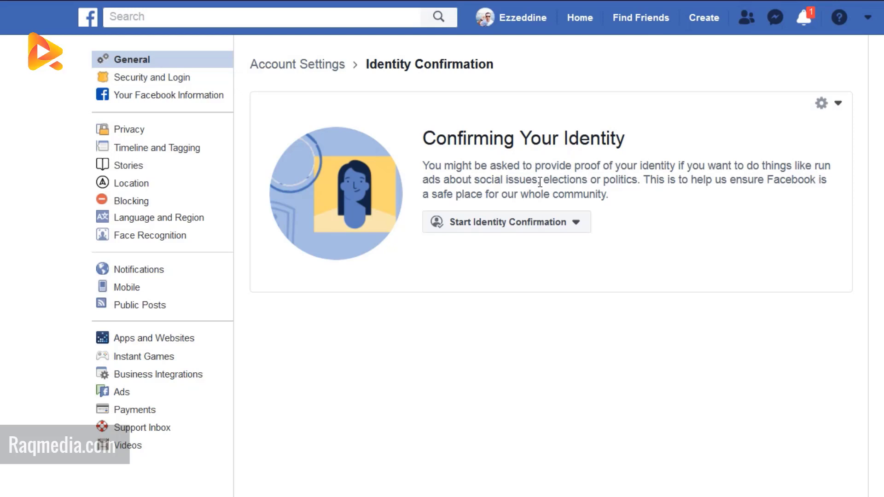
mouse_move(670, 194)
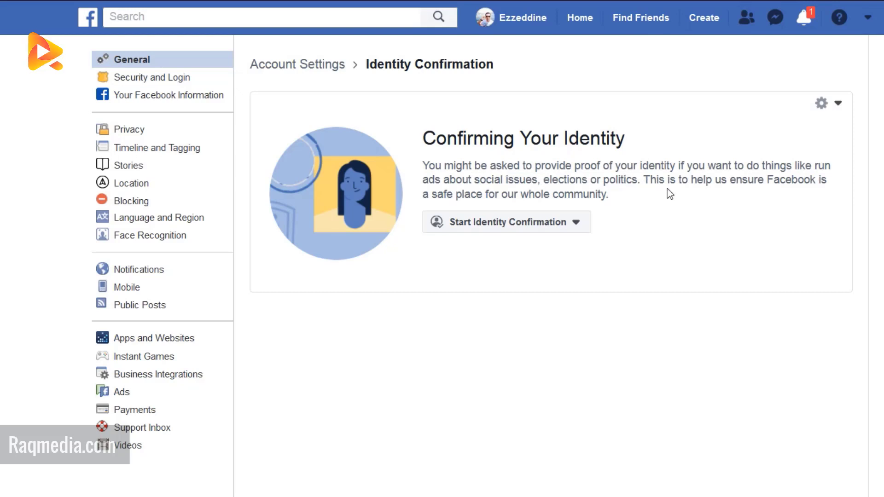
mouse_move(422, 213)
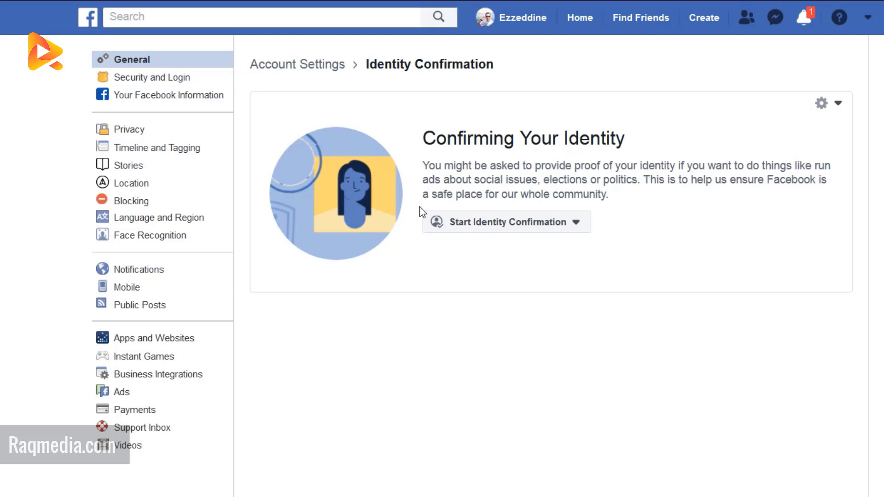
mouse_move(614, 210)
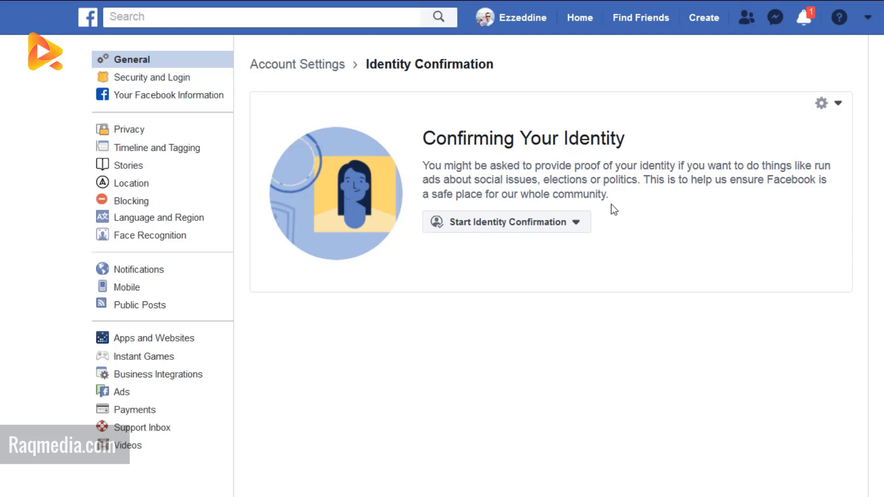
mouse_move(584, 233)
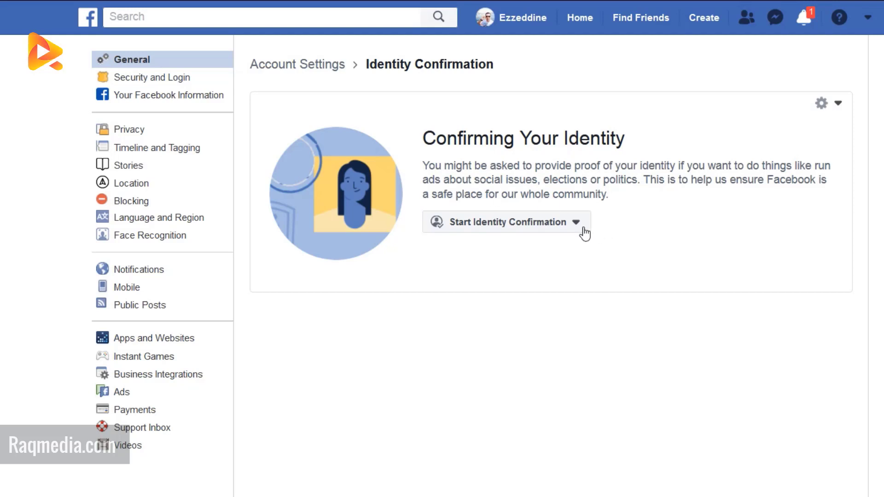
mouse_move(513, 223)
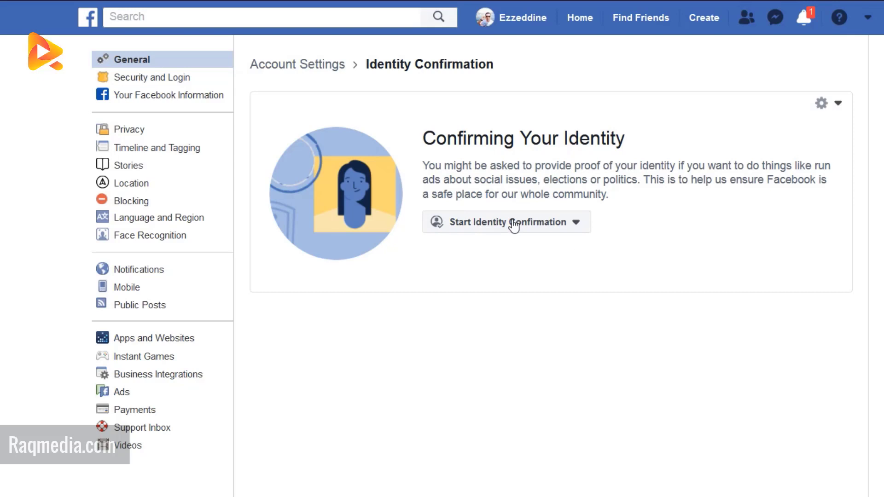
mouse_move(788, 156)
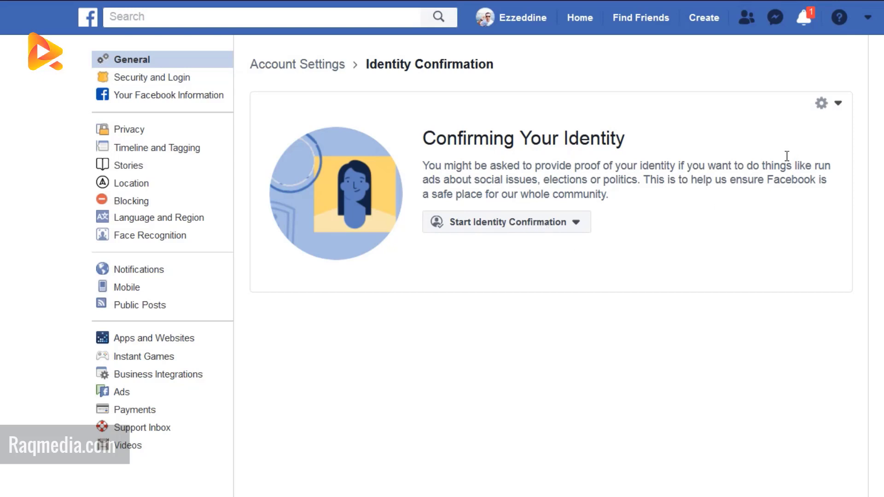
mouse_move(829, 104)
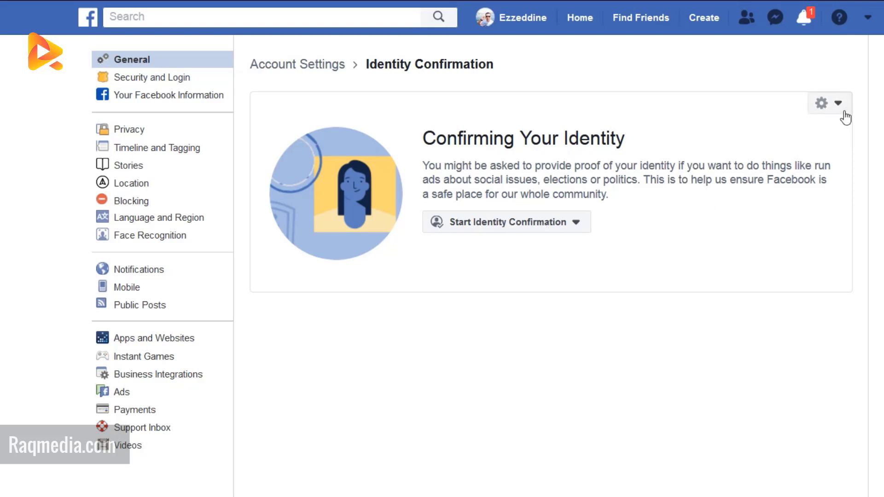
left_click(839, 104)
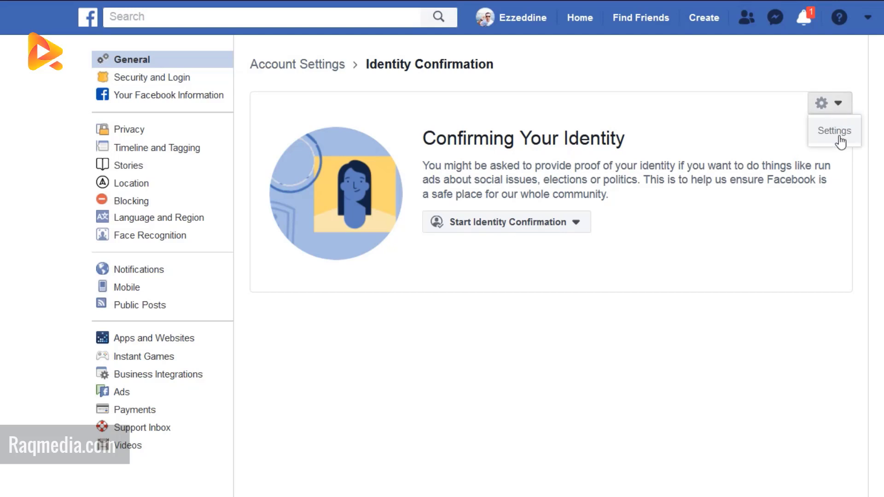
Set using an encrypted ID copy to detect fake IDs to Yes and save.
left_click(834, 131)
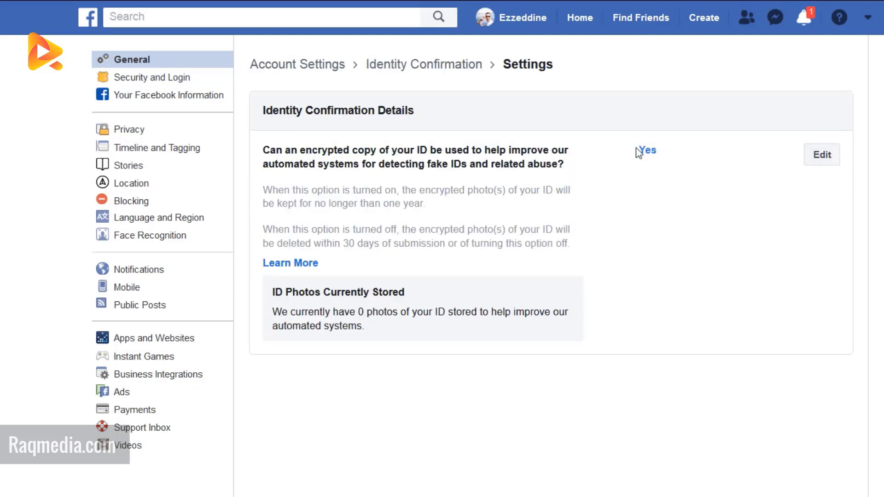
double_click(646, 150)
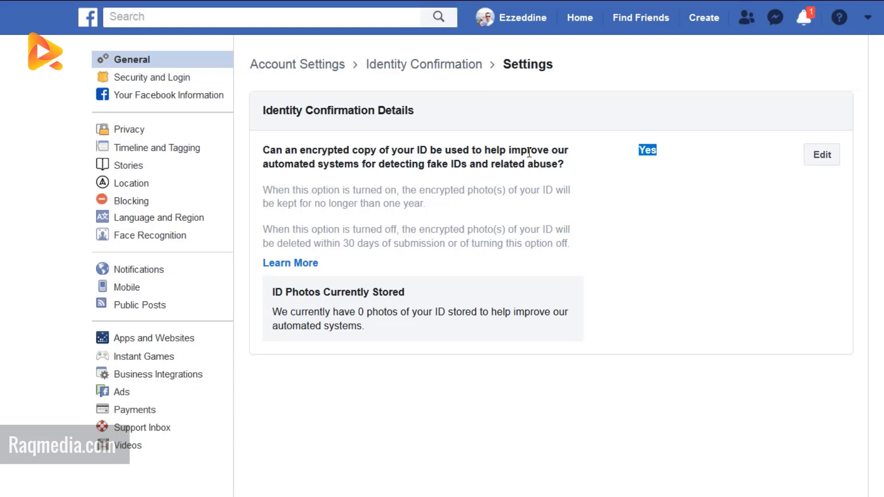
mouse_move(644, 210)
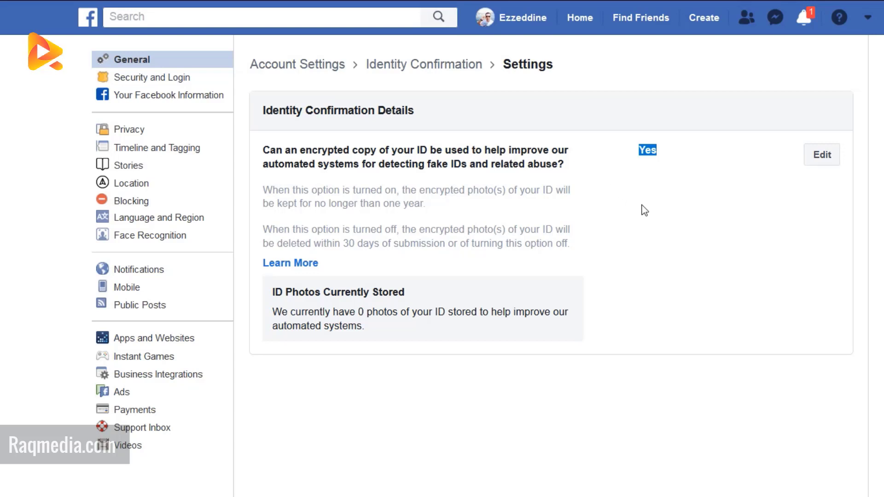
mouse_move(681, 239)
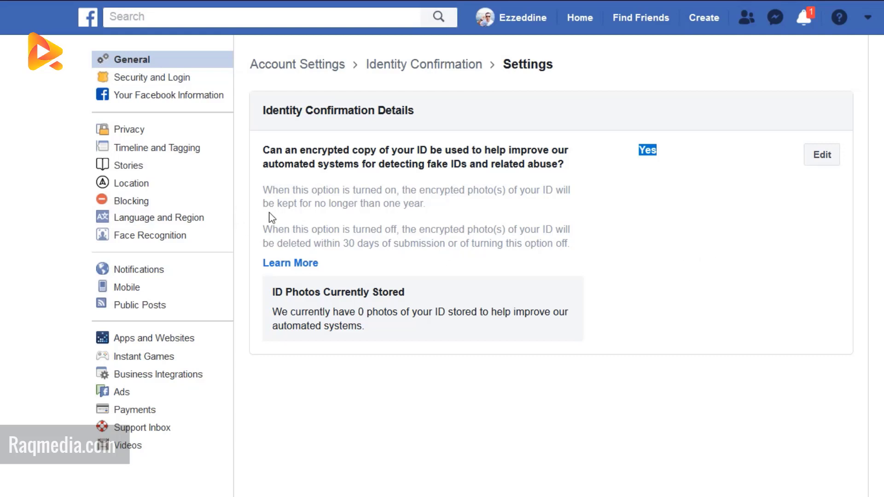
mouse_move(266, 198)
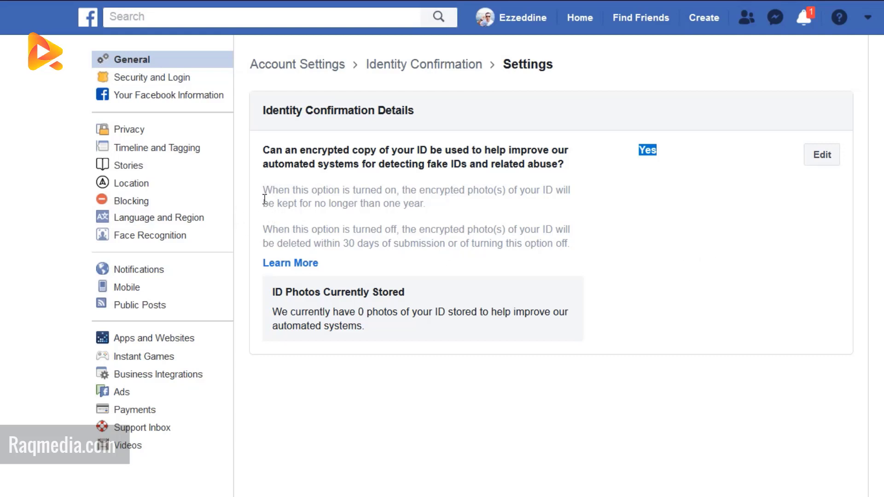
mouse_move(660, 151)
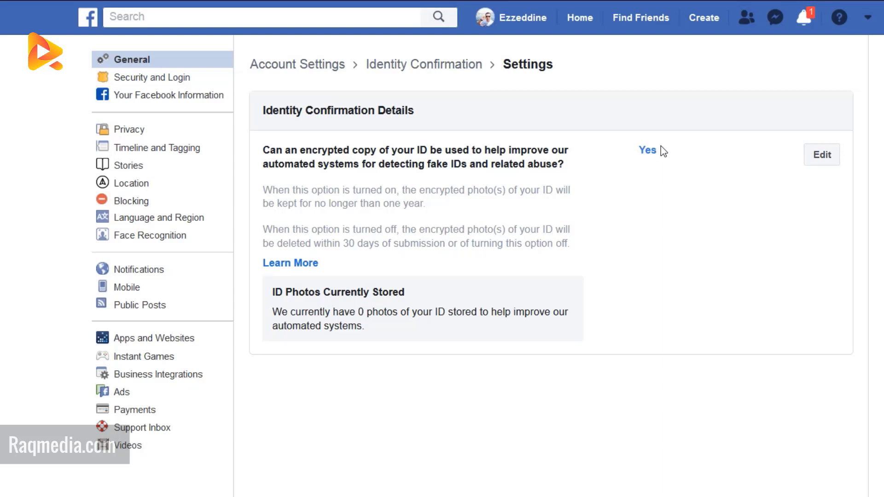
left_click(821, 155)
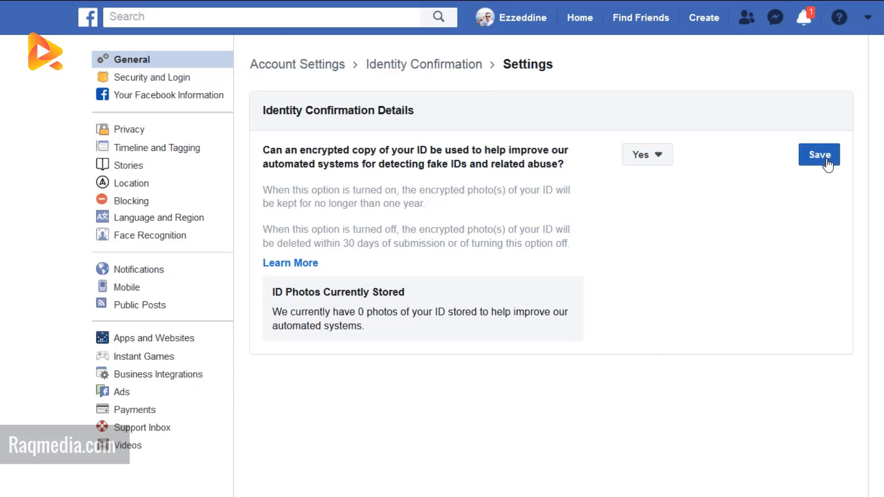
left_click(647, 155)
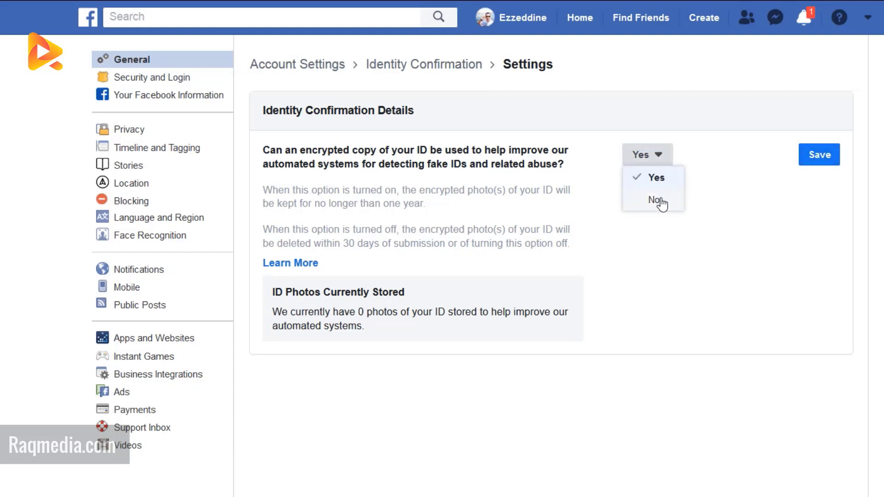
mouse_move(739, 284)
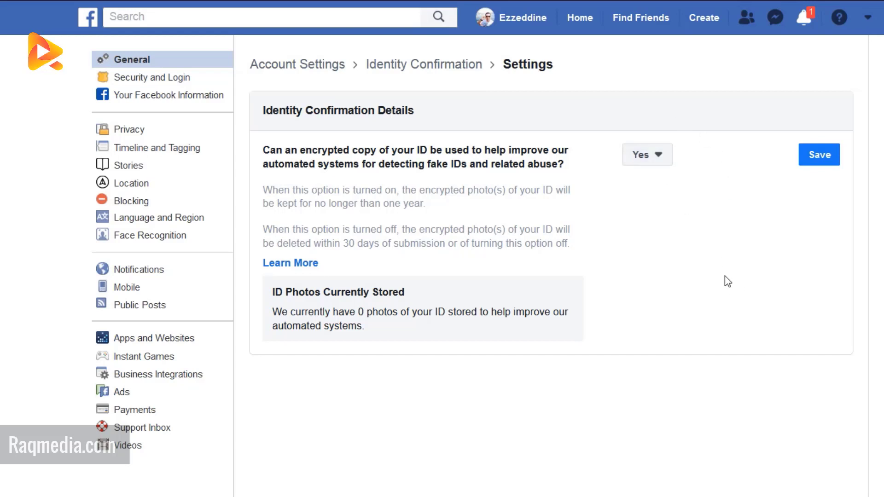
mouse_move(386, 245)
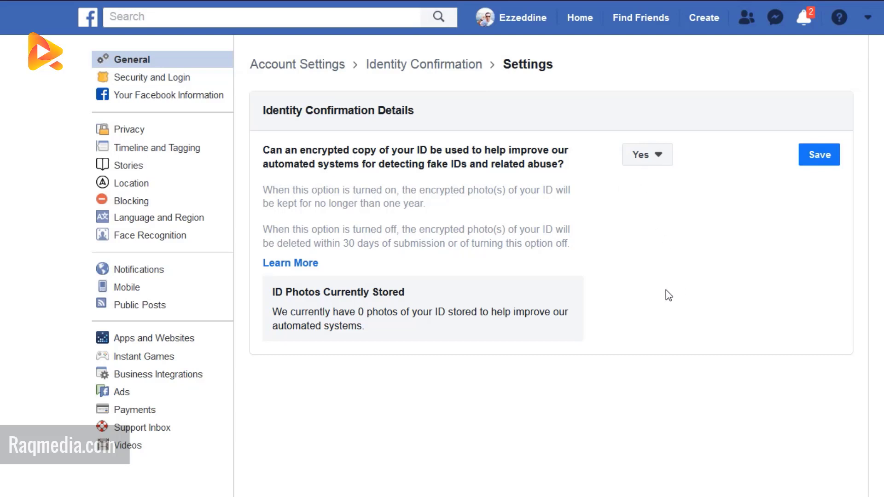
double_click(353, 244)
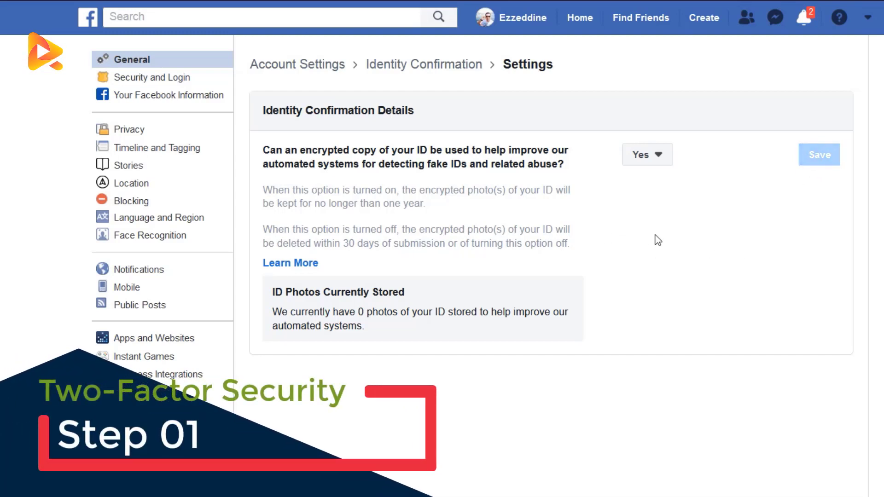
left_click(818, 154)
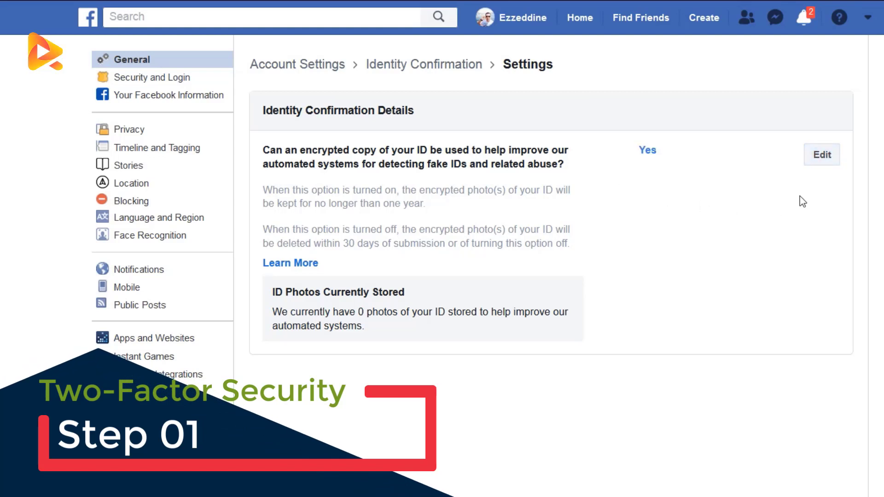
mouse_move(431, 78)
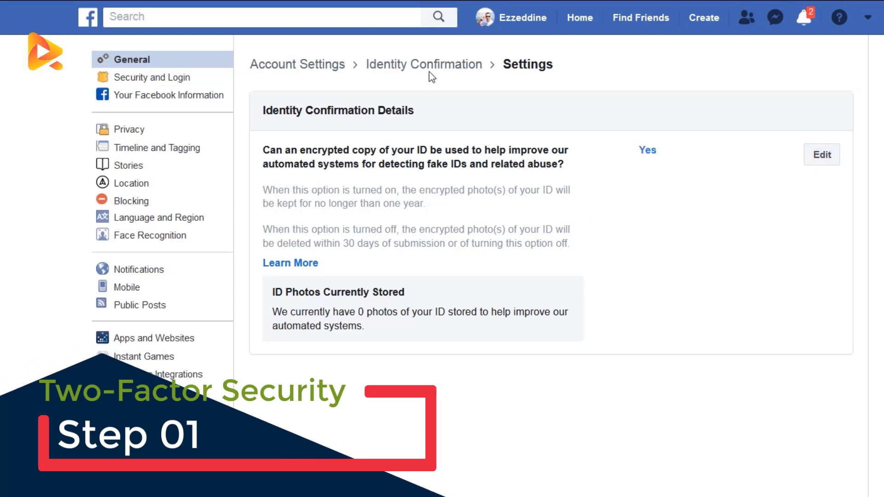
Return to Identity Confirmation and choose Running Ads About Social Issues, Elections or Politics.
left_click(424, 64)
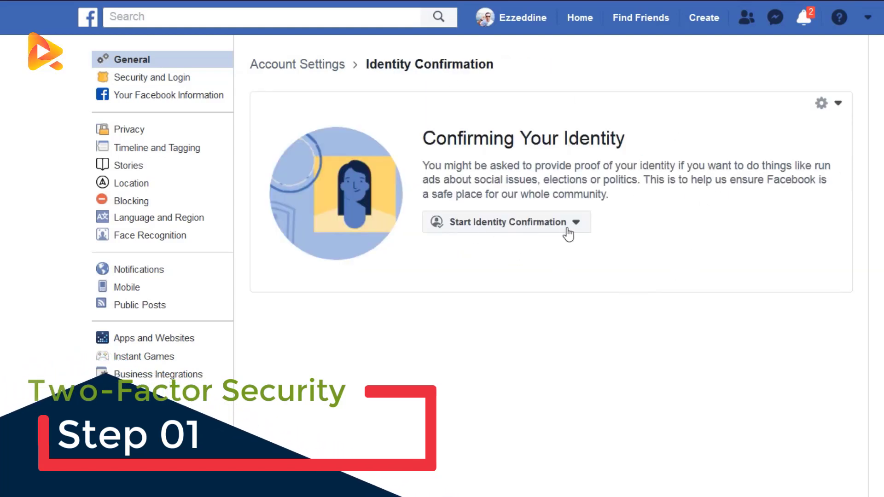
left_click(575, 222)
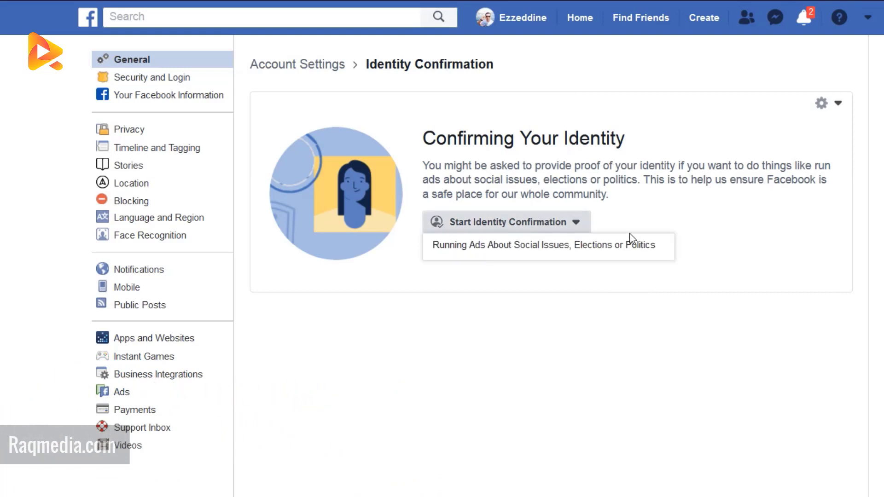
mouse_move(468, 251)
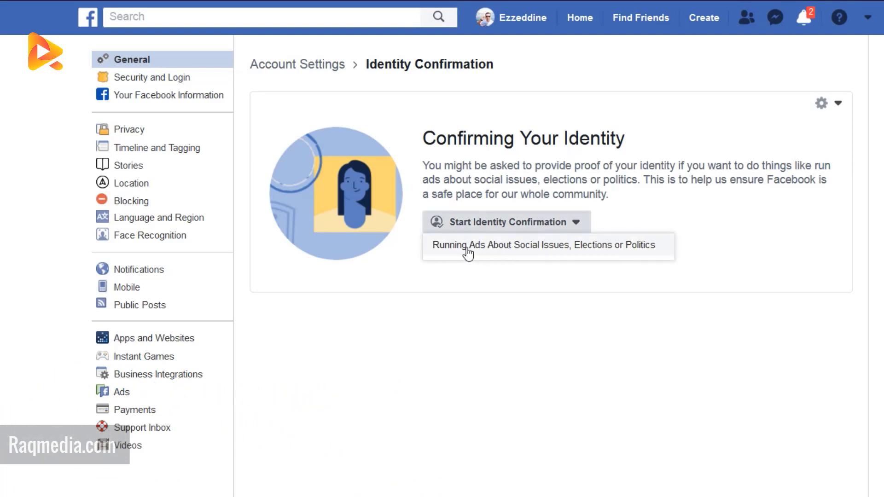
mouse_move(498, 255)
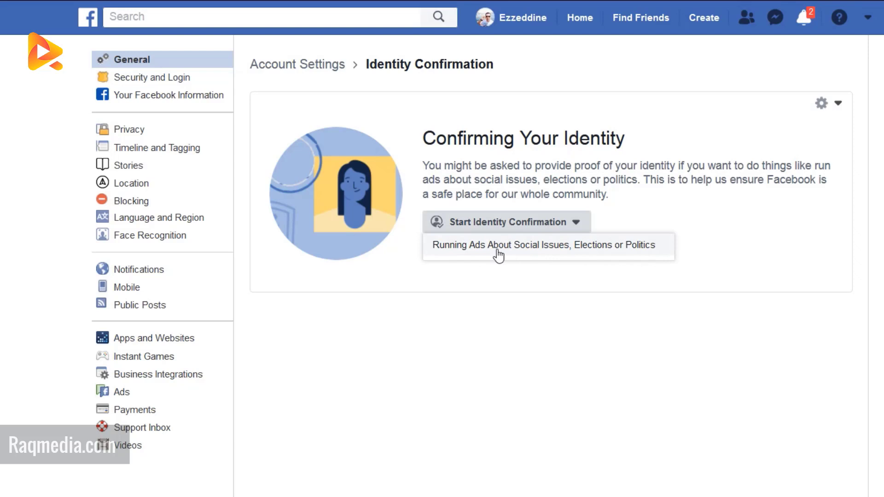
mouse_move(518, 253)
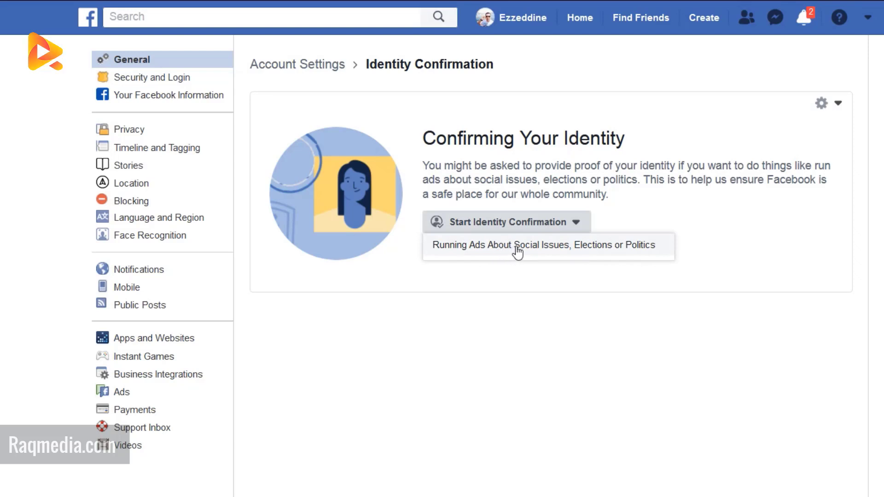
left_click(543, 244)
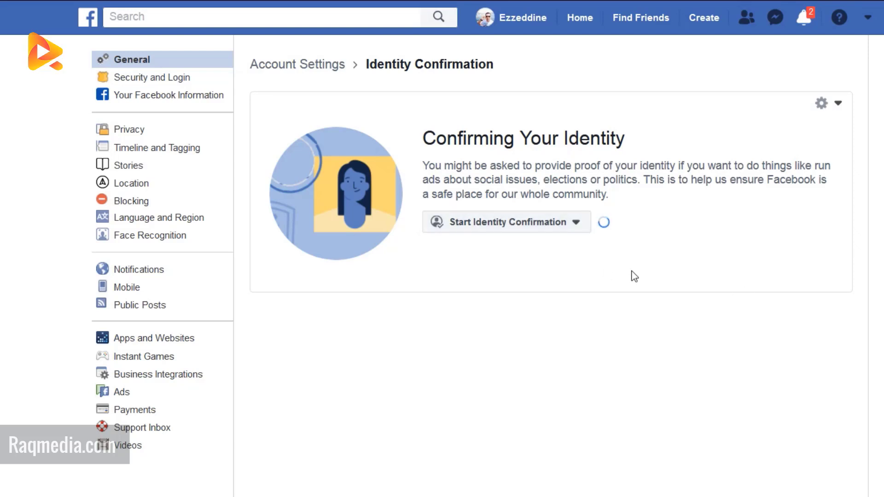
Start identity confirmation and set United States as the ads country.
left_click(503, 222)
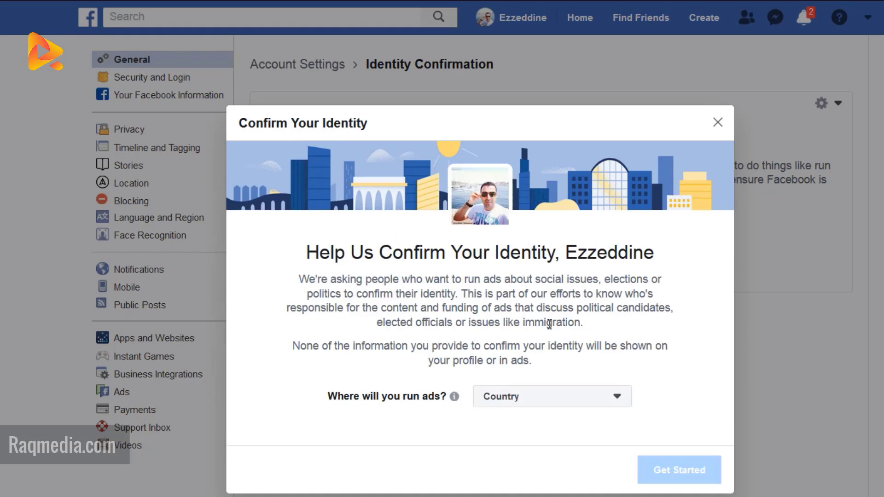
mouse_move(335, 337)
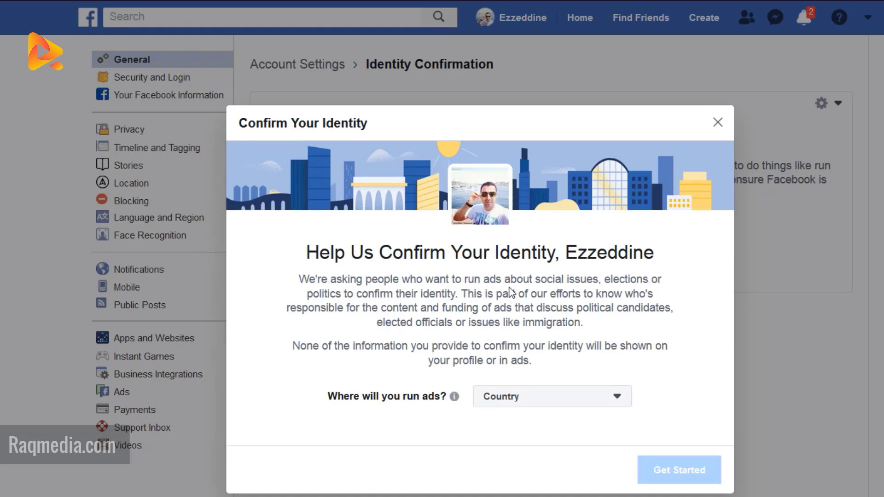
mouse_move(455, 397)
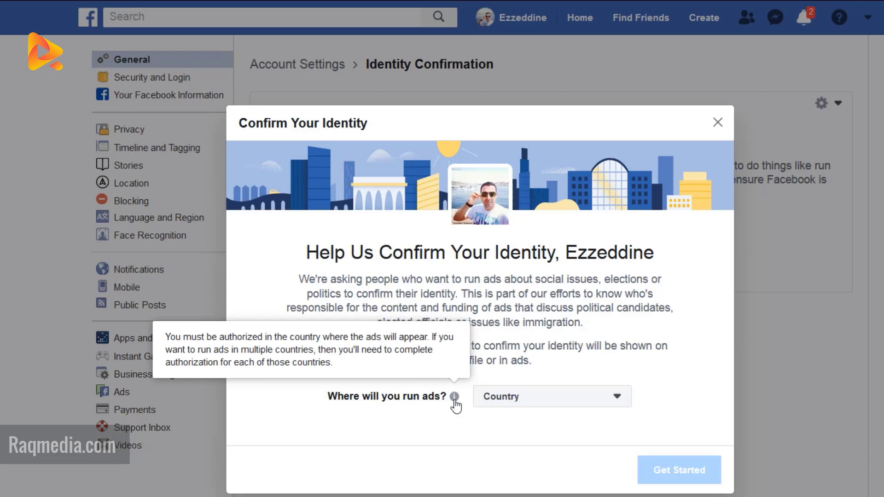
mouse_move(542, 407)
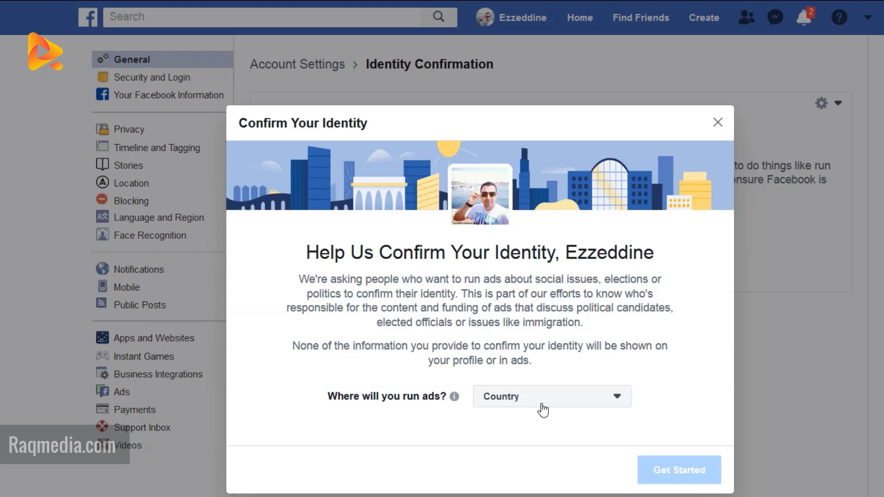
left_click(551, 396)
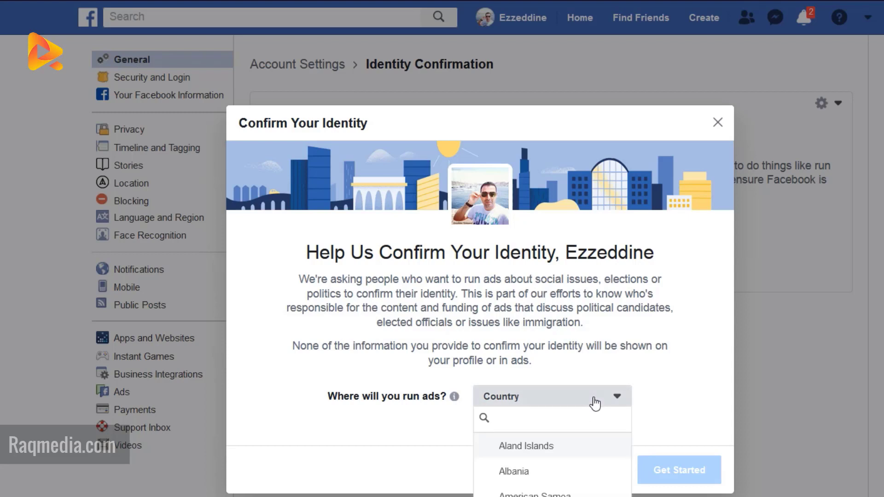
left_click(542, 418)
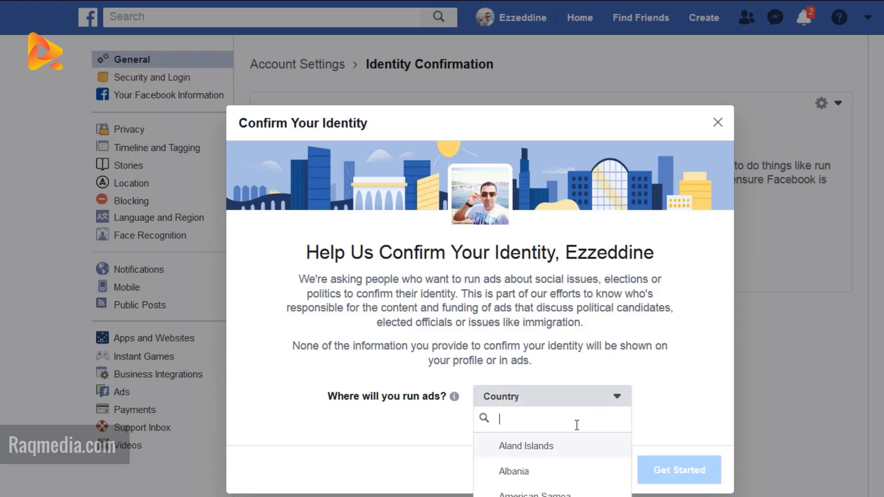
left_click(718, 122)
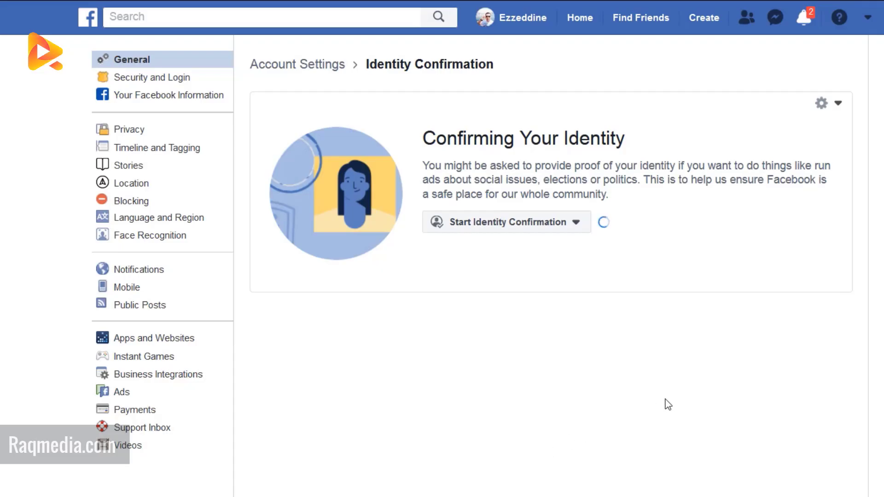
left_click(505, 221)
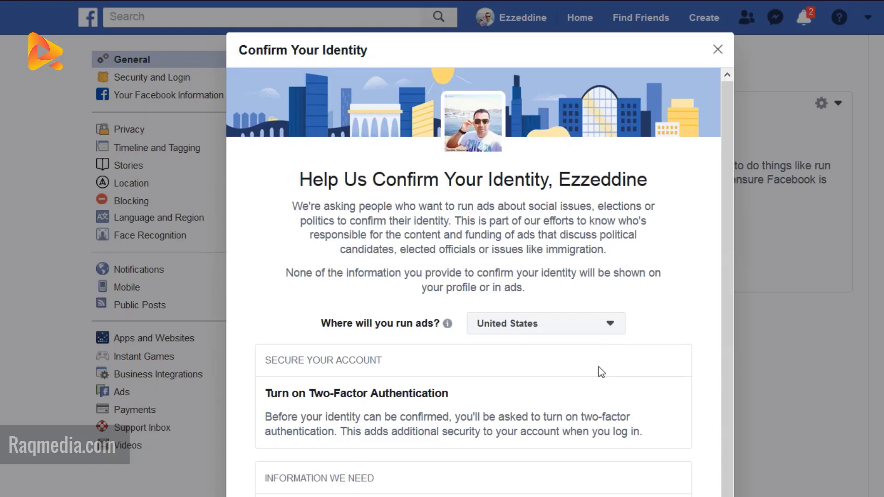
mouse_move(523, 351)
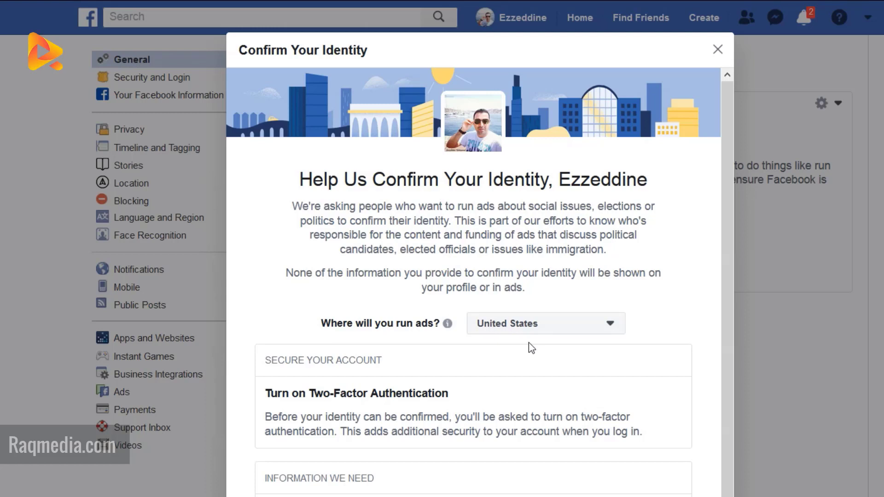
mouse_move(547, 349)
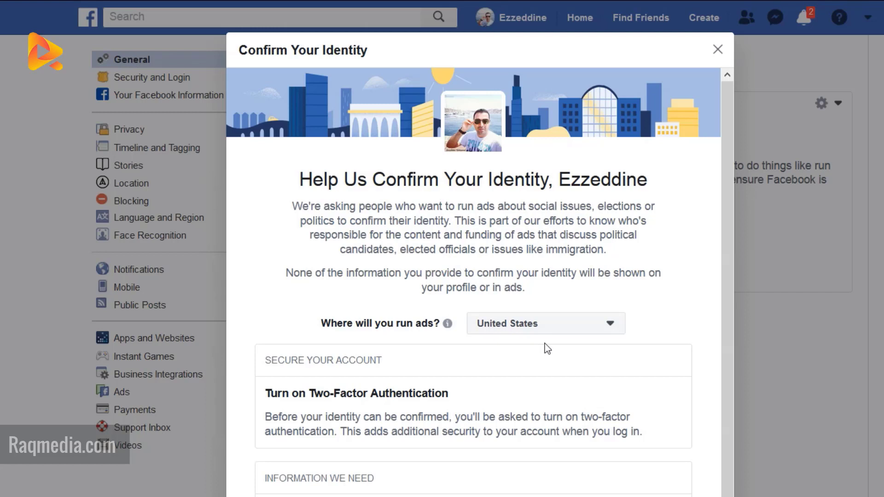
mouse_move(574, 347)
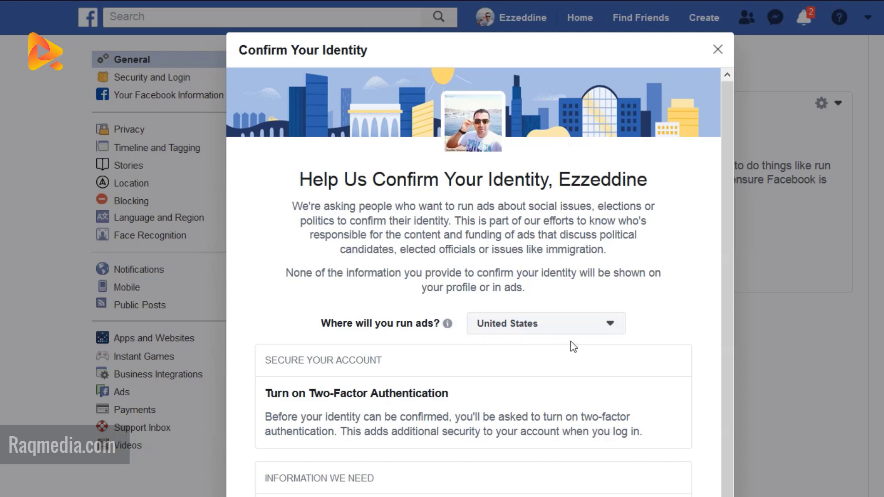
mouse_move(509, 359)
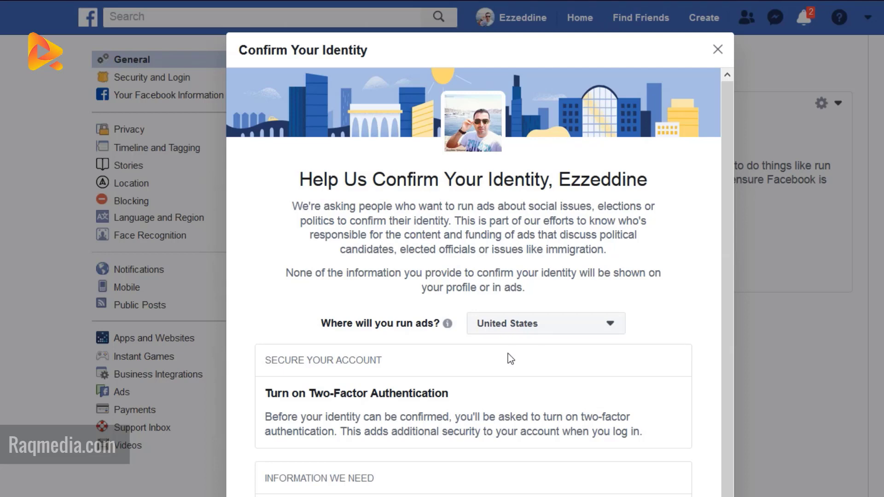
mouse_move(553, 381)
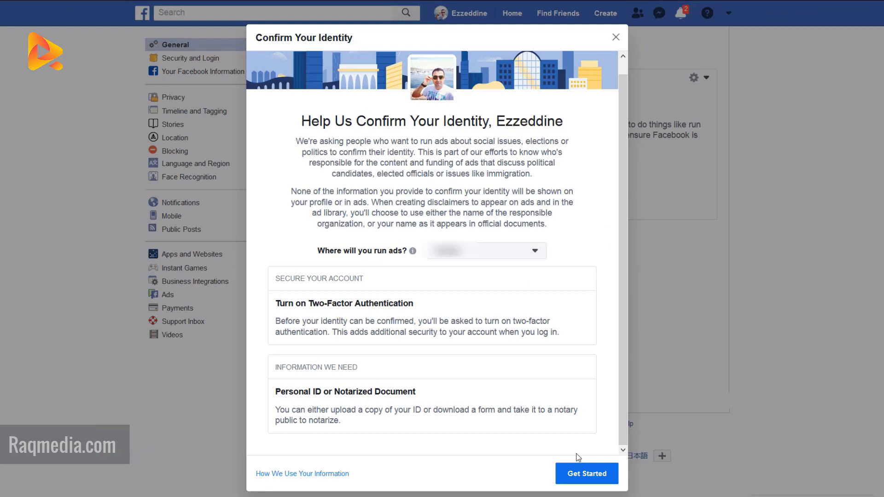
Get started and confirm you really need identity confirmation.
left_click(586, 474)
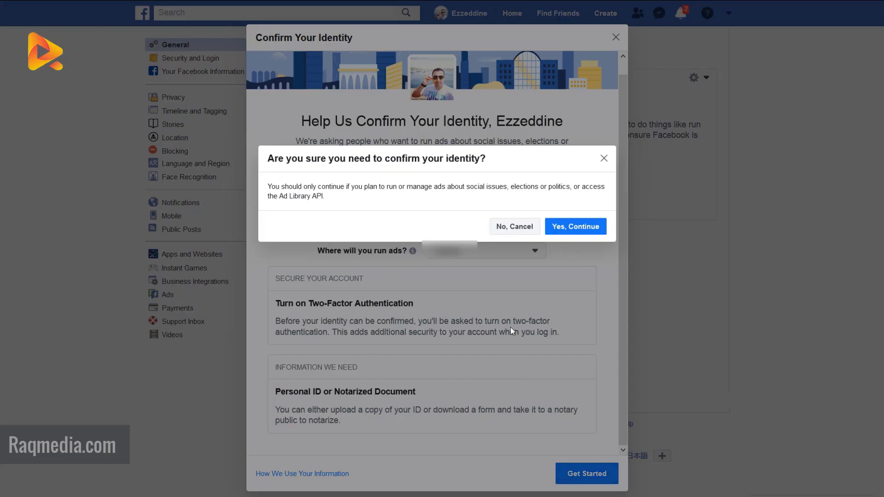
mouse_move(457, 158)
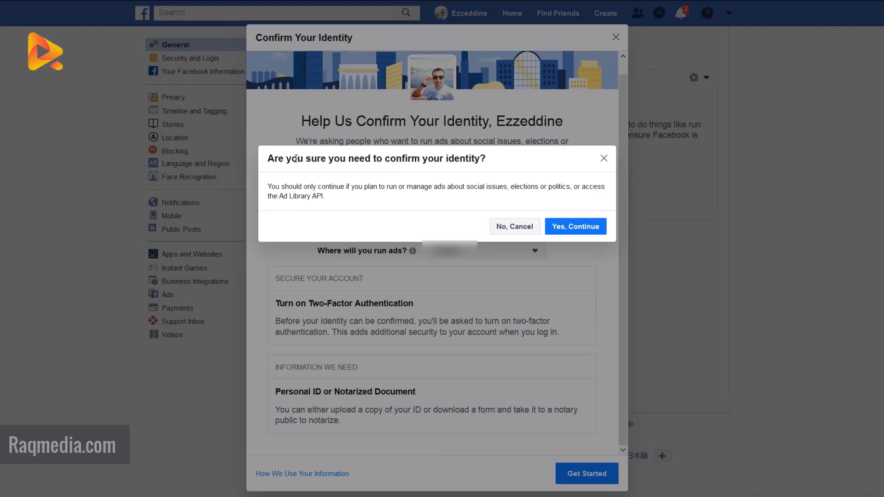
mouse_move(361, 195)
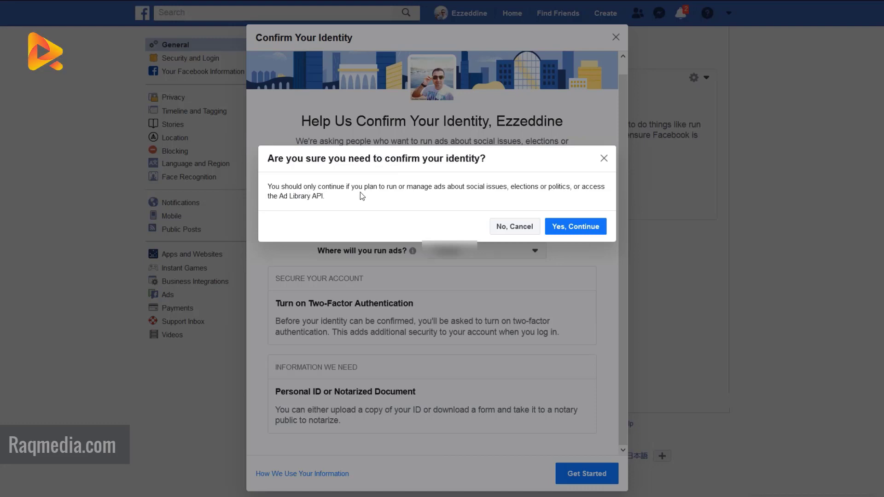
mouse_move(477, 188)
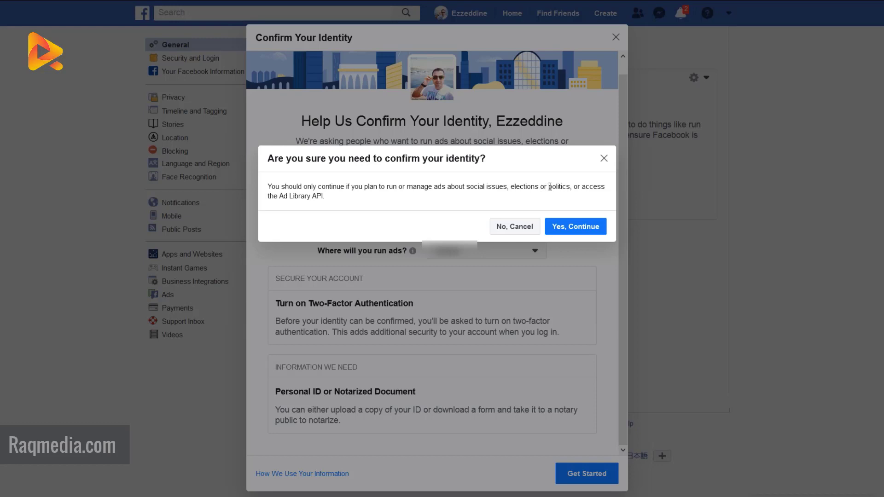
mouse_move(321, 199)
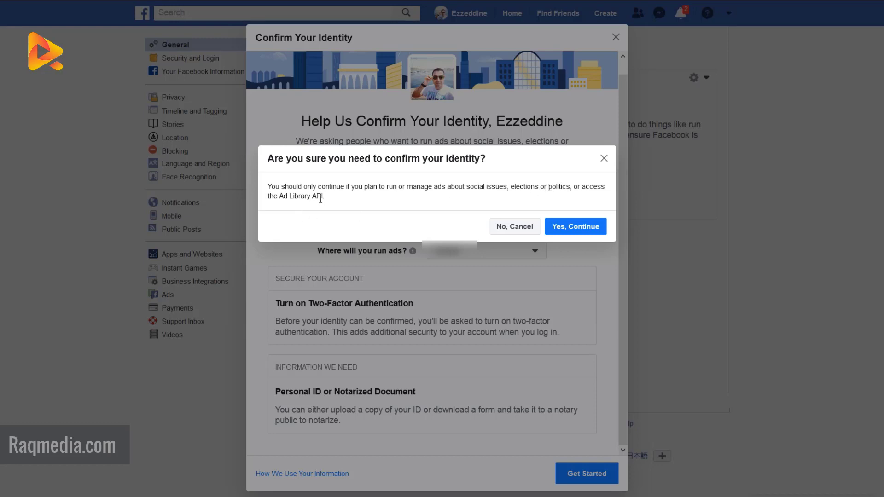
mouse_move(491, 159)
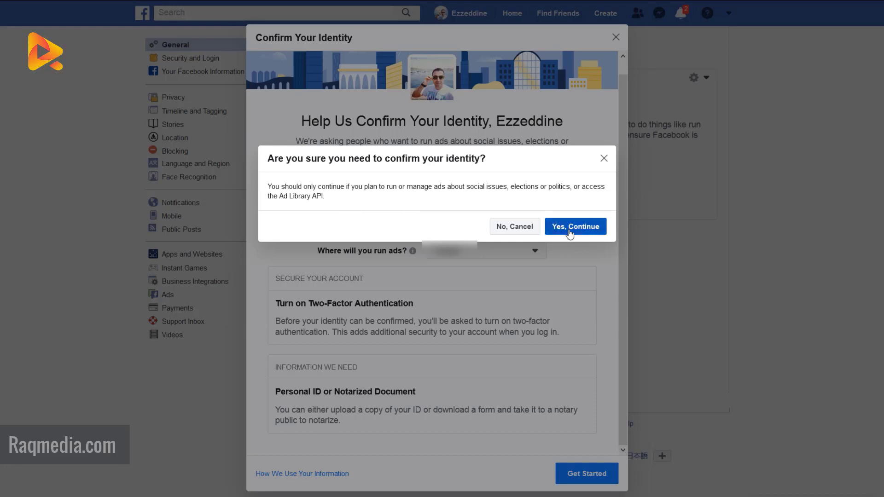
mouse_move(293, 173)
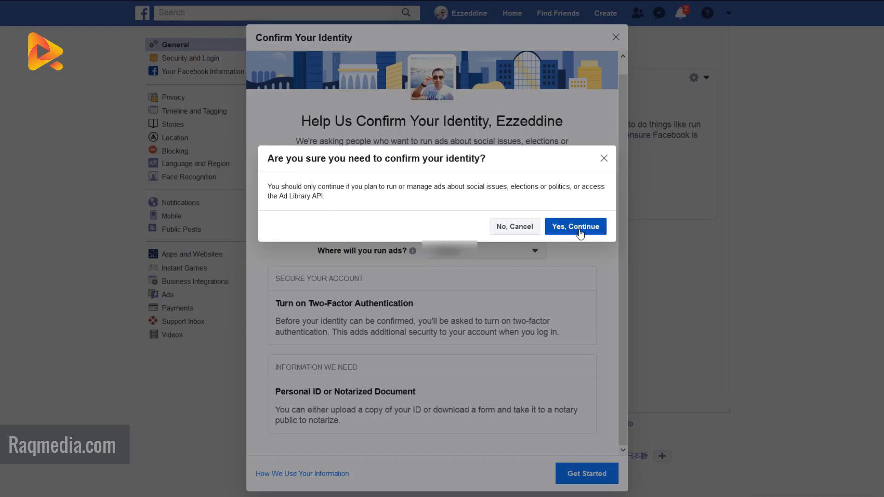
left_click(575, 226)
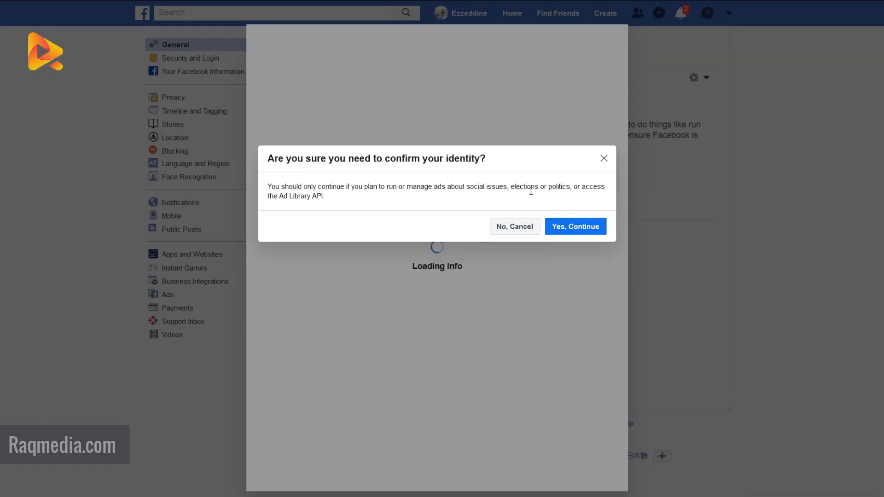
Confirm Yes, Continue again to reach the two-factor authentication stage.
left_click(575, 226)
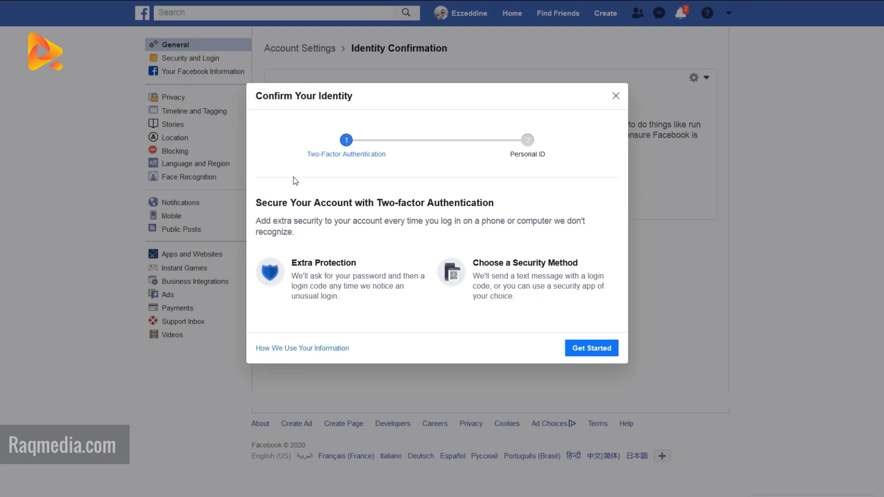
mouse_move(307, 158)
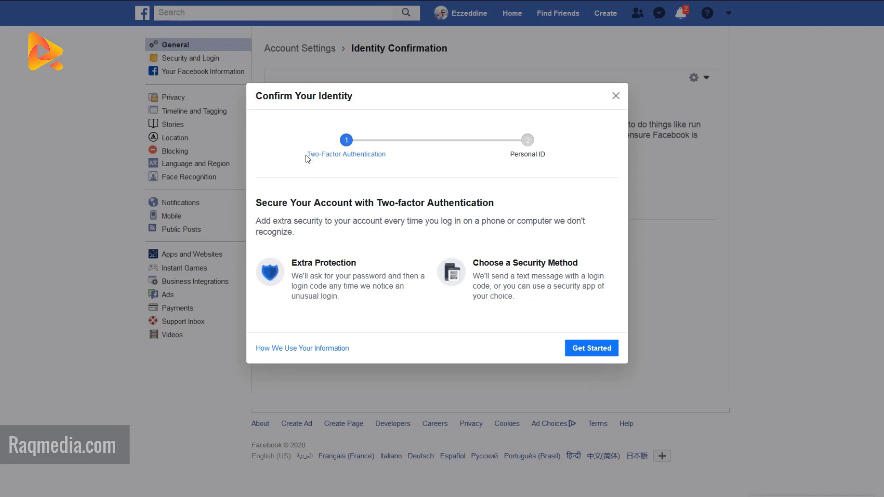
mouse_move(256, 215)
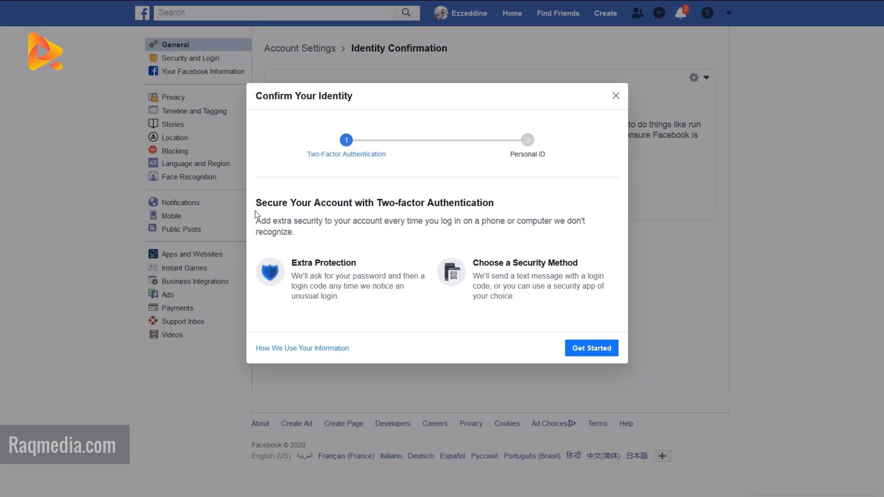
mouse_move(356, 207)
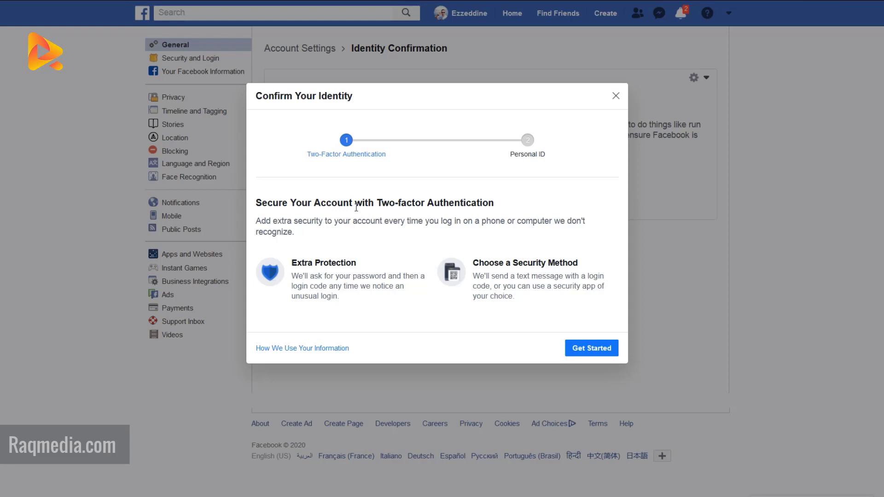
mouse_move(525, 265)
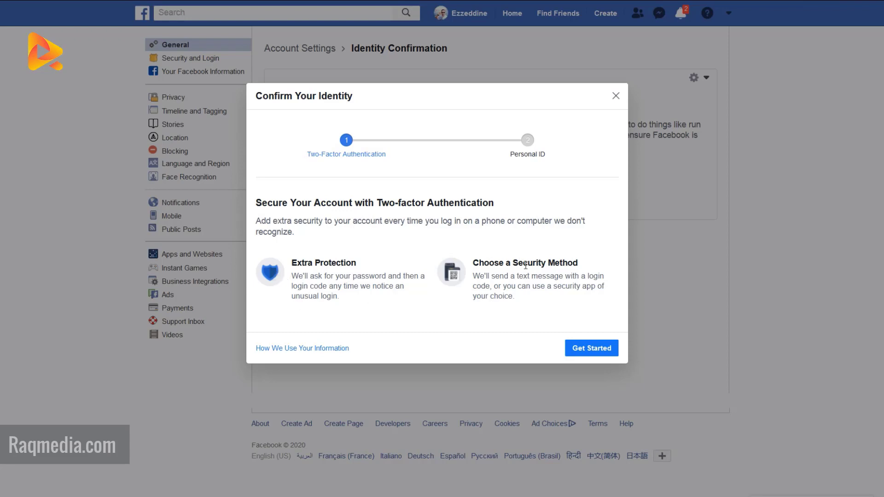
Choose Text Message (SMS) over Duo Mobile as the two-factor security method.
left_click(591, 348)
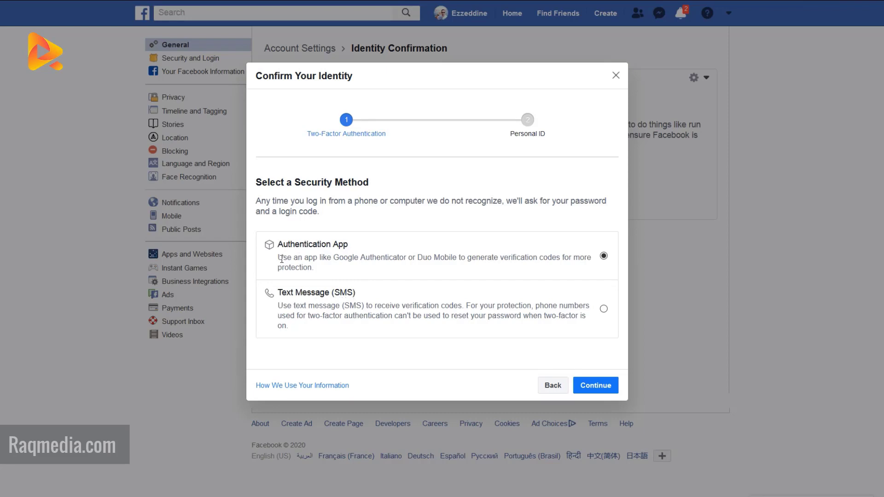
double_click(369, 257)
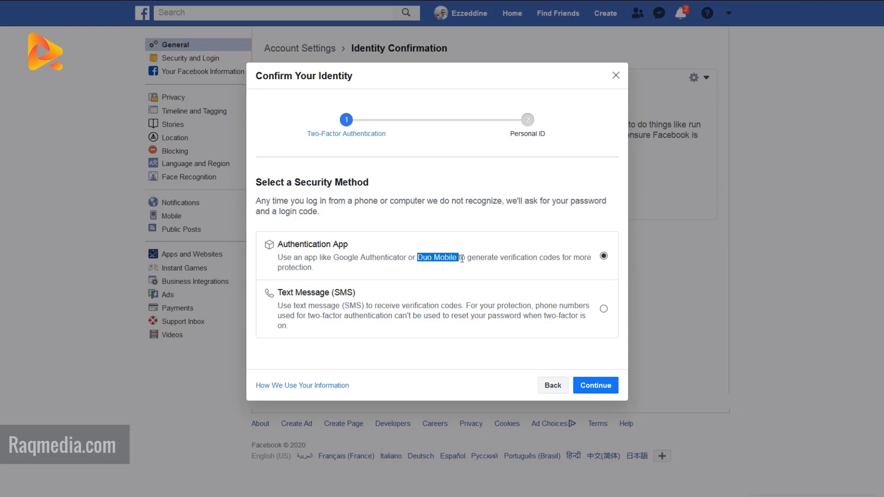
mouse_move(581, 273)
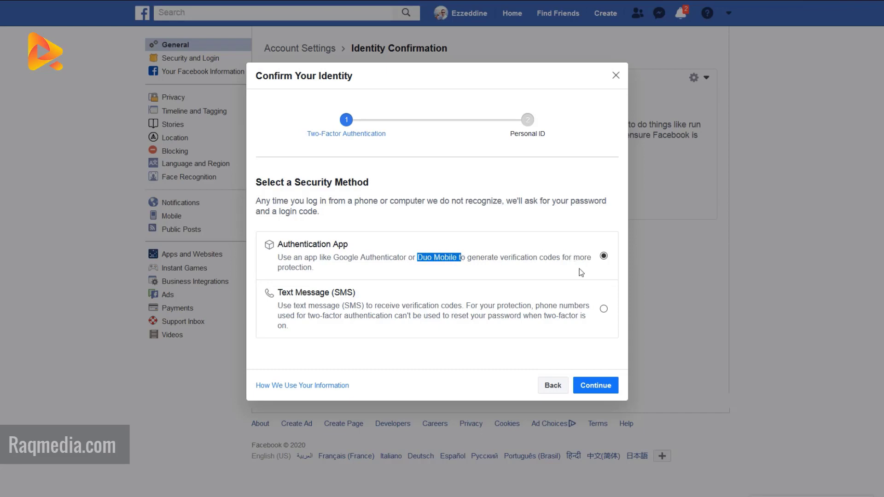
left_click(603, 309)
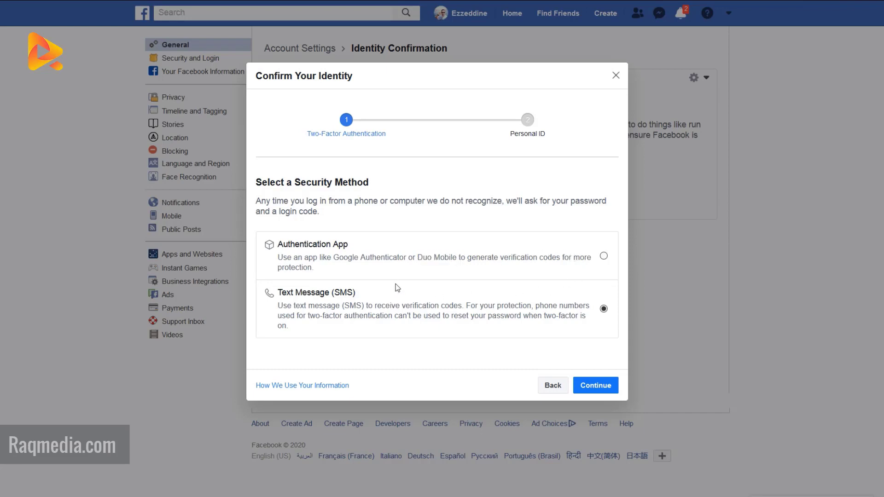
mouse_move(413, 314)
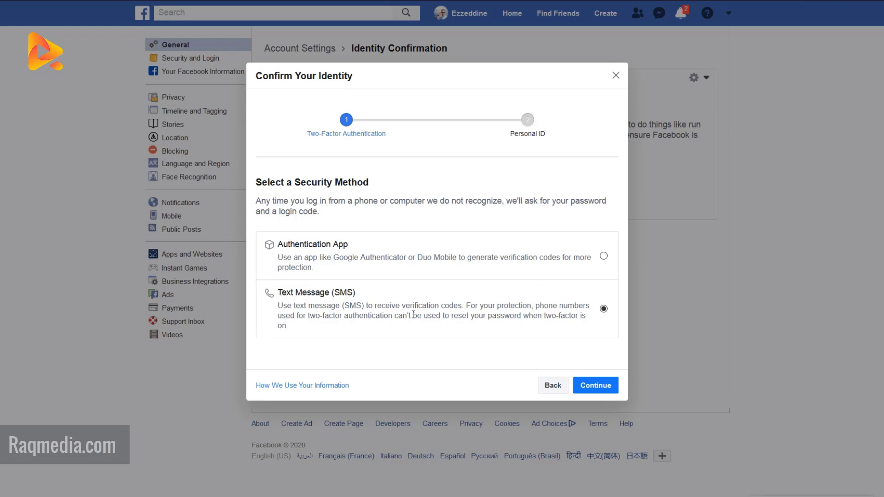
double_click(346, 292)
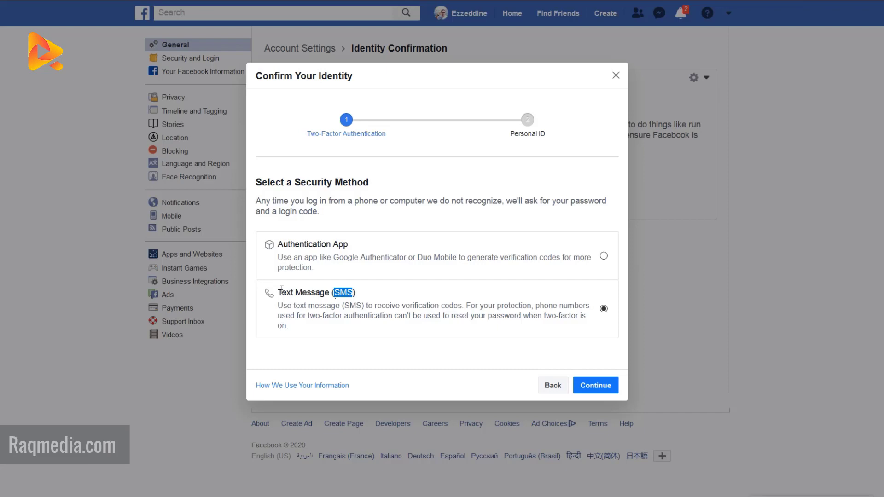
mouse_move(371, 298)
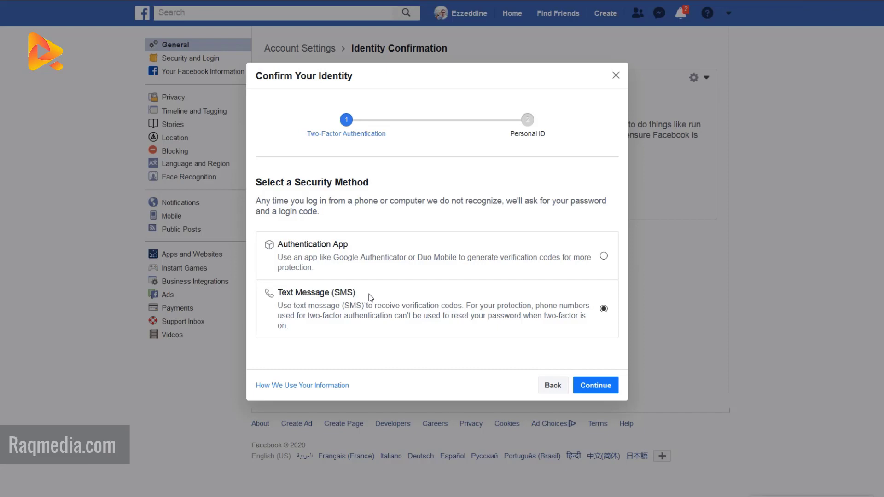
mouse_move(402, 309)
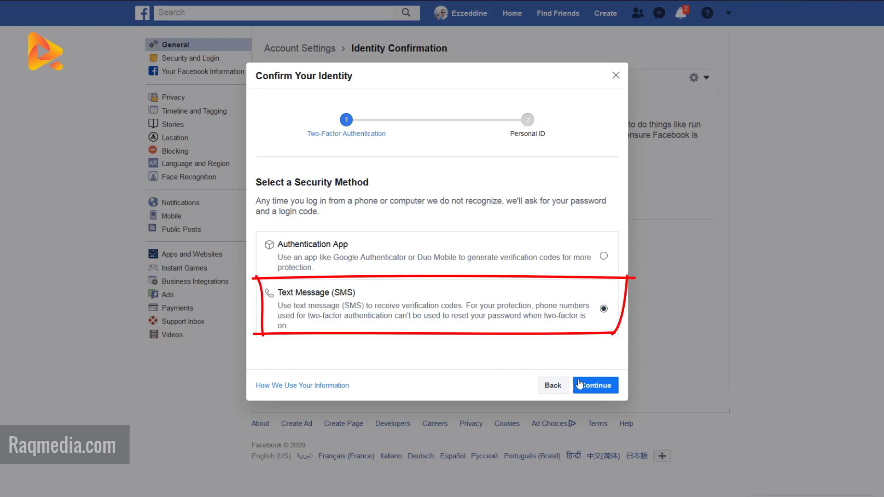
left_click(595, 385)
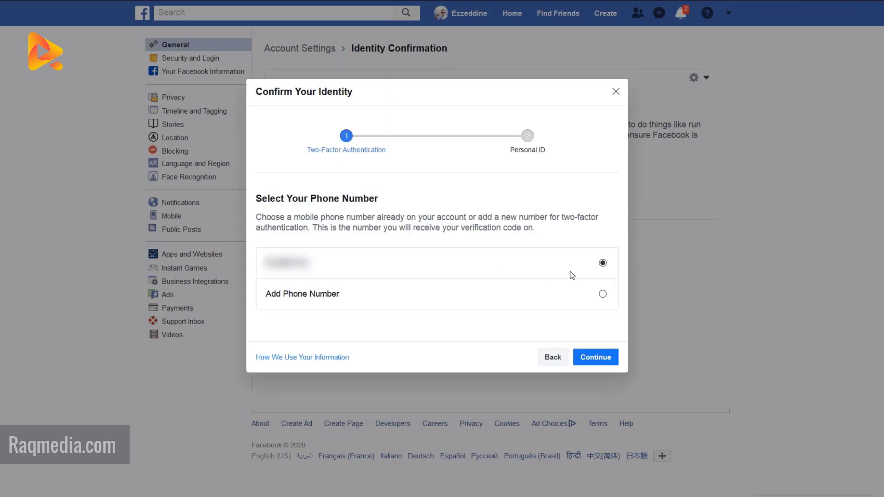
mouse_move(581, 265)
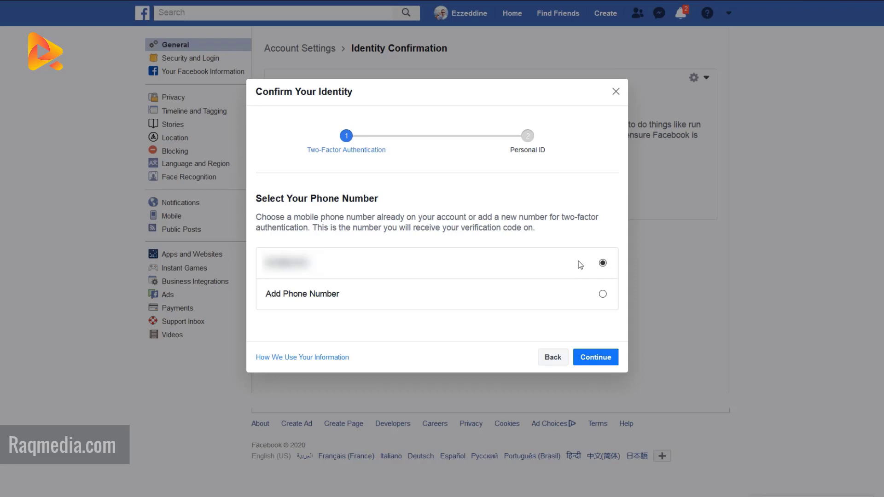
Keep the account's existing phone number for verification codes and continue.
left_click(603, 296)
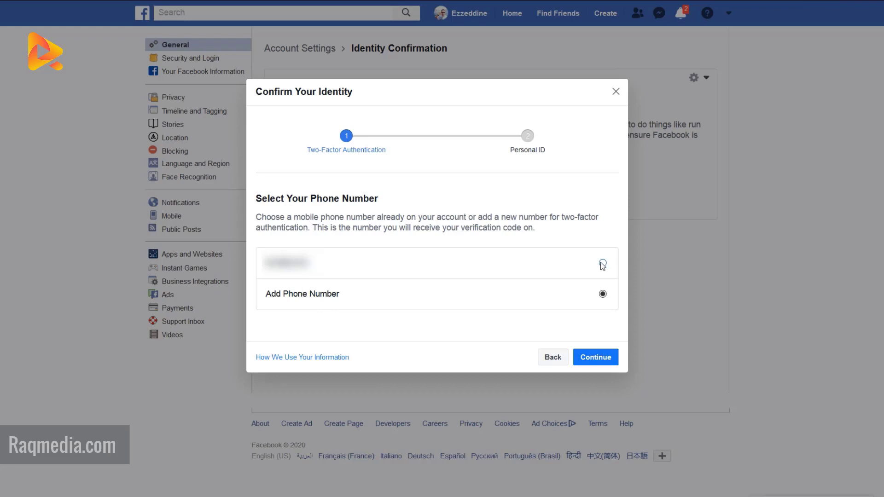
left_click(603, 263)
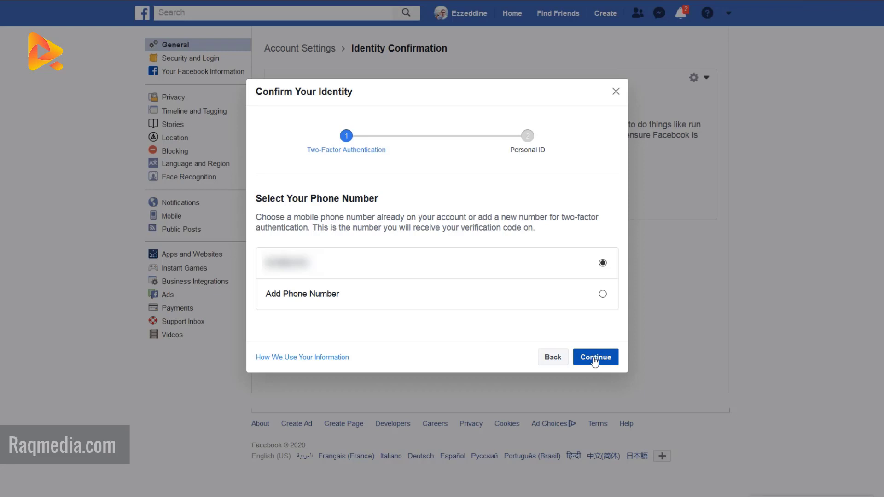
left_click(595, 357)
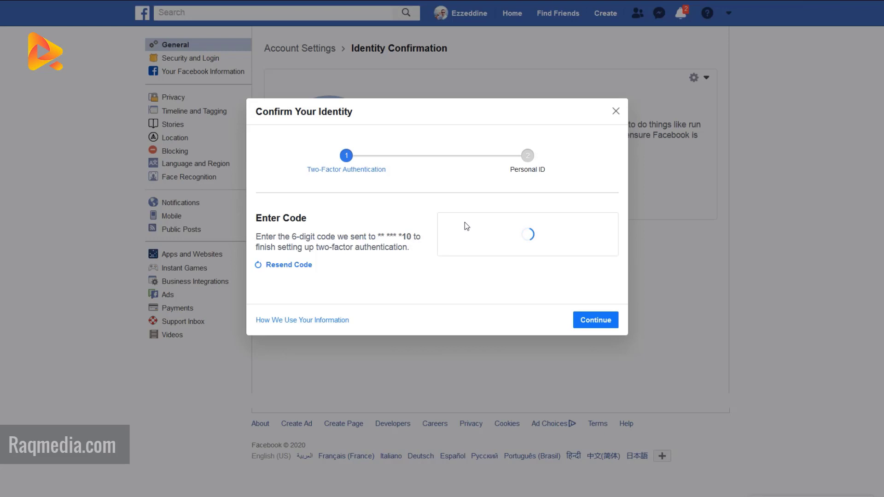
Verify the two-factor code and finish setup to reach the Personal ID step.
left_click(595, 320)
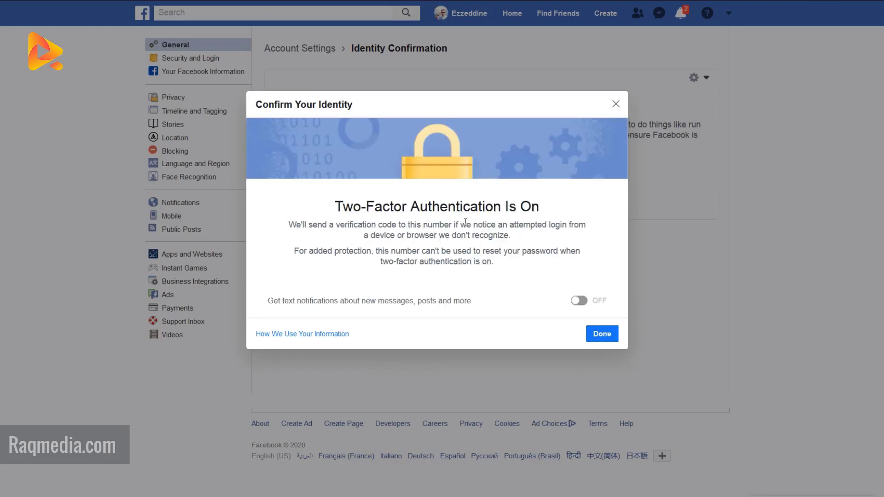
mouse_move(572, 284)
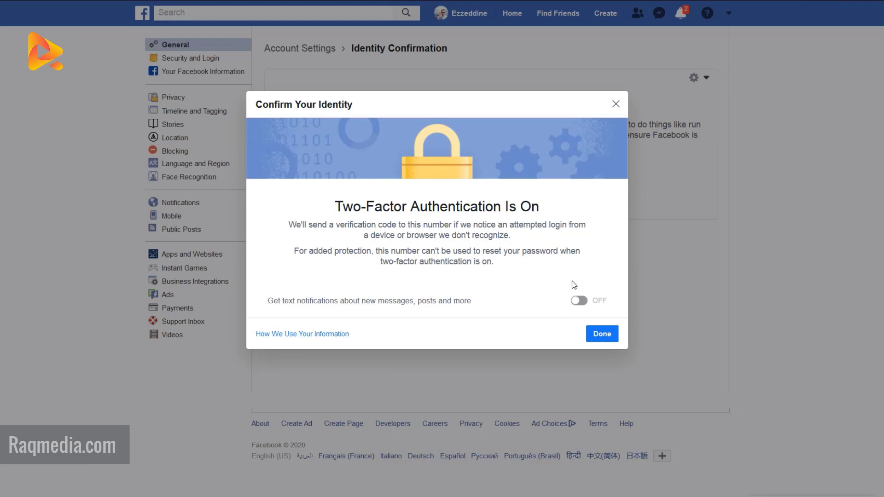
left_click(600, 333)
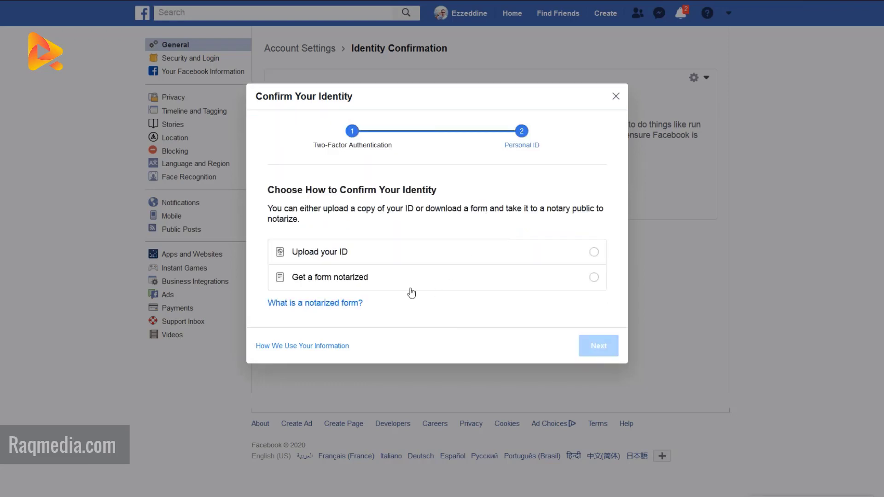
mouse_move(441, 241)
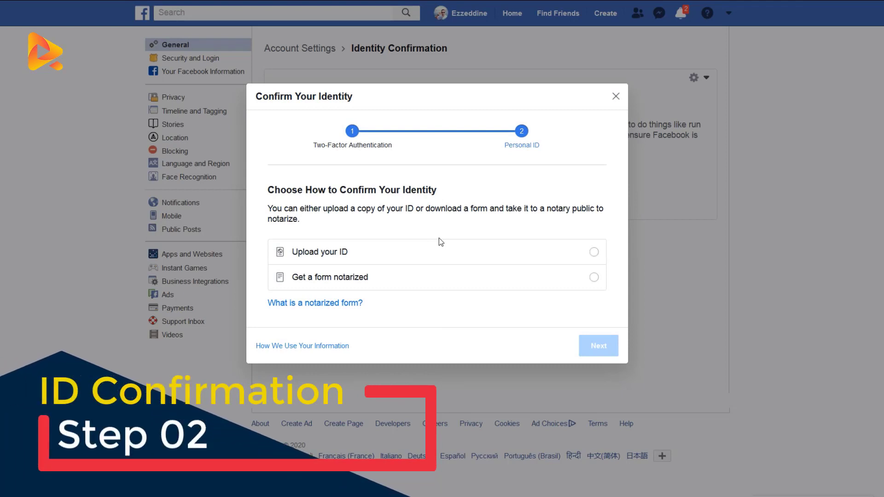
mouse_move(409, 255)
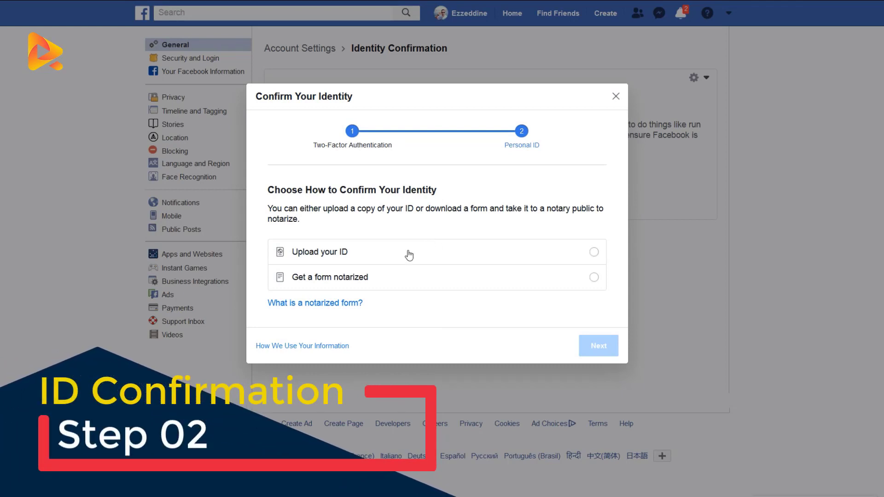
Choose Upload your ID as the identity confirmation method and continue.
left_click(593, 251)
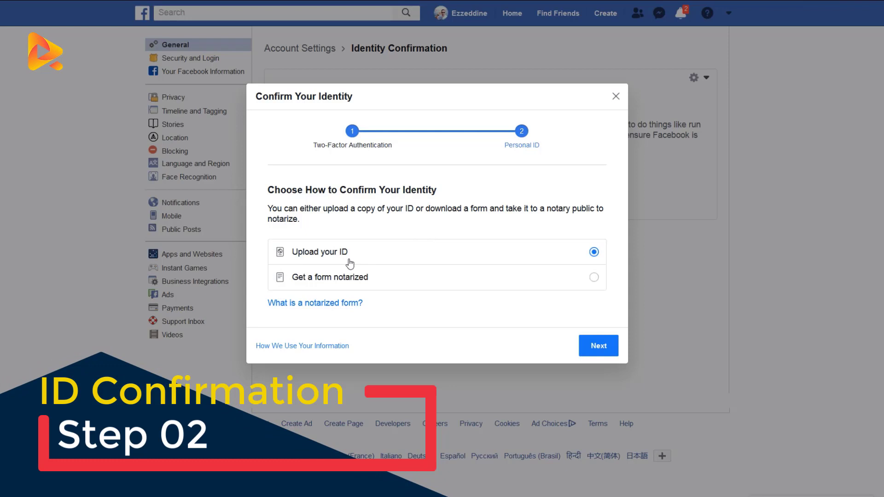
mouse_move(394, 284)
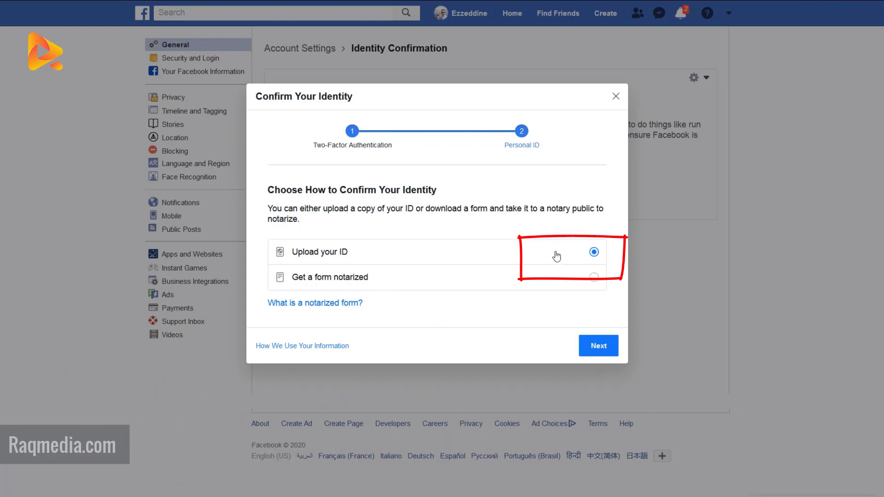
mouse_move(587, 266)
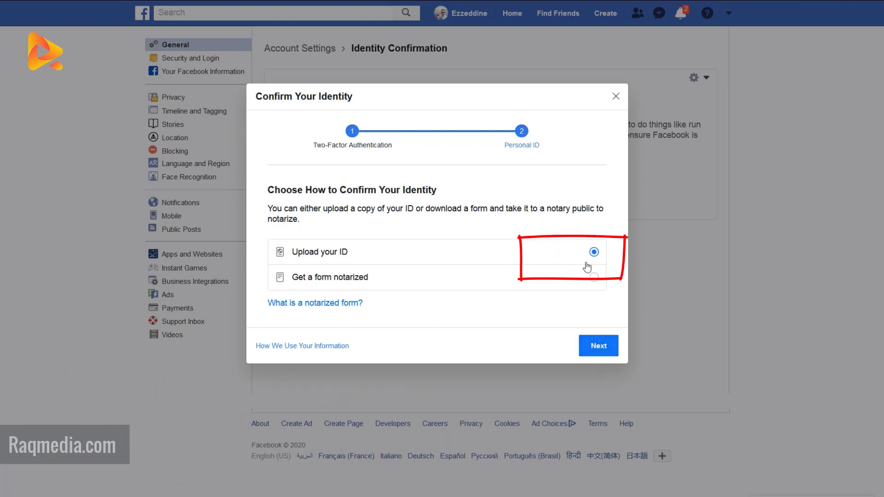
left_click(598, 346)
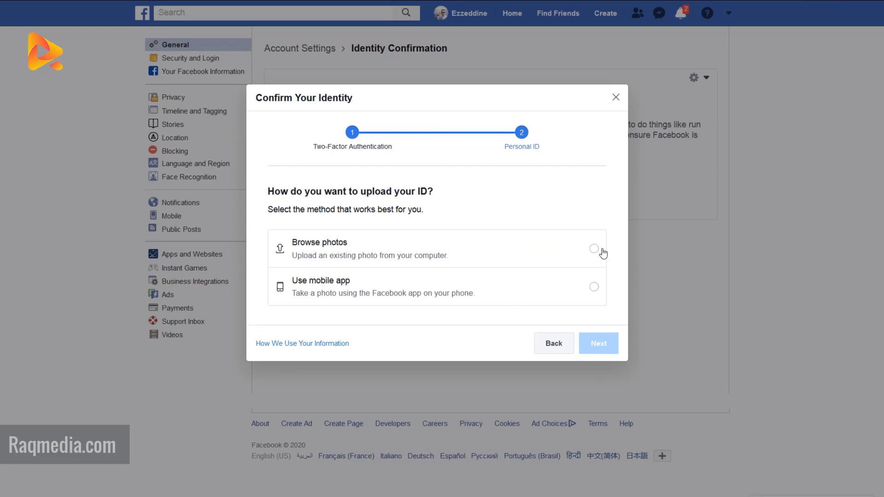
mouse_move(435, 301)
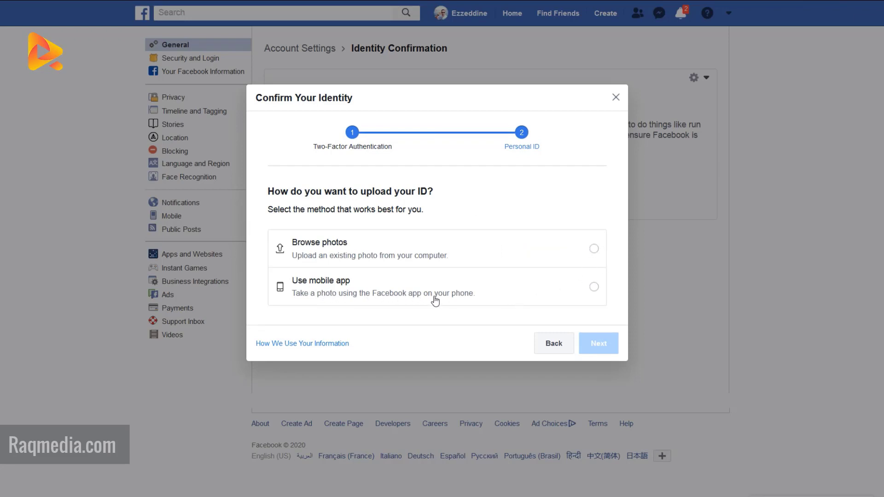
mouse_move(314, 289)
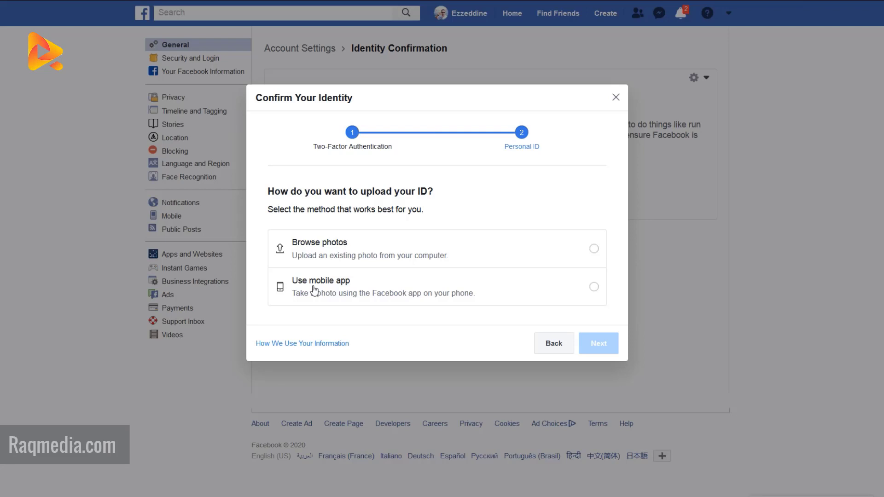
mouse_move(345, 289)
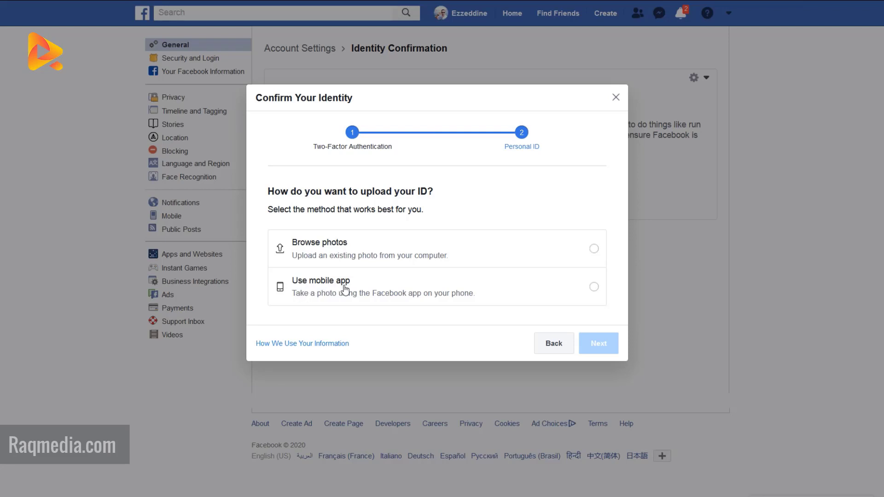
mouse_move(317, 302)
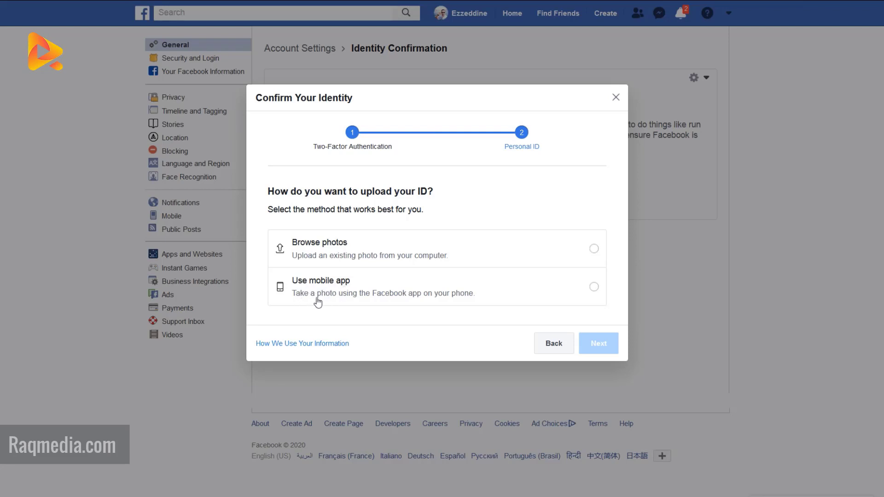
mouse_move(460, 303)
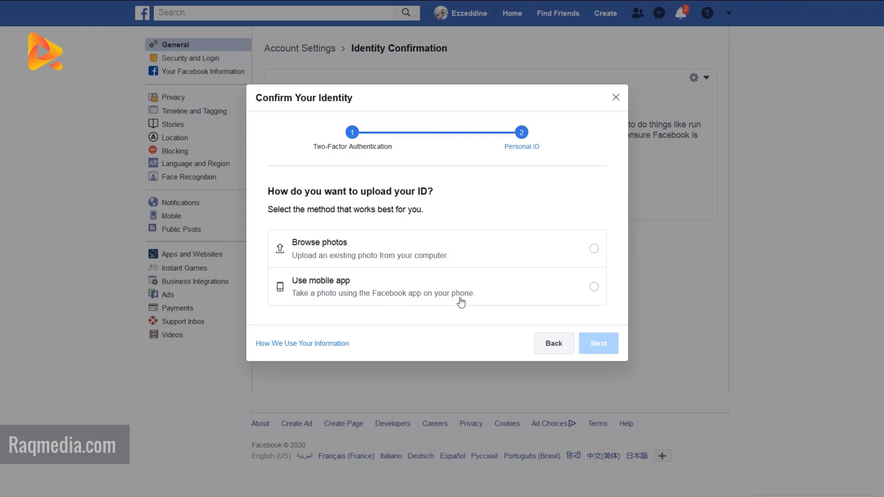
mouse_move(326, 251)
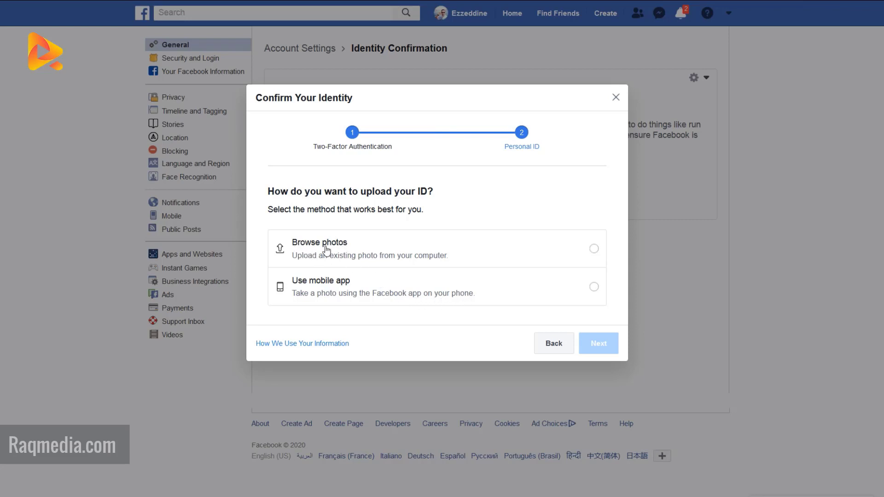
mouse_move(592, 254)
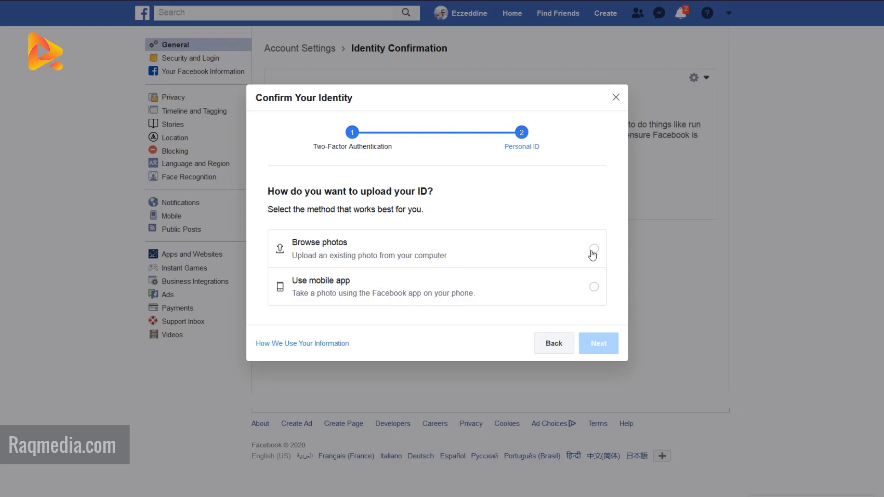
Choose Browse photos to upload an existing image from the computer.
left_click(594, 249)
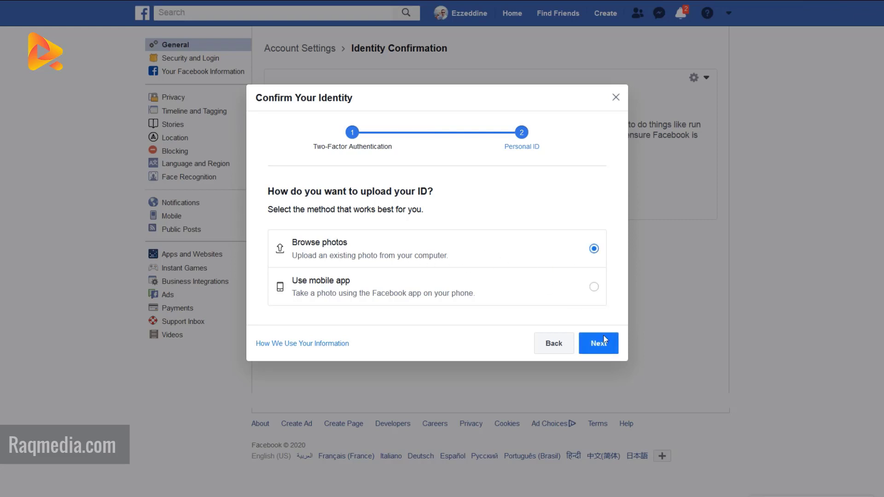
mouse_move(608, 353)
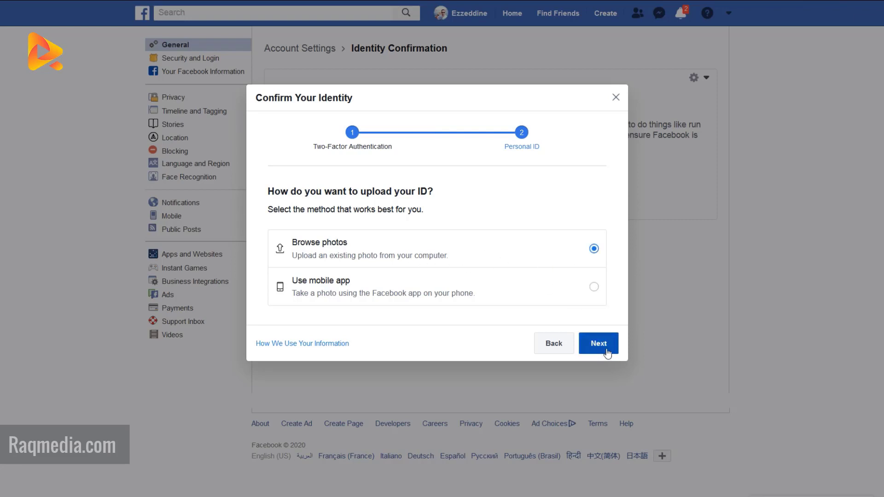
left_click(598, 344)
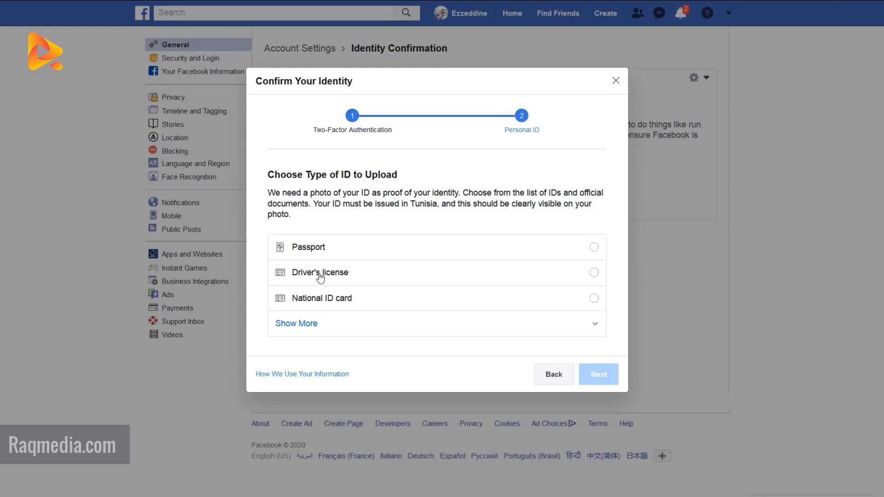
left_click(296, 323)
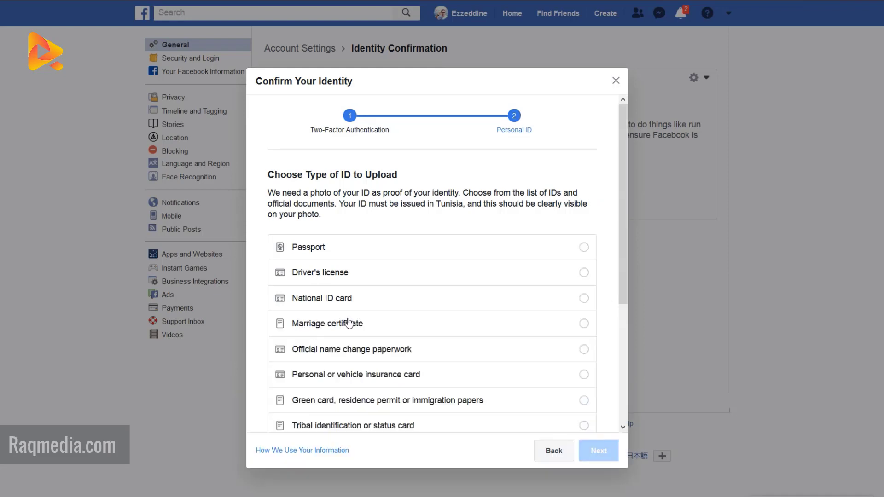
scroll("down", 3)
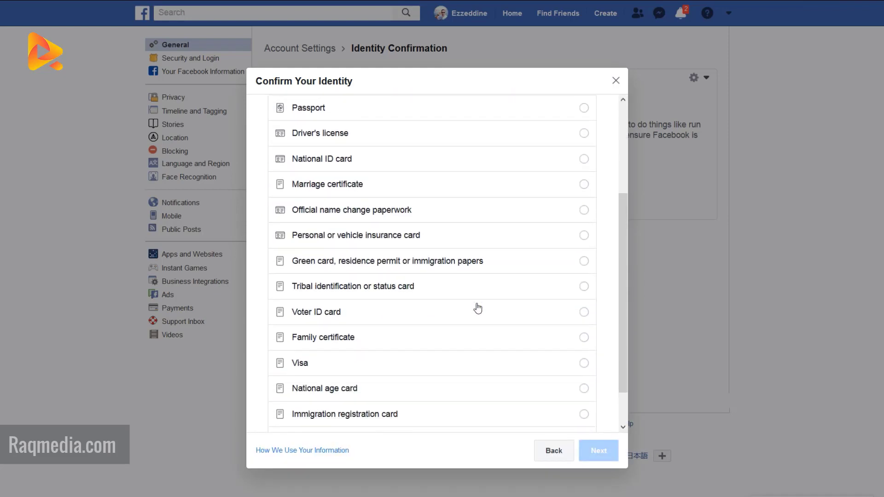
scroll("down", 3)
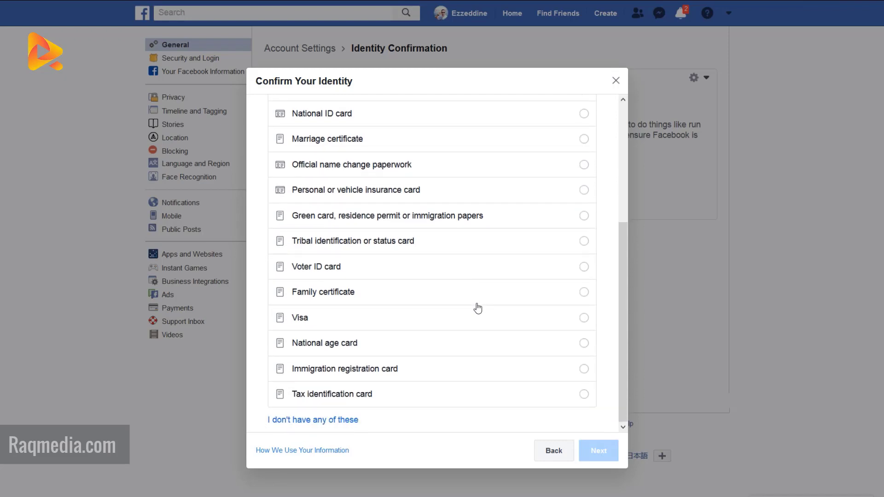
scroll("up", 3)
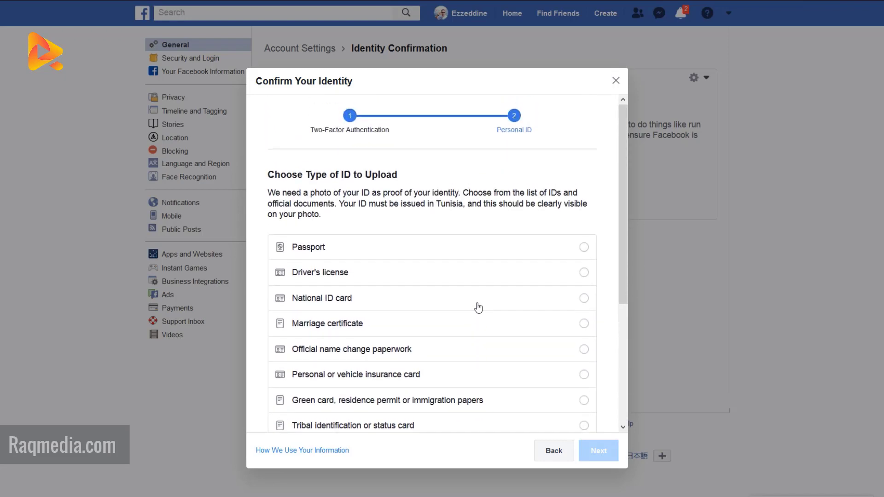
mouse_move(292, 194)
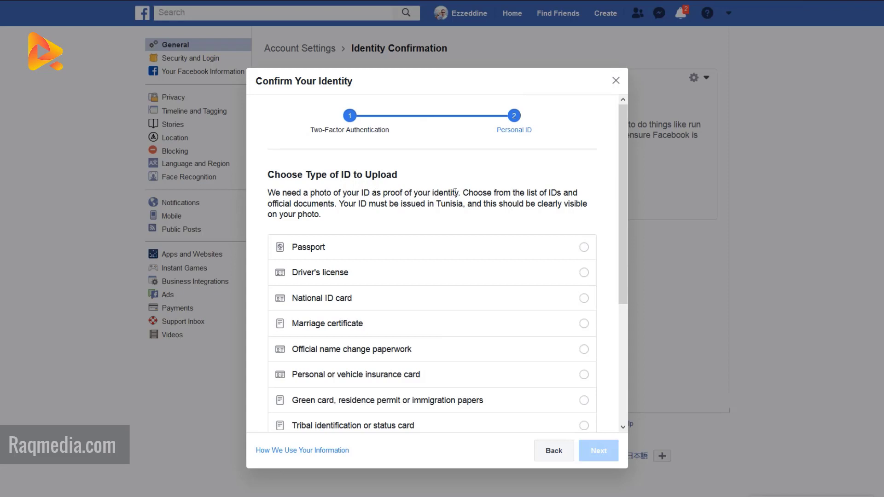
mouse_move(351, 215)
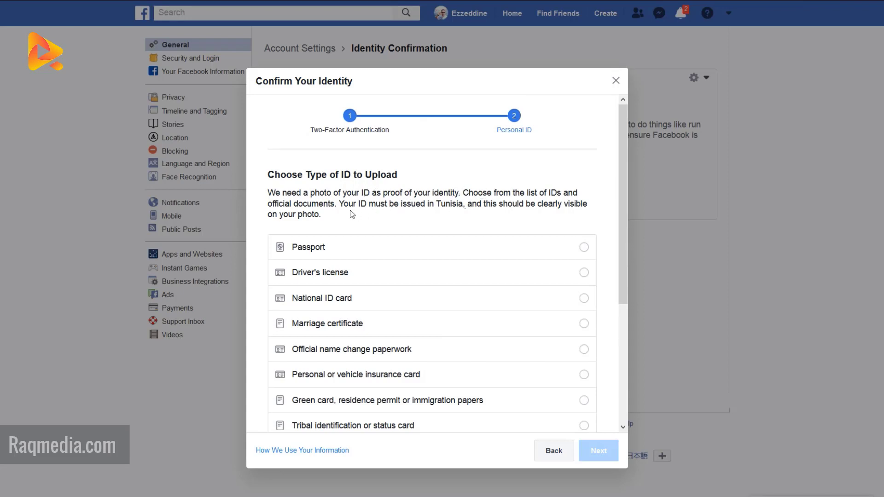
mouse_move(324, 219)
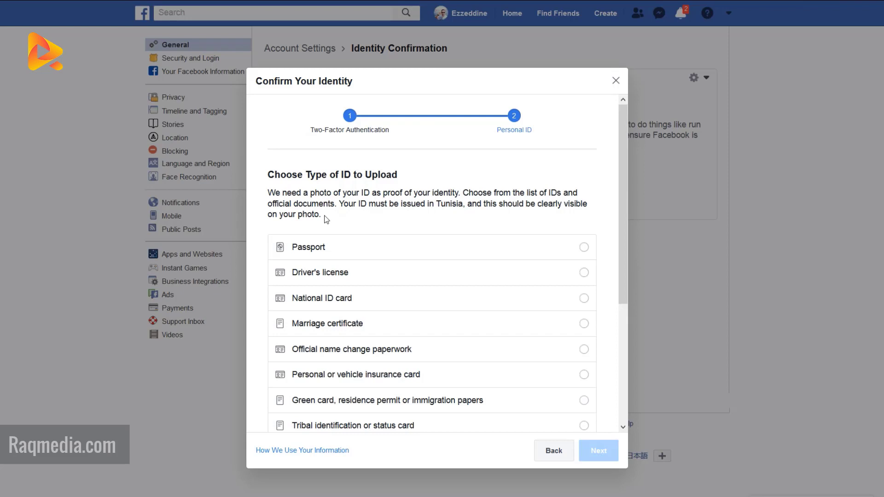
mouse_move(268, 228)
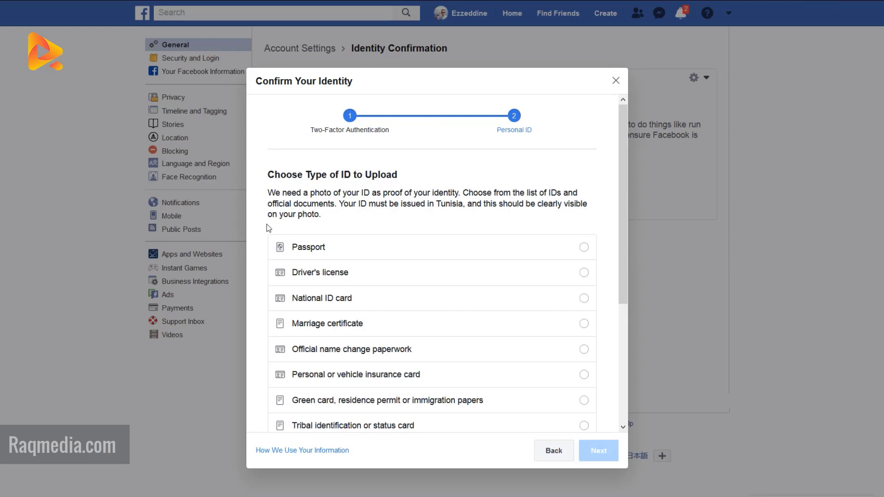
scroll("down", 3)
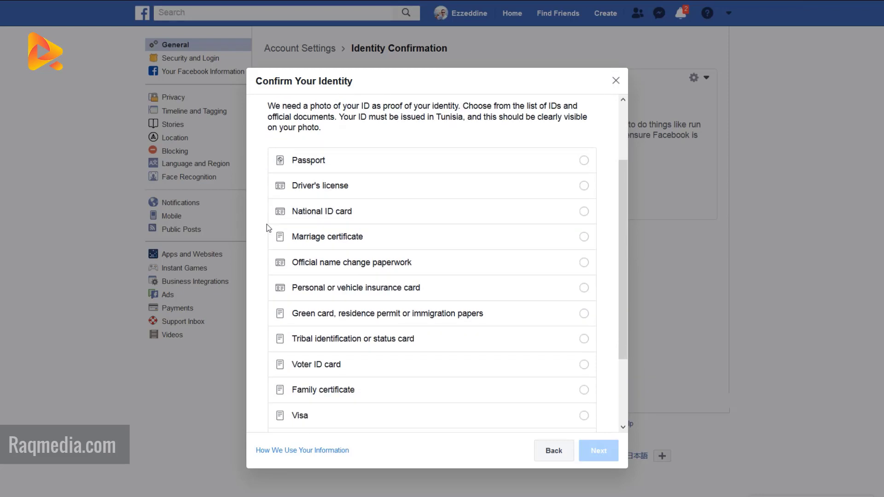
scroll("down", 3)
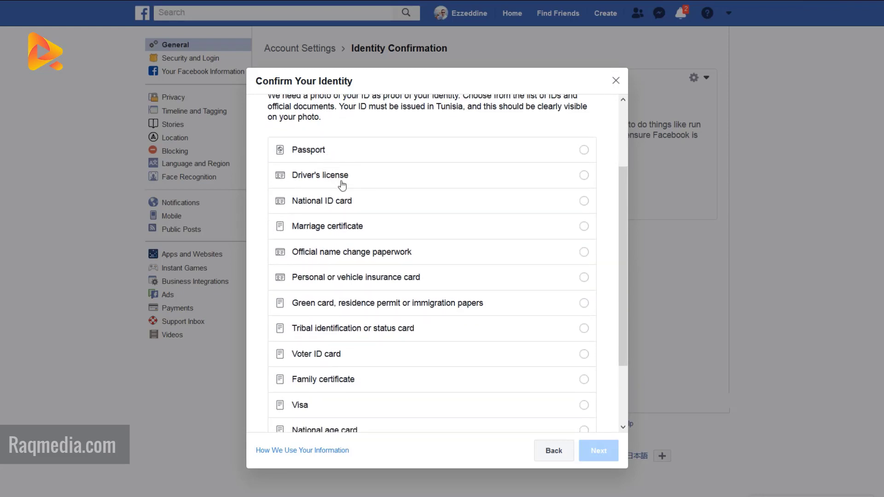
mouse_move(348, 238)
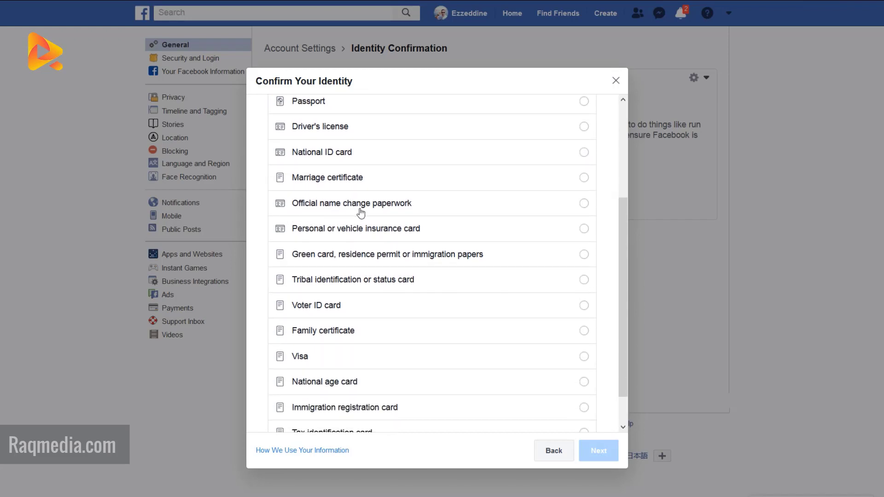
mouse_move(343, 231)
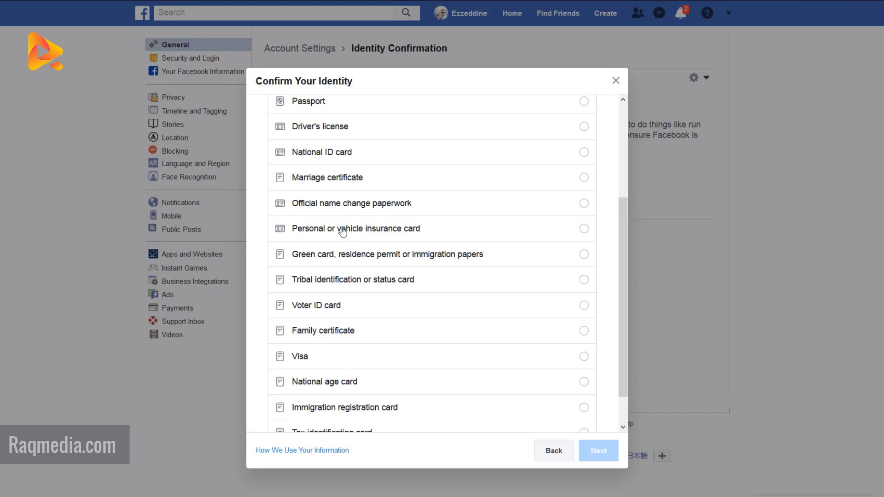
mouse_move(324, 242)
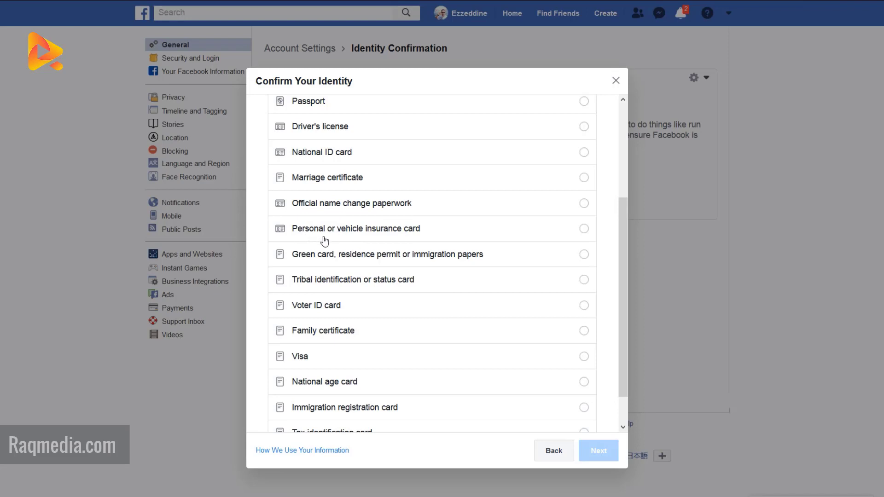
mouse_move(385, 216)
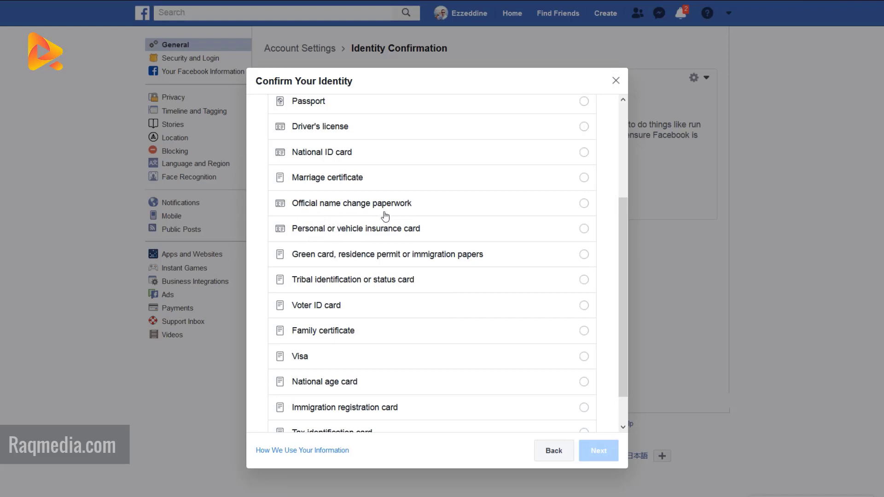
mouse_move(361, 266)
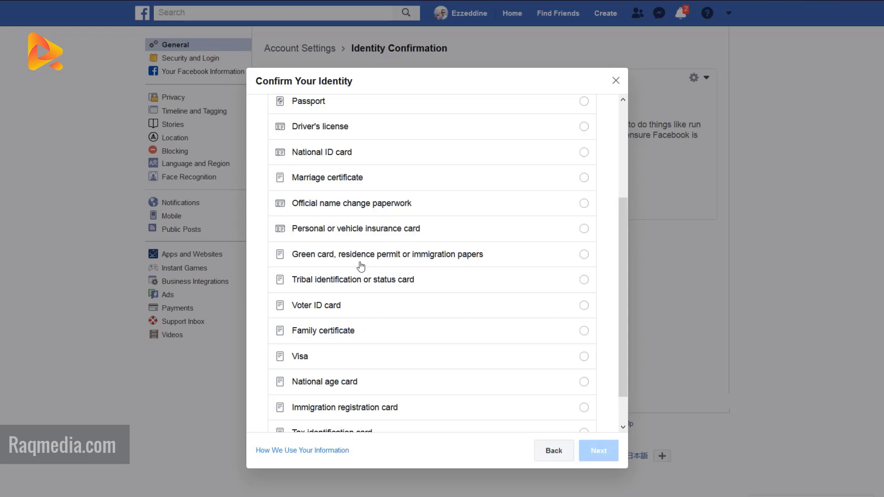
mouse_move(265, 294)
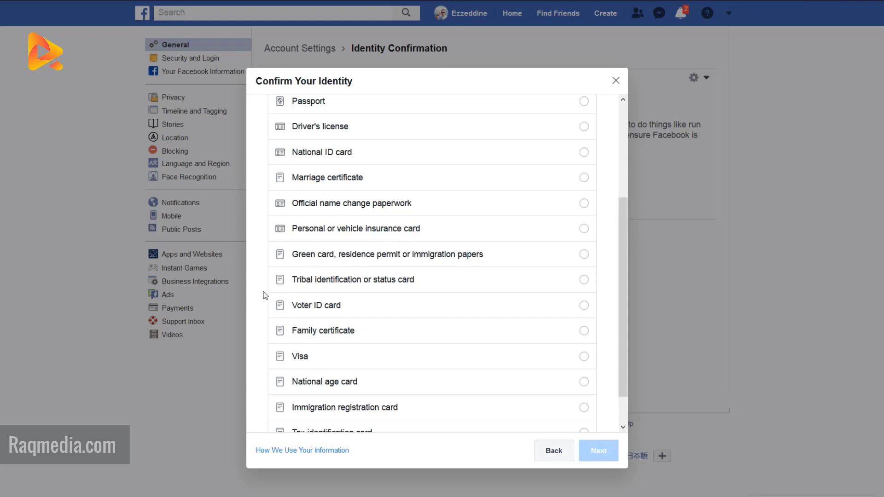
scroll("down", 3)
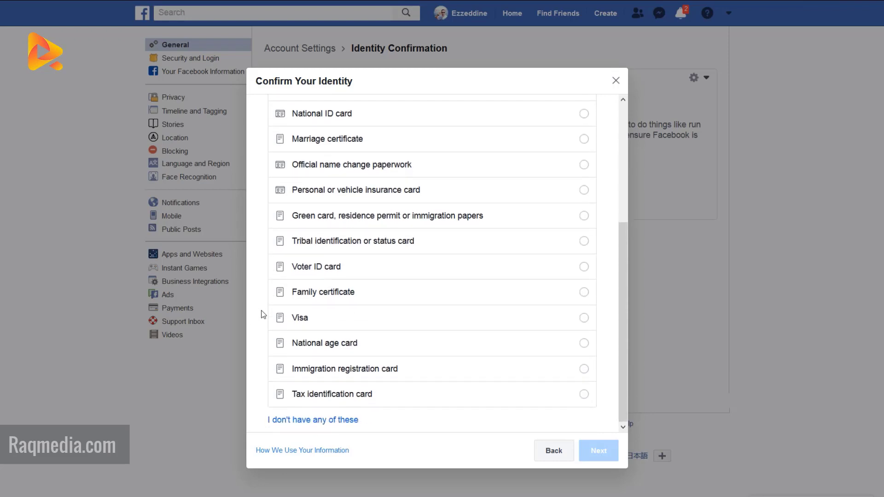
mouse_move(323, 269)
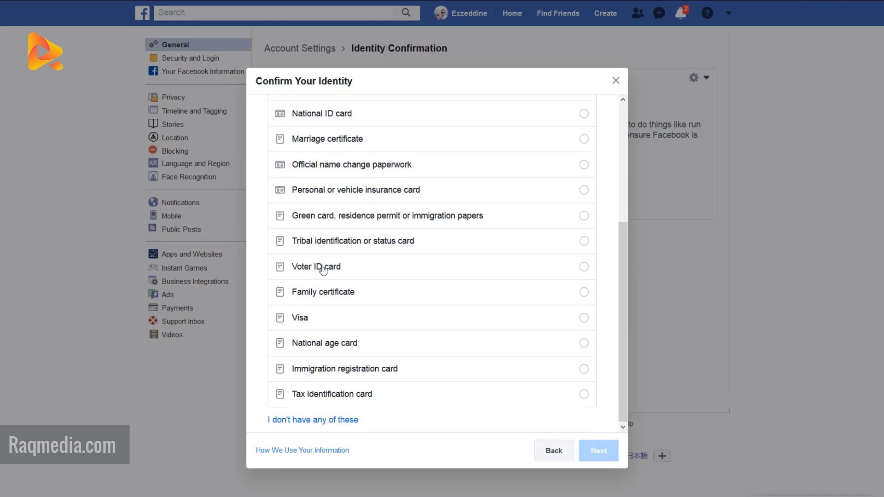
mouse_move(312, 315)
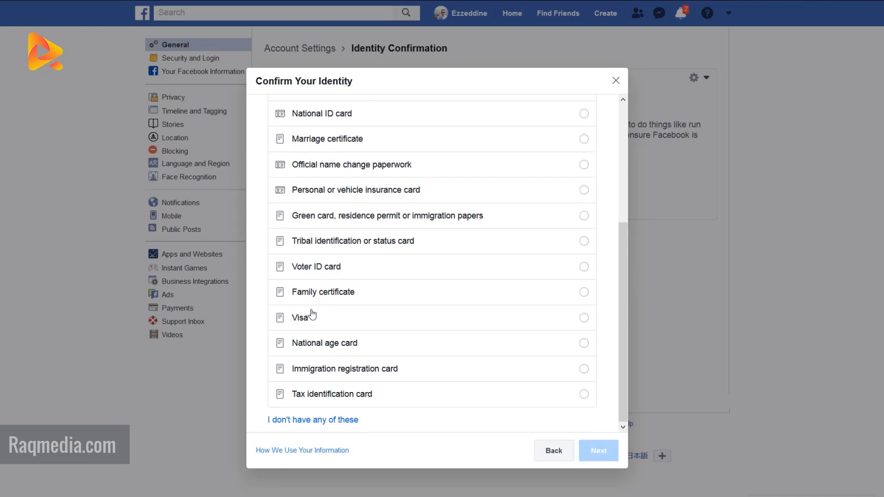
mouse_move(349, 387)
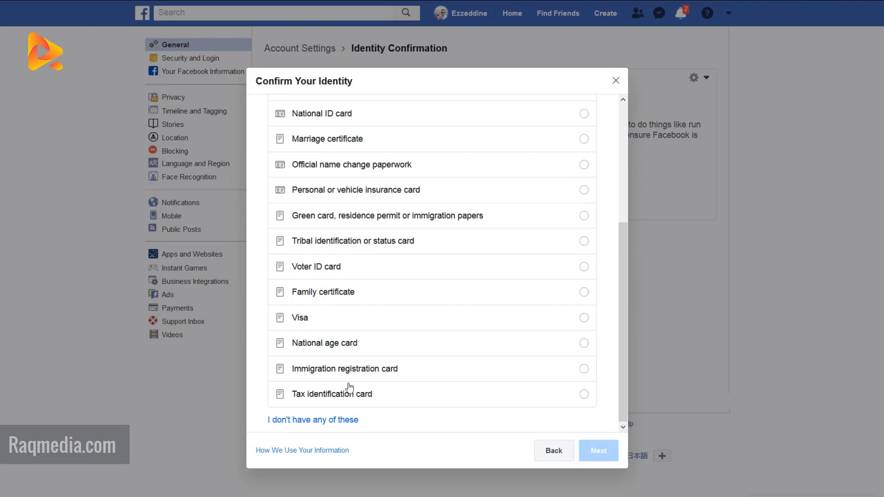
mouse_move(396, 384)
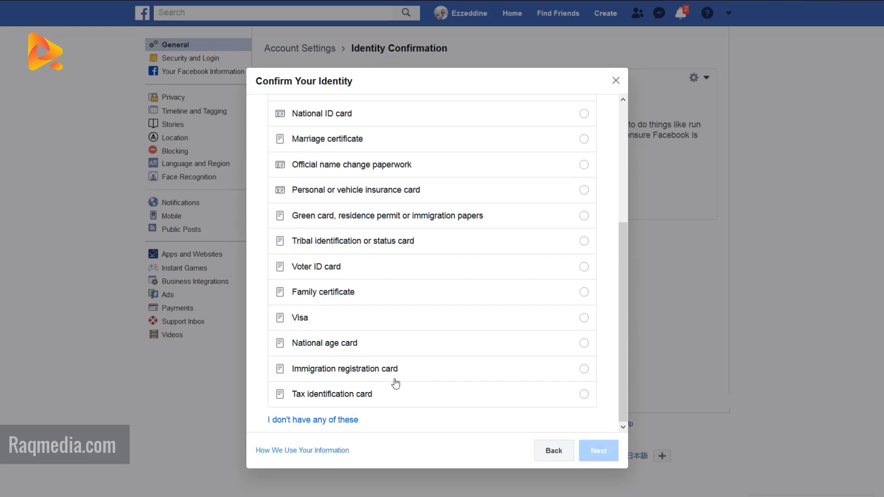
mouse_move(309, 405)
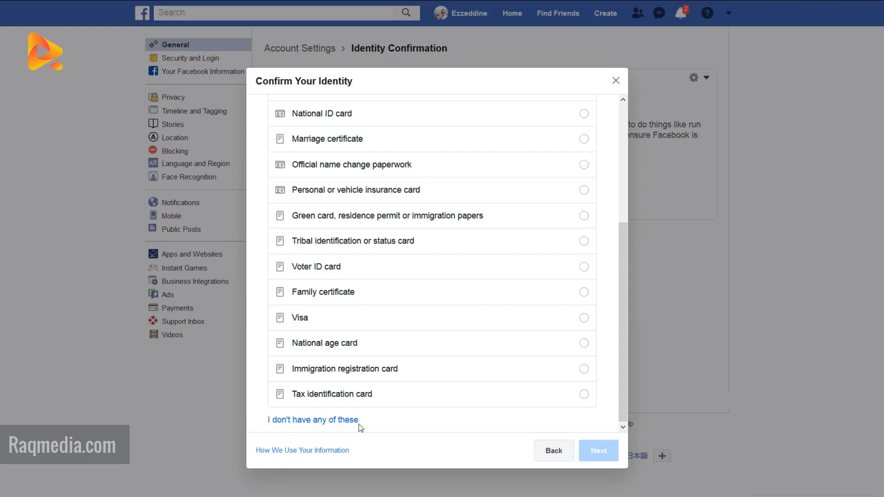
mouse_move(351, 425)
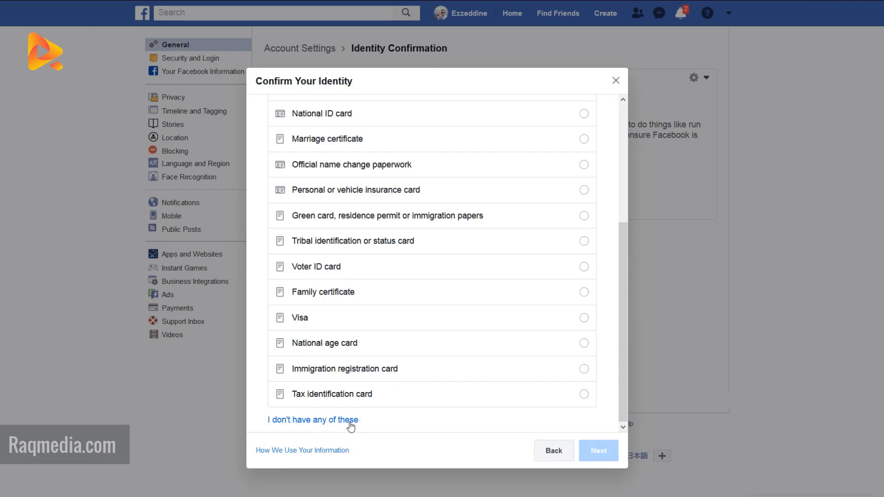
mouse_move(335, 424)
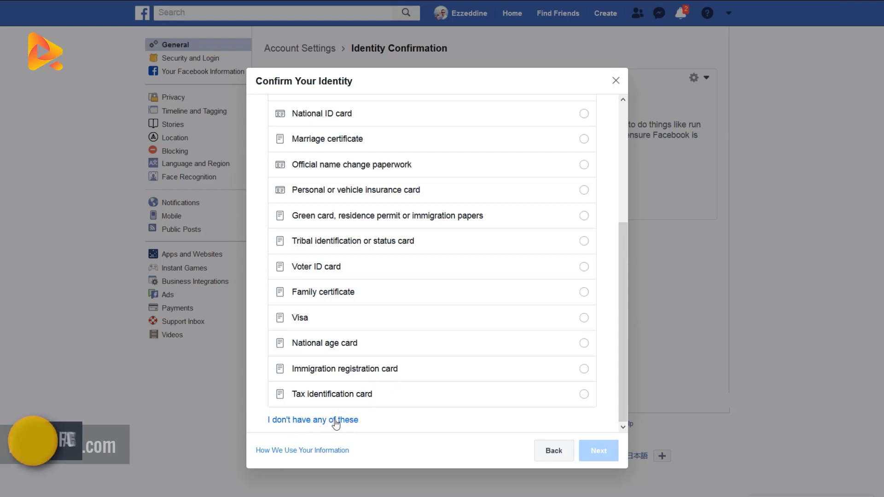
scroll("up", 3)
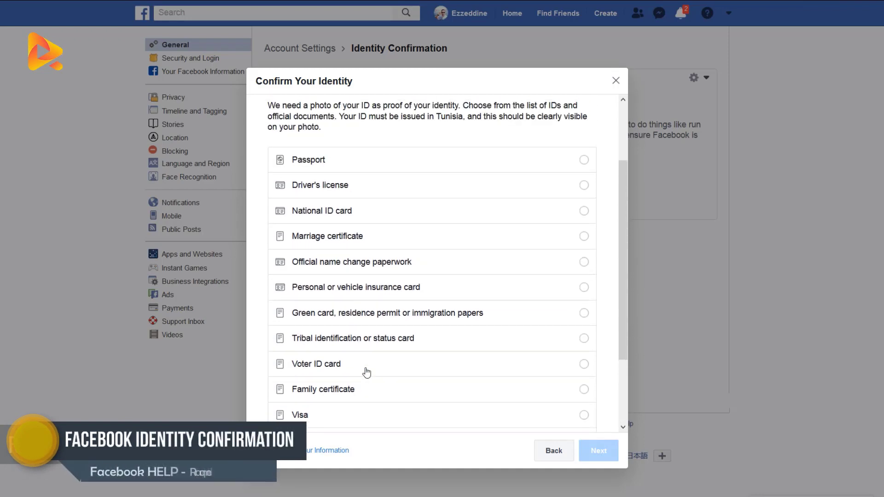
scroll("up", 3)
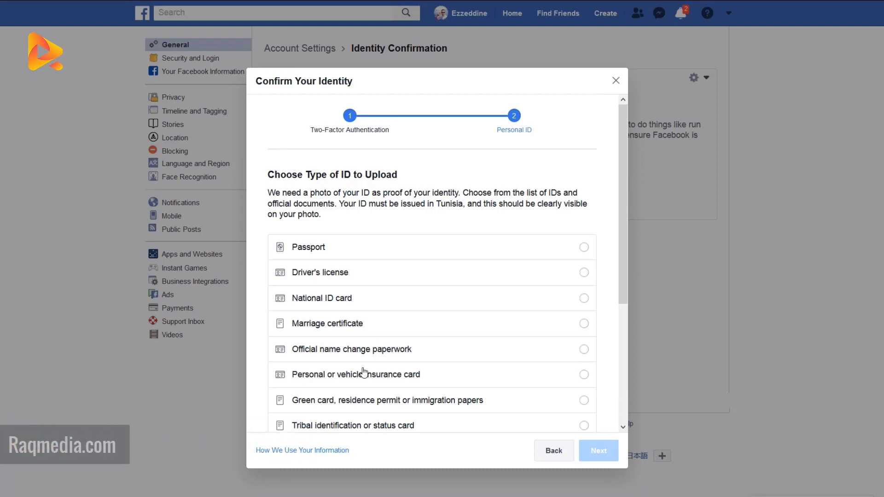
scroll("down", 3)
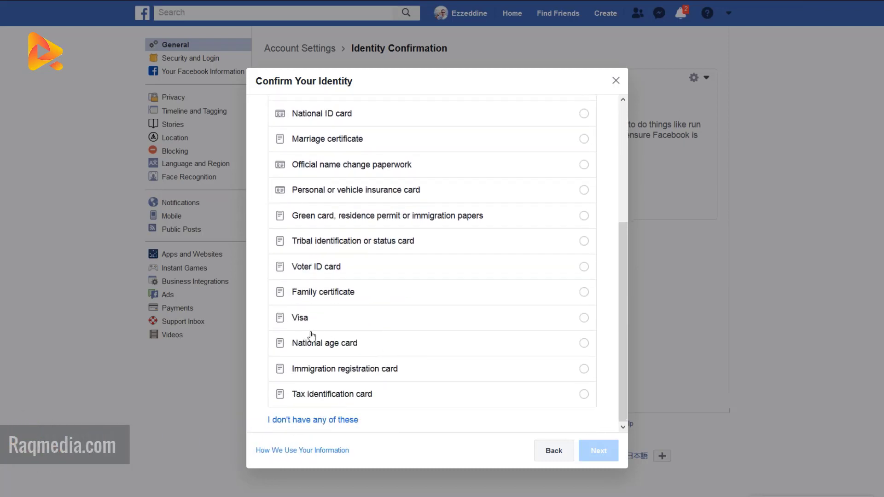
Pick Visa as the ID type and continue to the Upload a Photo step.
left_click(584, 290)
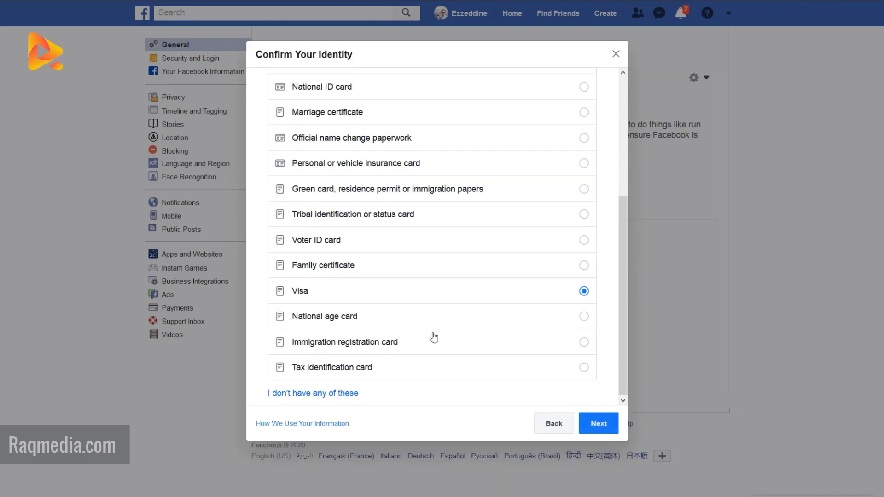
scroll("up", 3)
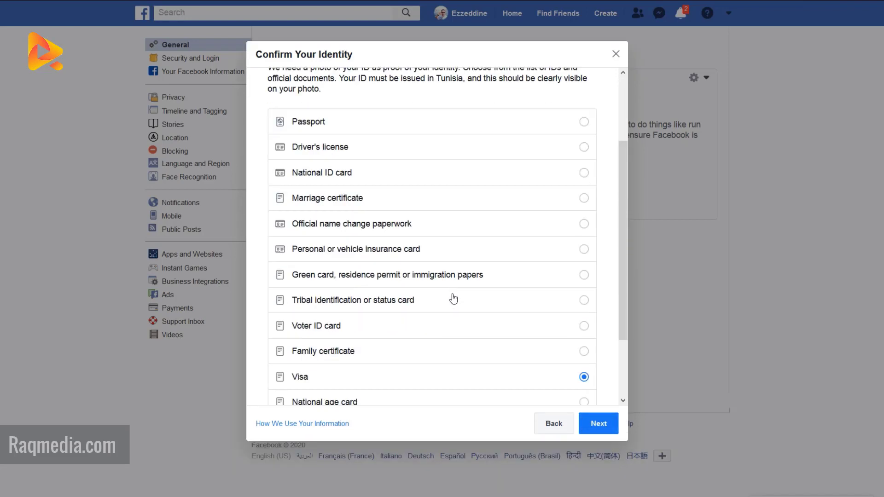
left_click(597, 424)
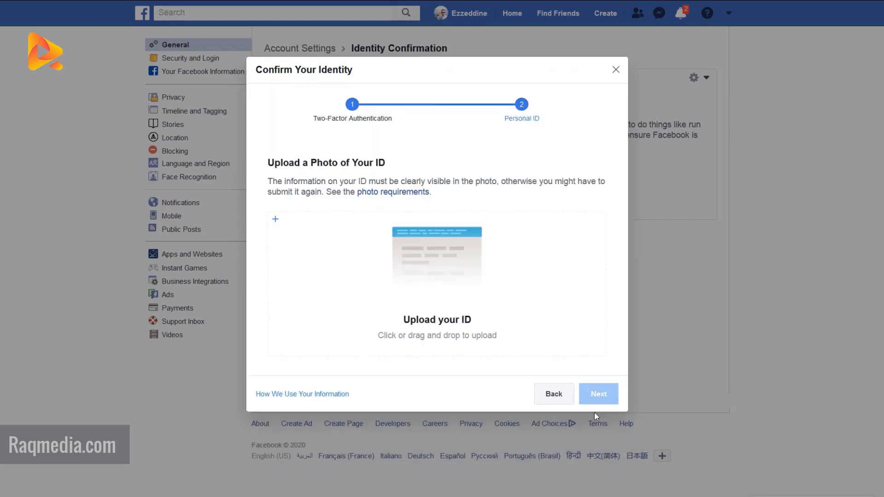
mouse_move(276, 224)
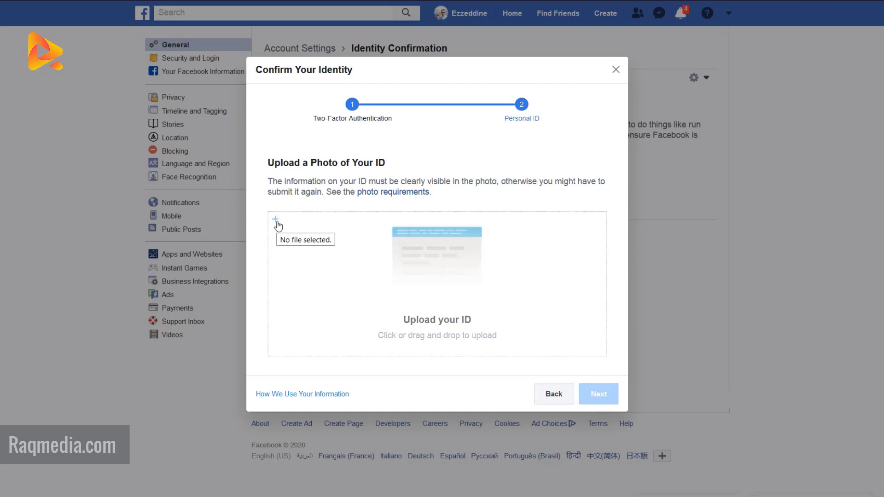
mouse_move(376, 246)
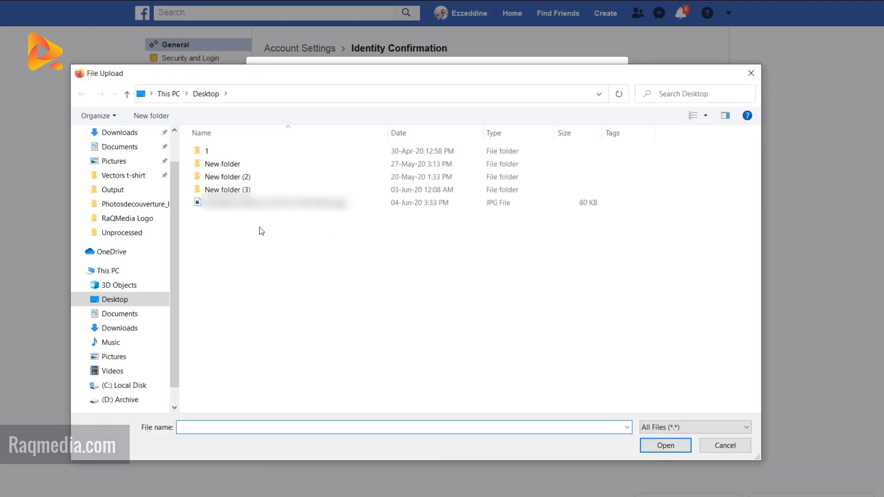
Select the 80 KB JPG on the Desktop and upload it.
left_click(222, 164)
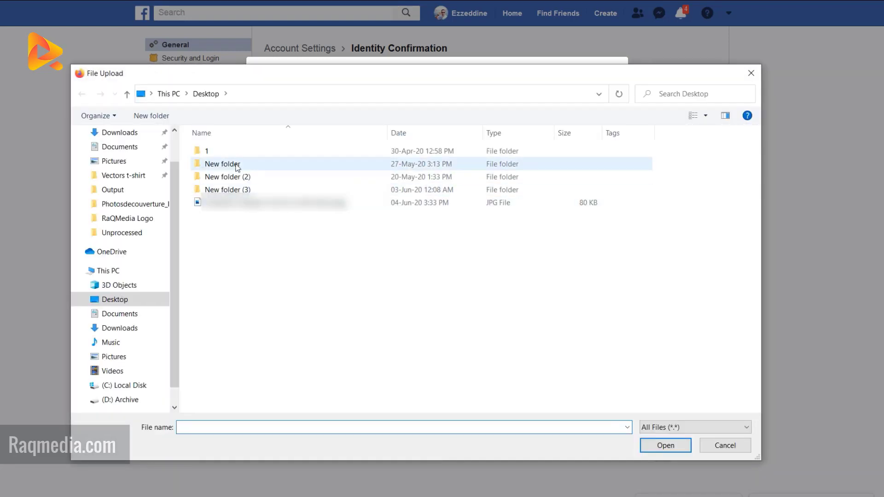
left_click(547, 347)
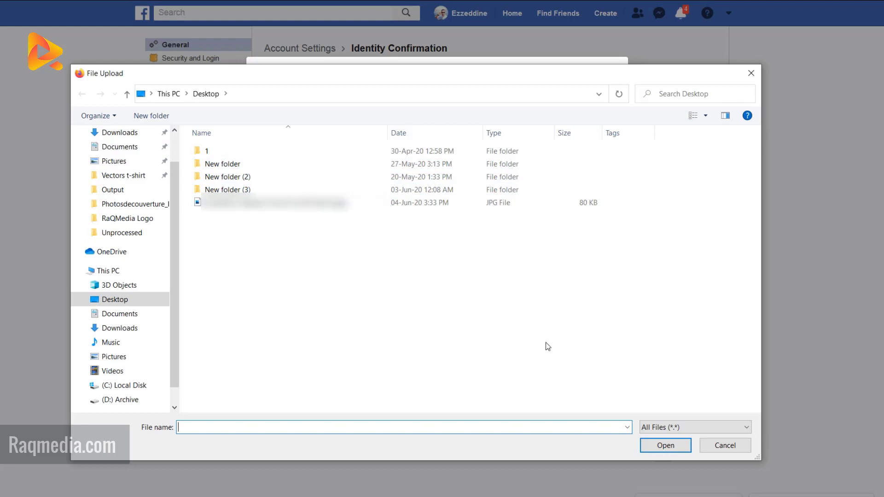
mouse_move(276, 203)
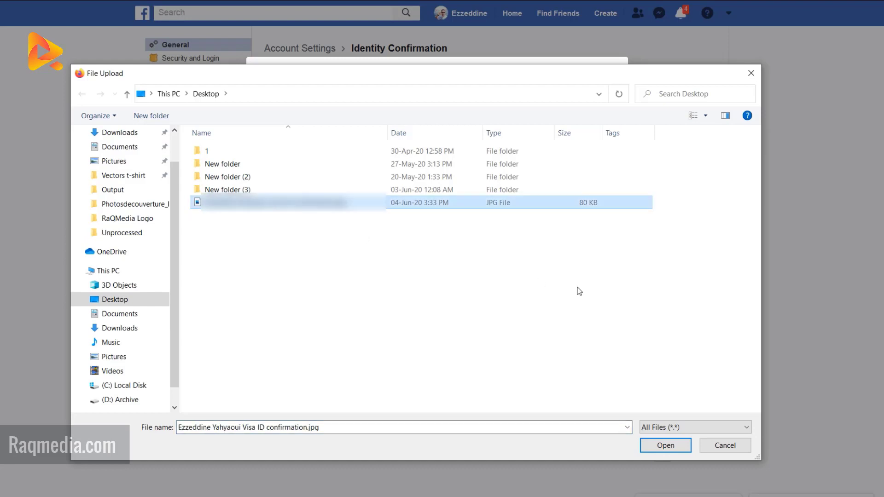
mouse_move(665, 449)
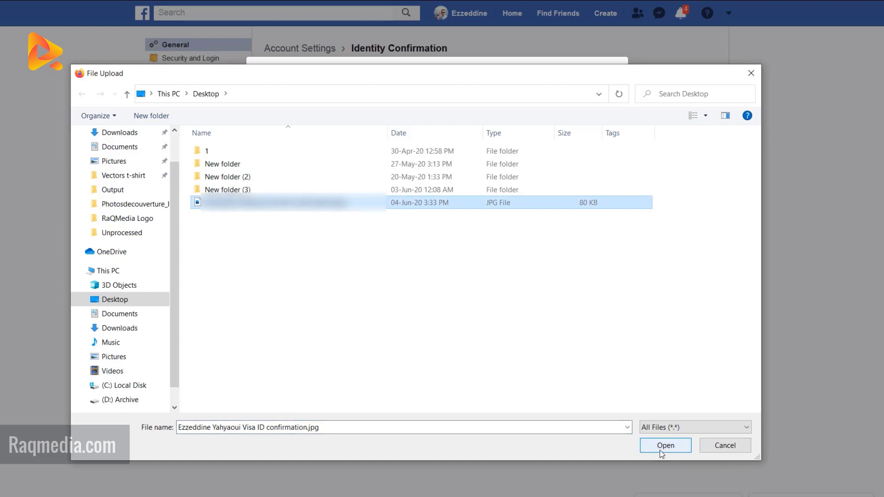
left_click(665, 445)
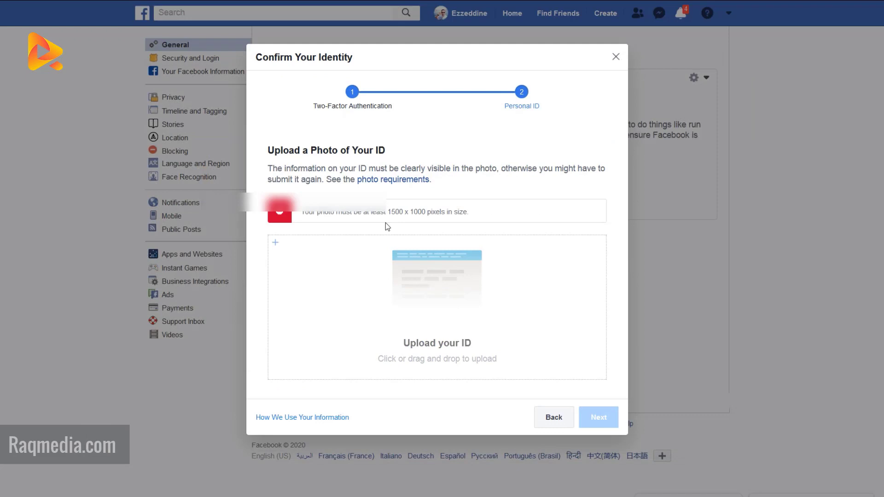
Replace the too-small photo with the 599 KB resized JPG from the Desktop.
double_click(396, 212)
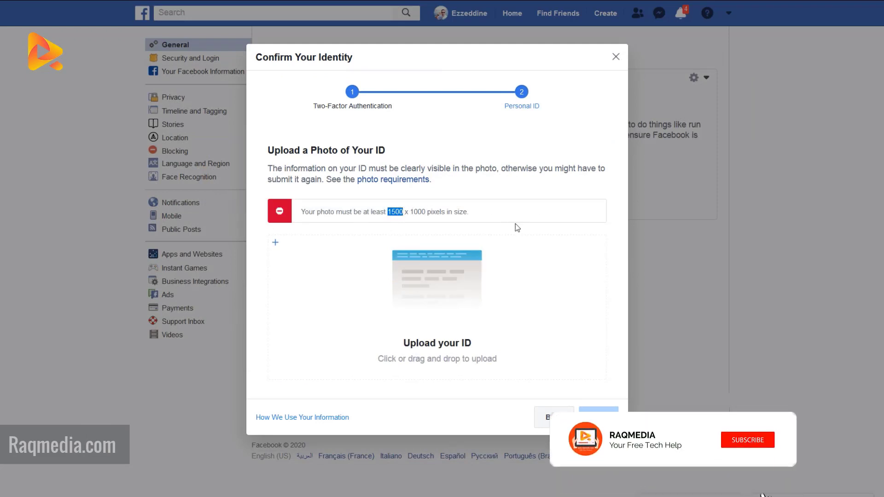
left_click(747, 440)
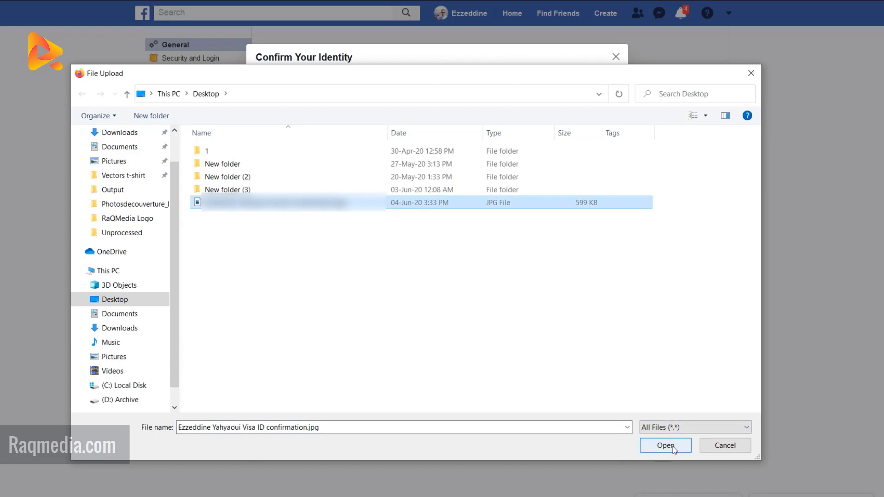
left_click(664, 445)
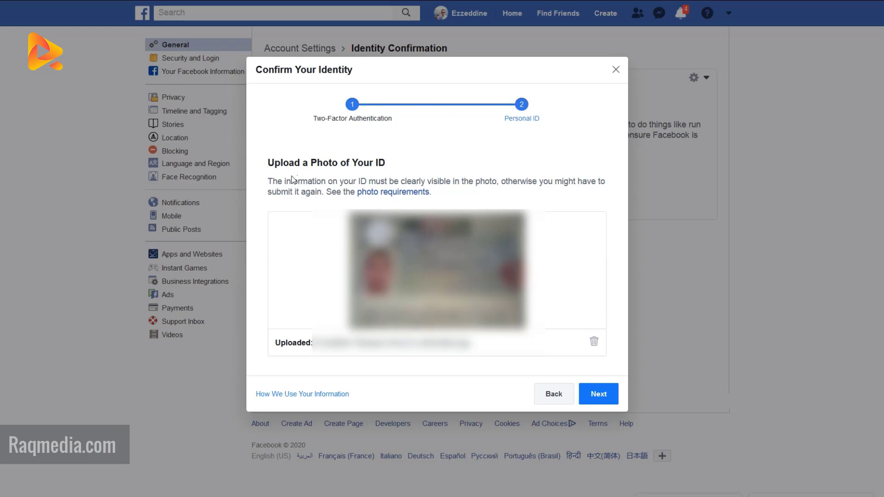
mouse_move(427, 178)
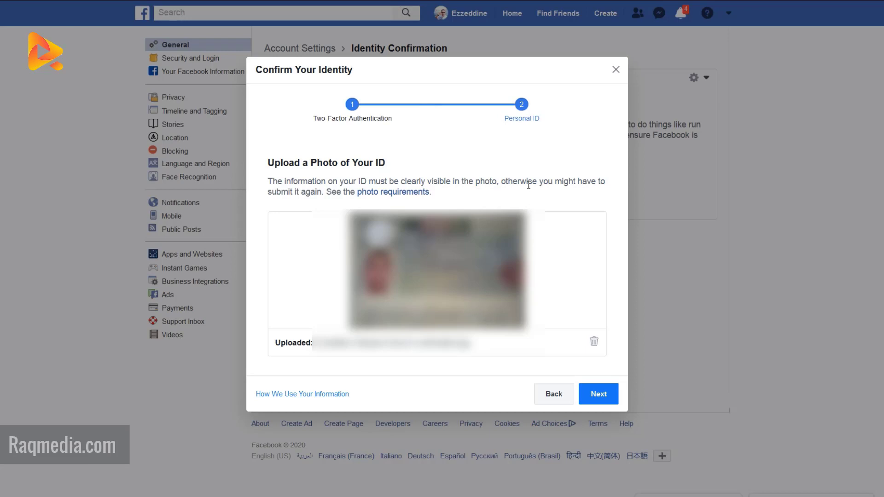
left_click(393, 191)
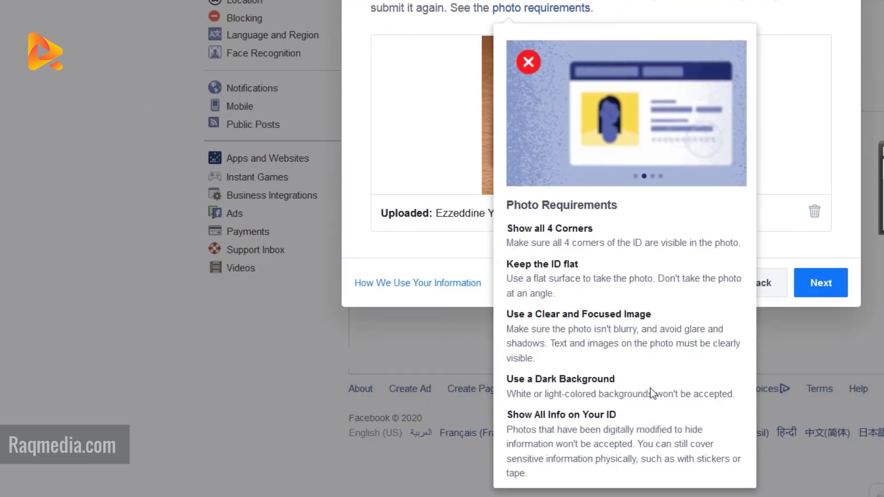
scroll("up", 3)
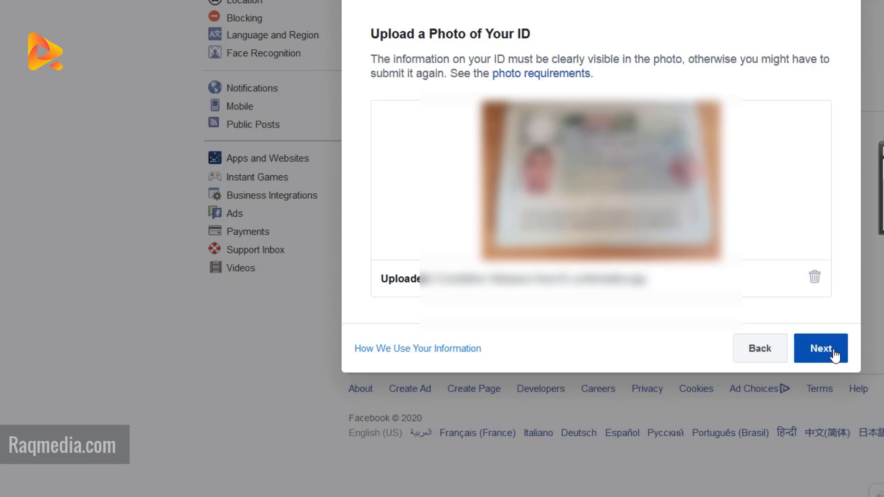
mouse_move(816, 354)
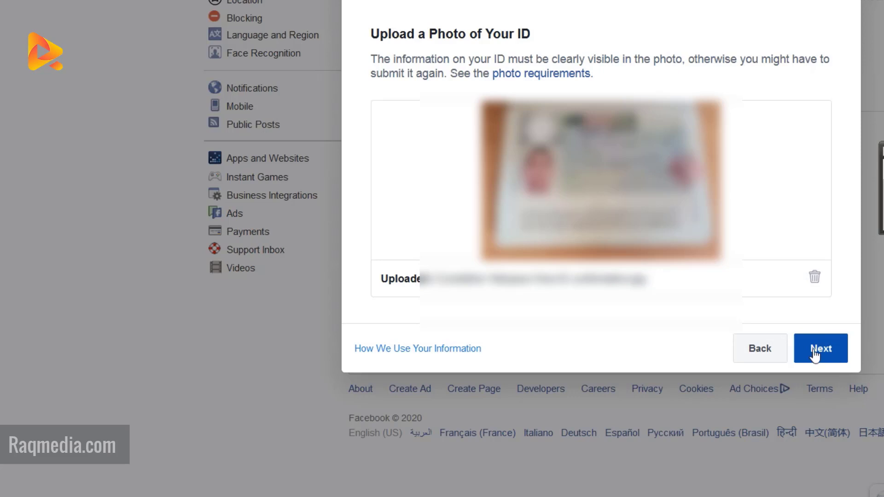
mouse_move(834, 355)
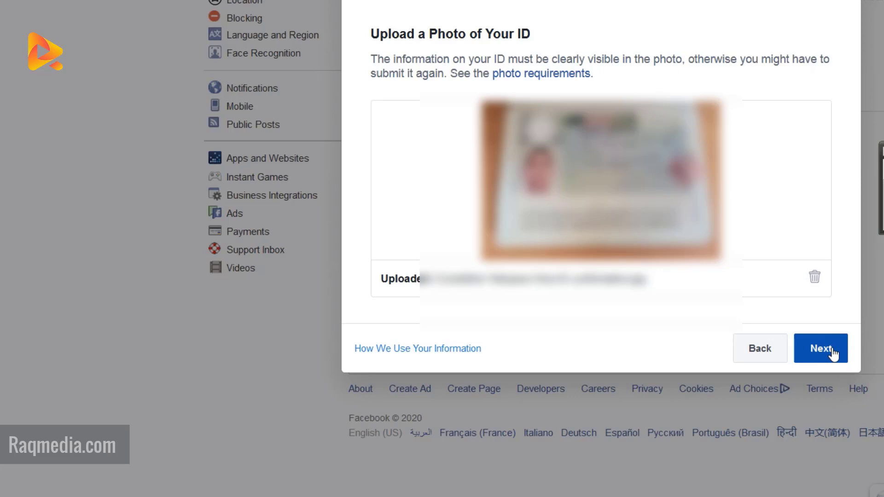
Submit the uploaded visa photo and close the 48-hour review notice.
left_click(820, 348)
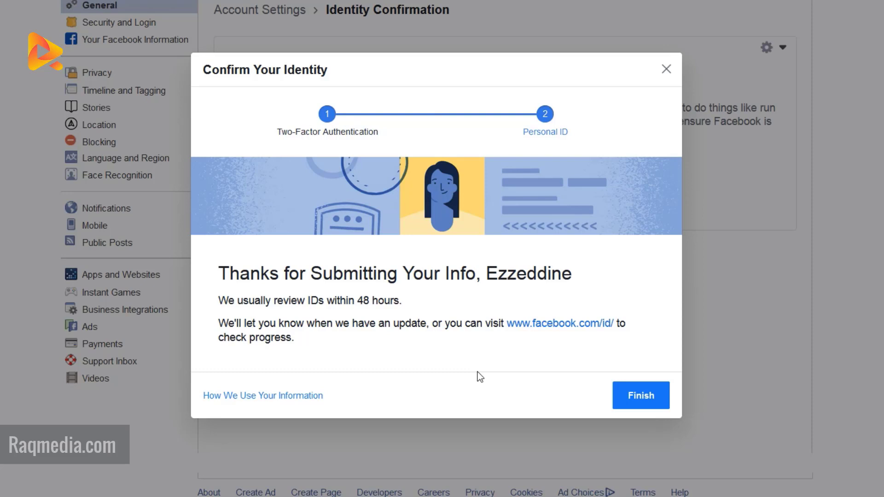
mouse_move(517, 358)
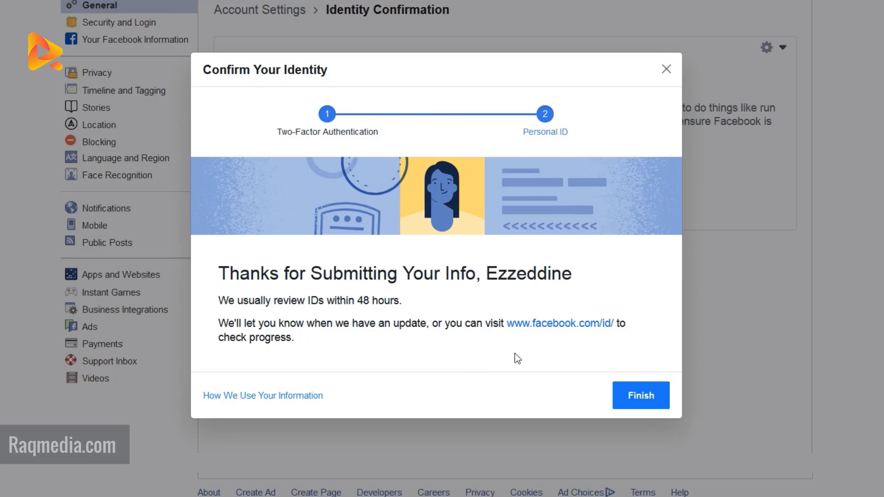
left_click(641, 395)
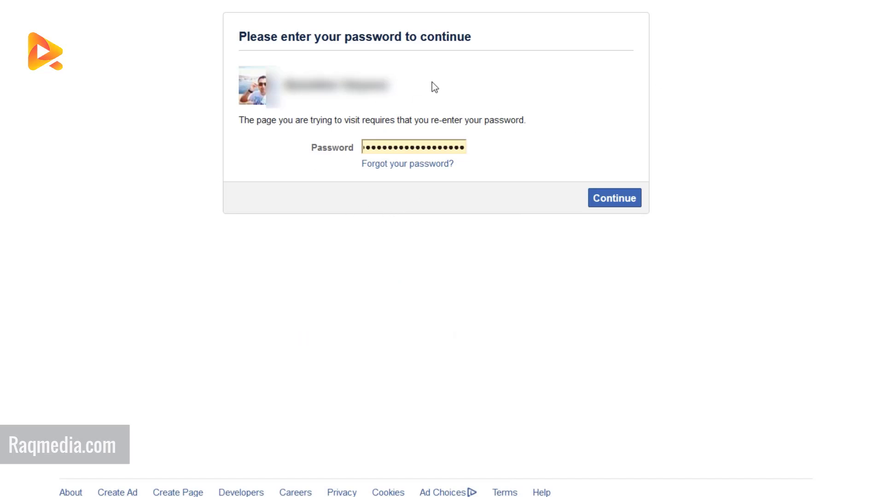
mouse_move(610, 209)
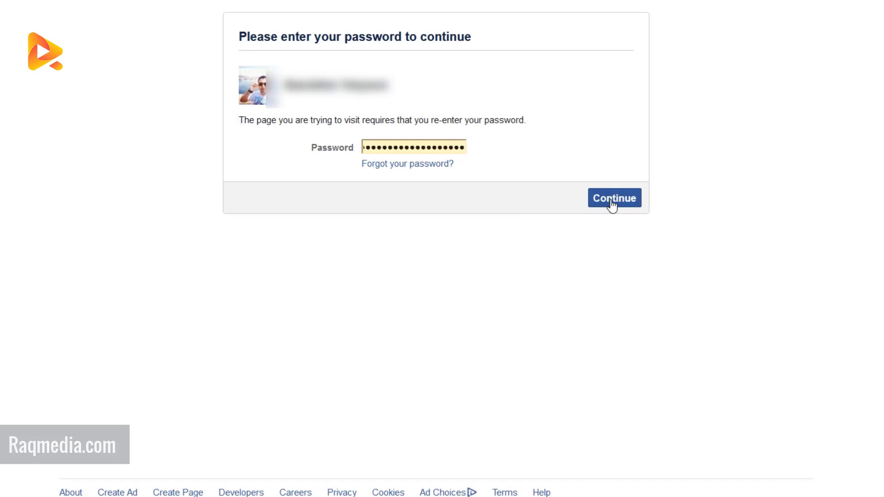
mouse_move(527, 186)
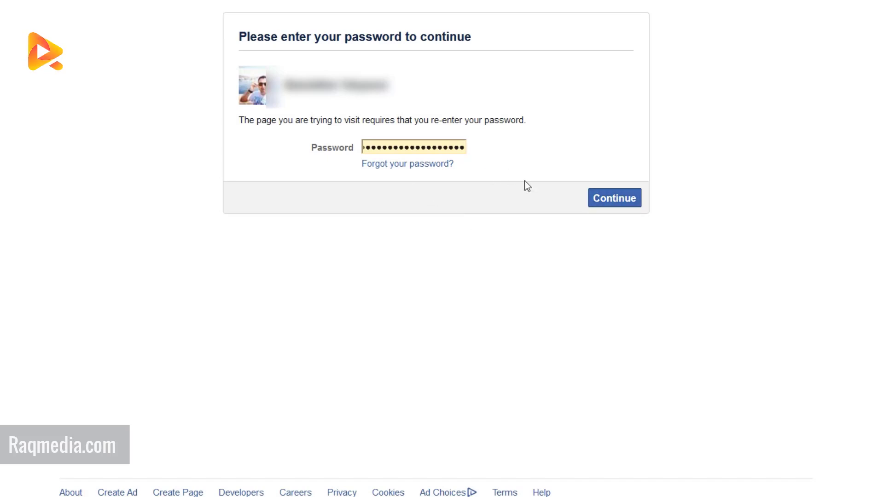
Continue past password re-entry to the Identity Confirmation page.
left_click(614, 198)
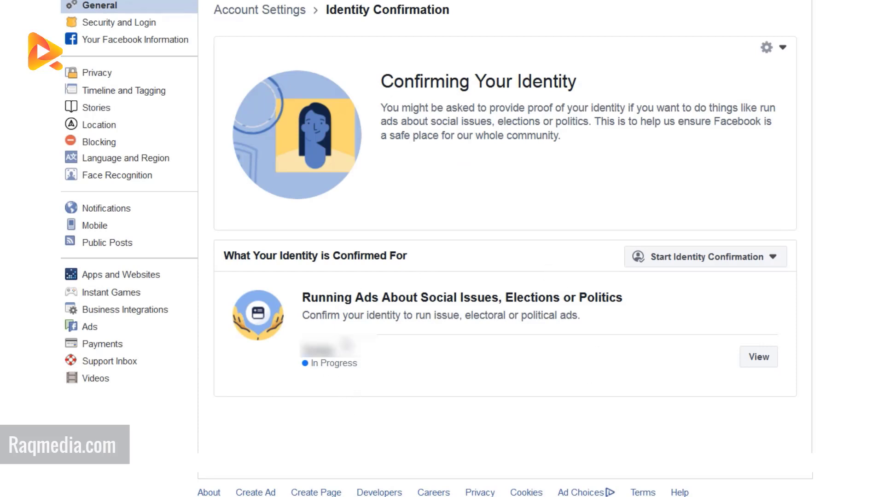
mouse_move(480, 311)
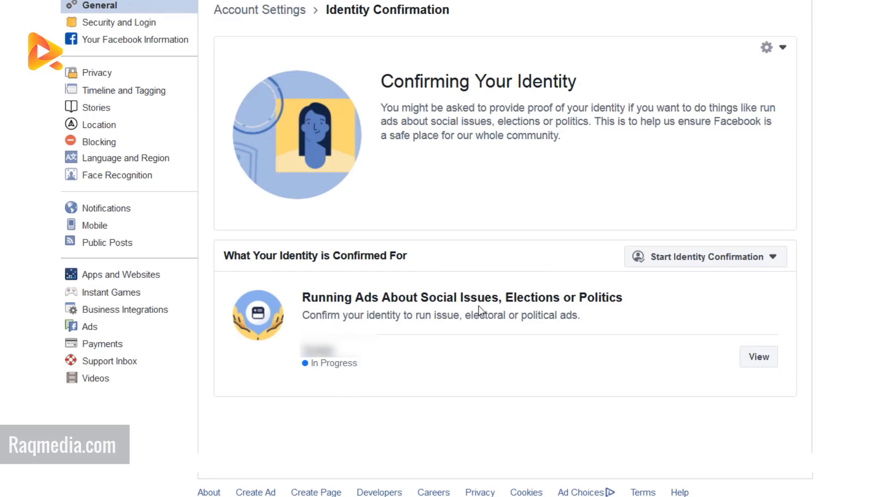
mouse_move(339, 331)
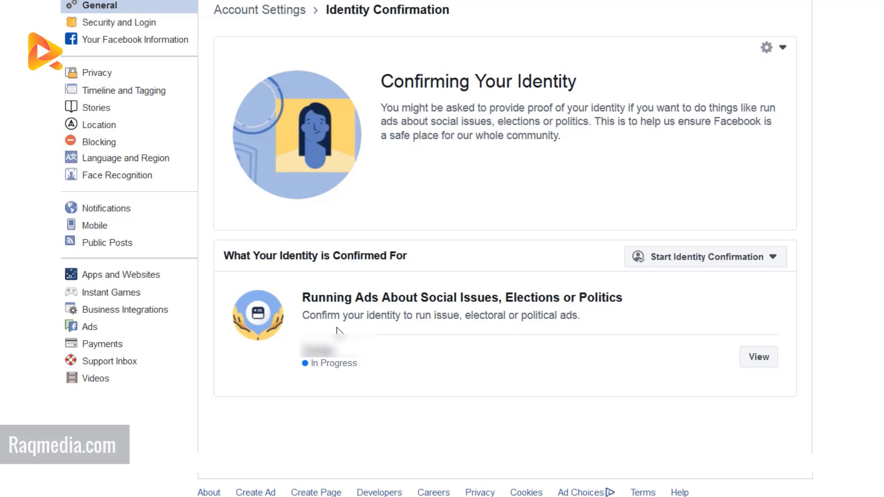
mouse_move(345, 394)
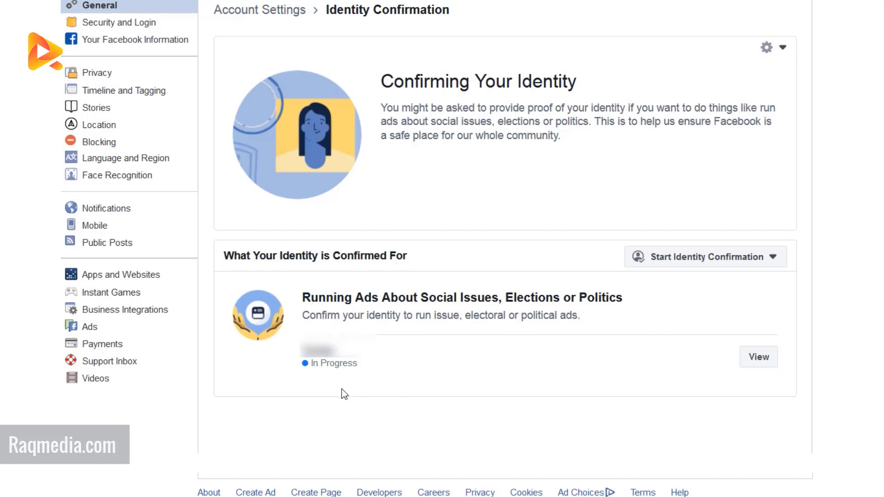
Scroll the political-ads details to check Personal ID review and two-factor status.
scroll("down", 3)
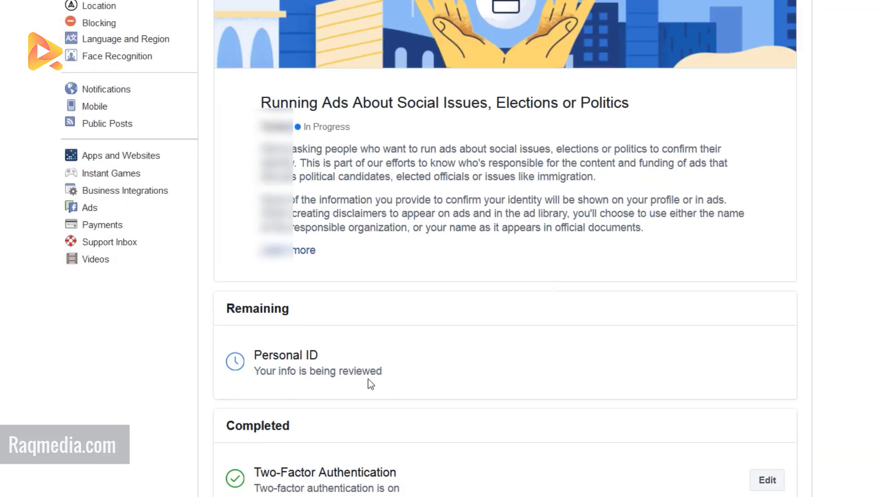
mouse_move(396, 376)
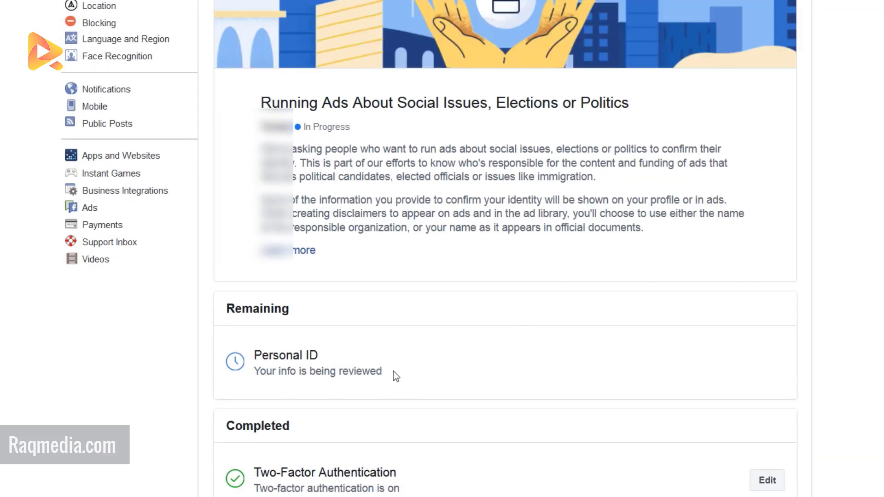
scroll("up", 3)
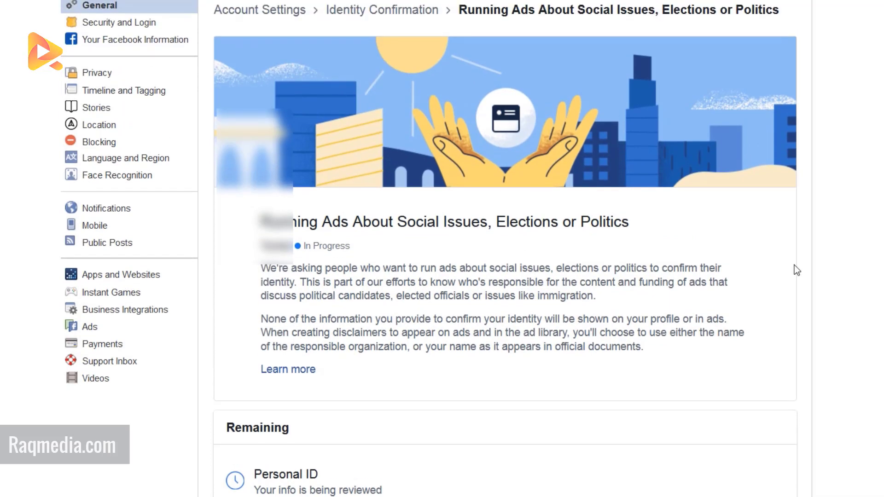
scroll("down", 3)
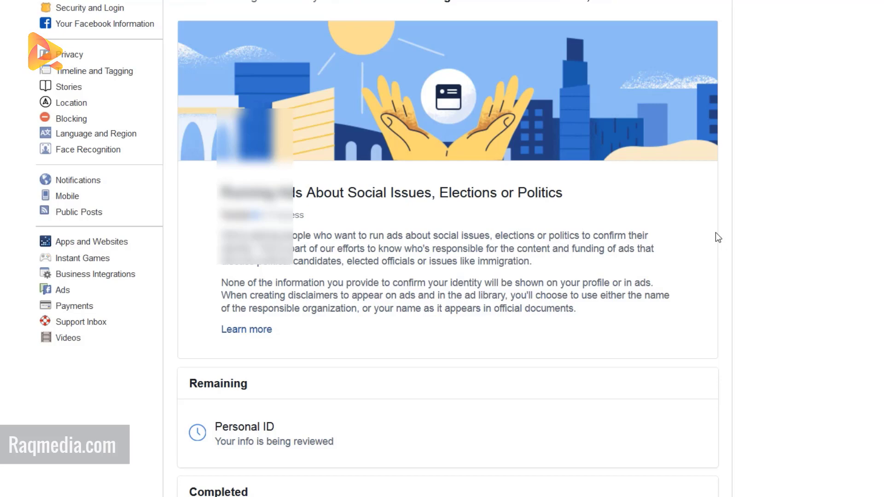